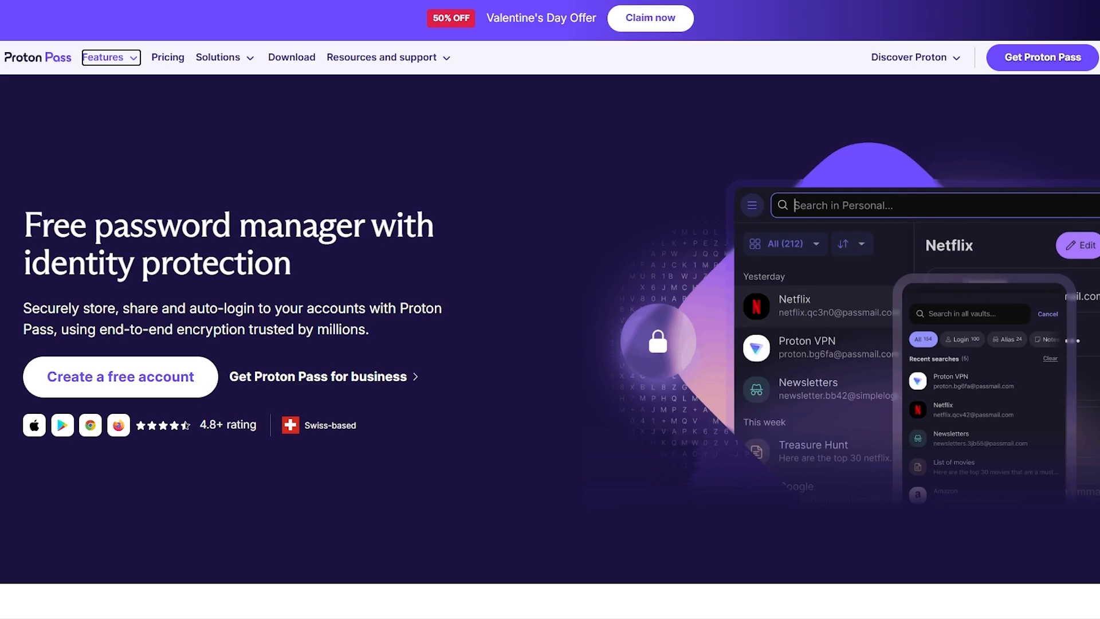
{"action": "mouse_move", "coordinate": [181, 296]}
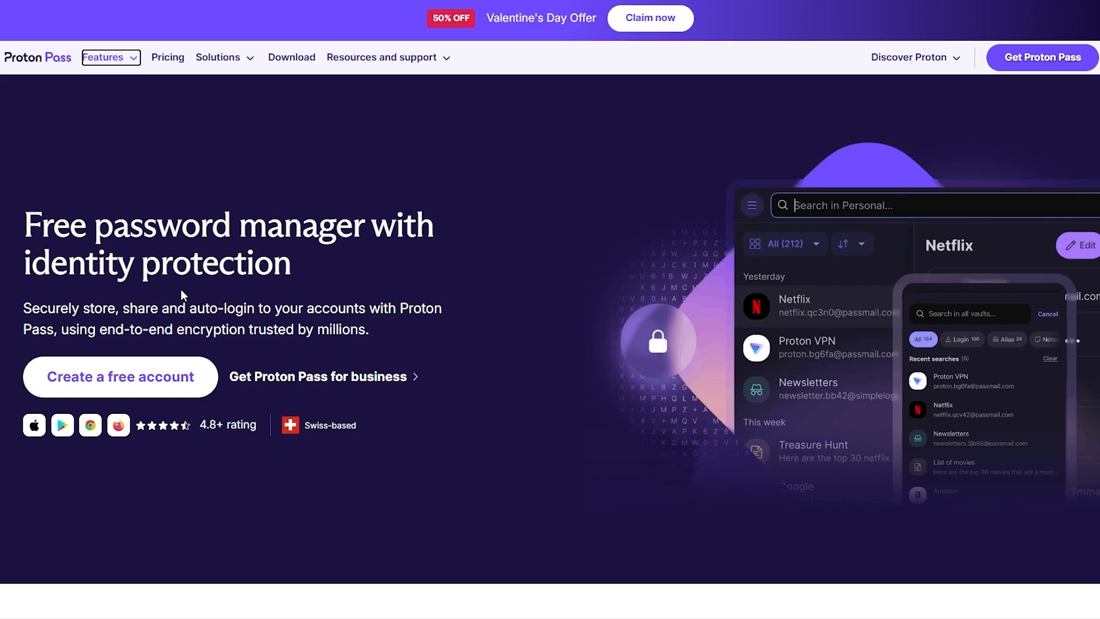
{"action": "mouse_move", "coordinate": [174, 183]}
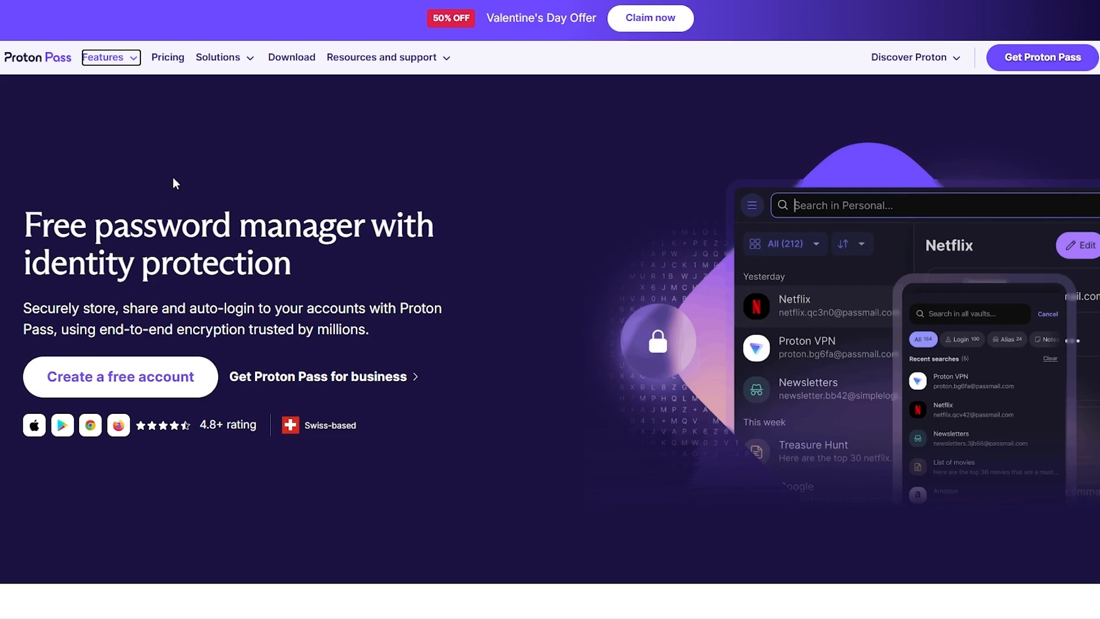
{"action": "mouse_move", "coordinate": [183, 69]}
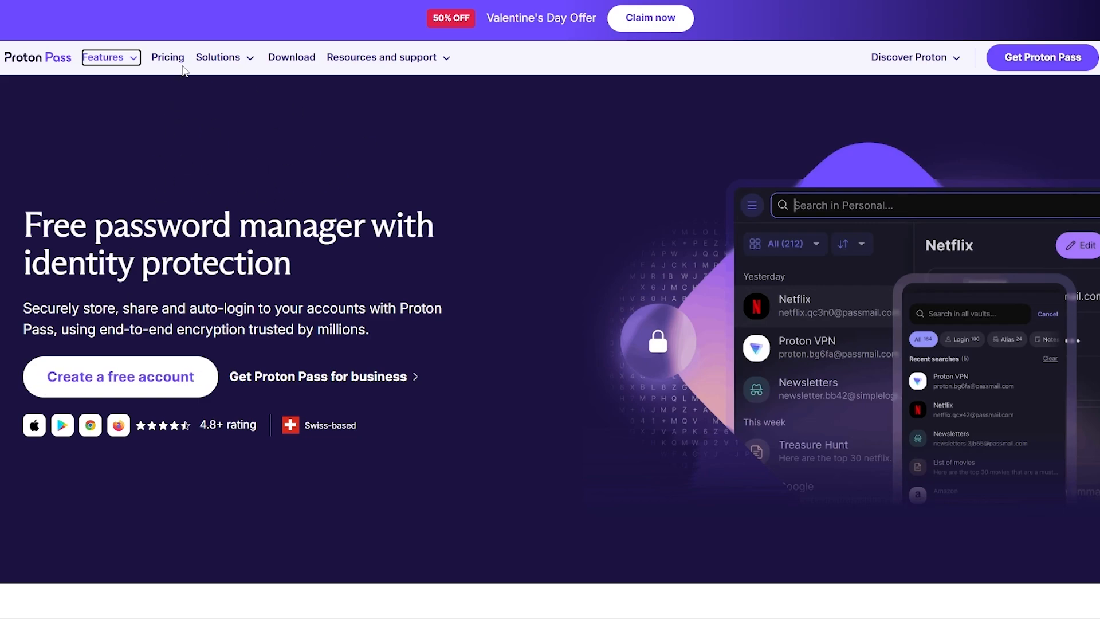
Step: Browse Proton Pass features and products, then start the free-account sign-up form
{"action": "left_click", "coordinate": [103, 57]}
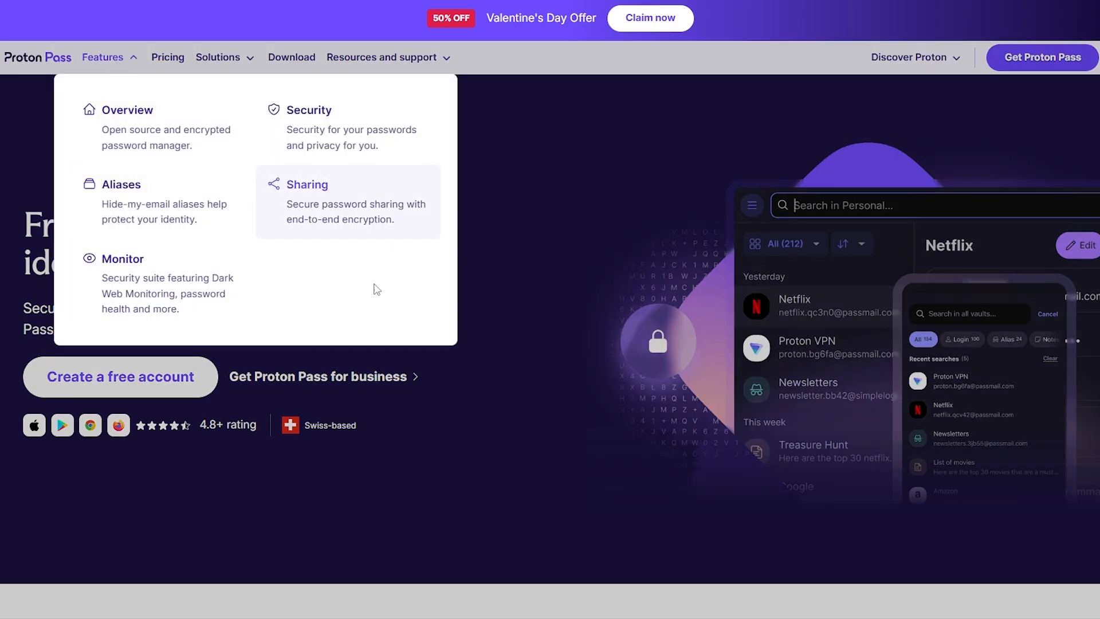
{"action": "mouse_move", "coordinate": [204, 294]}
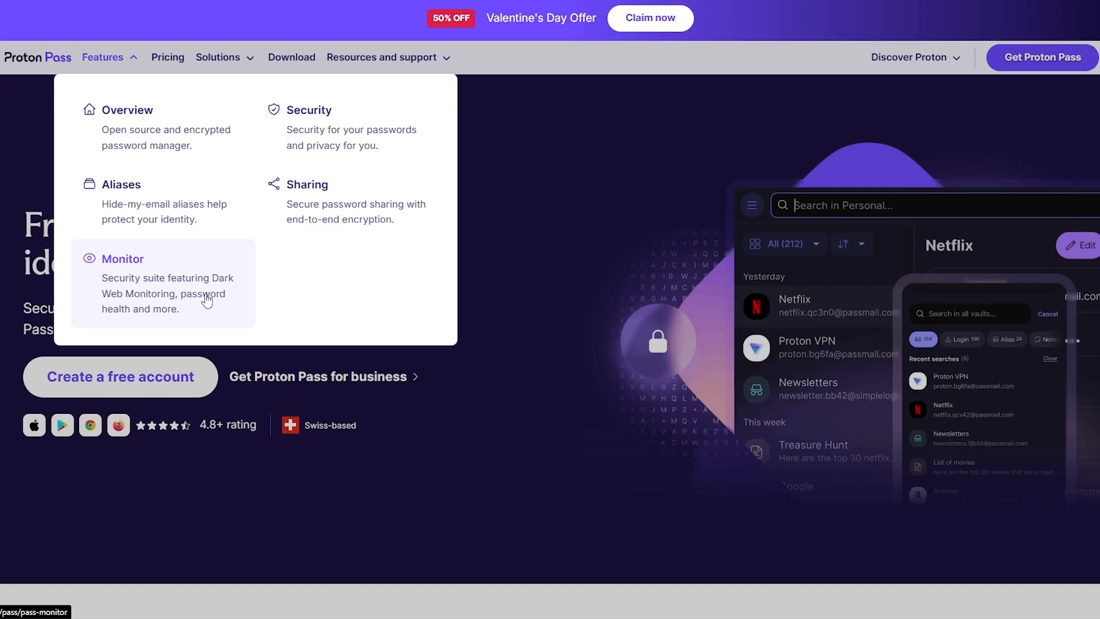
{"action": "mouse_move", "coordinate": [183, 213]}
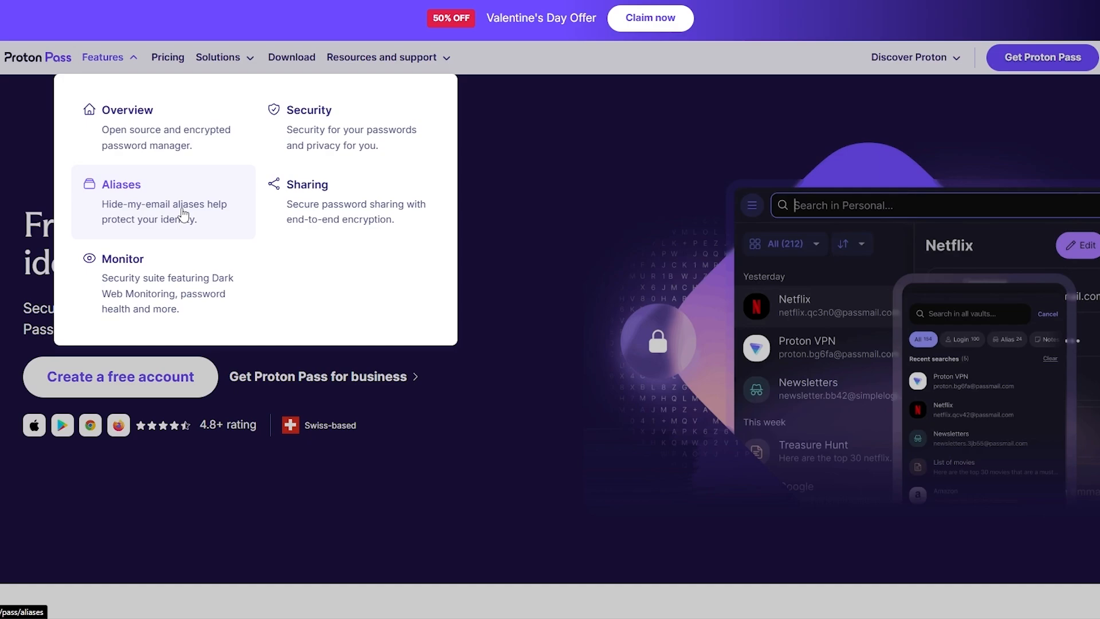
{"action": "mouse_move", "coordinate": [213, 225]}
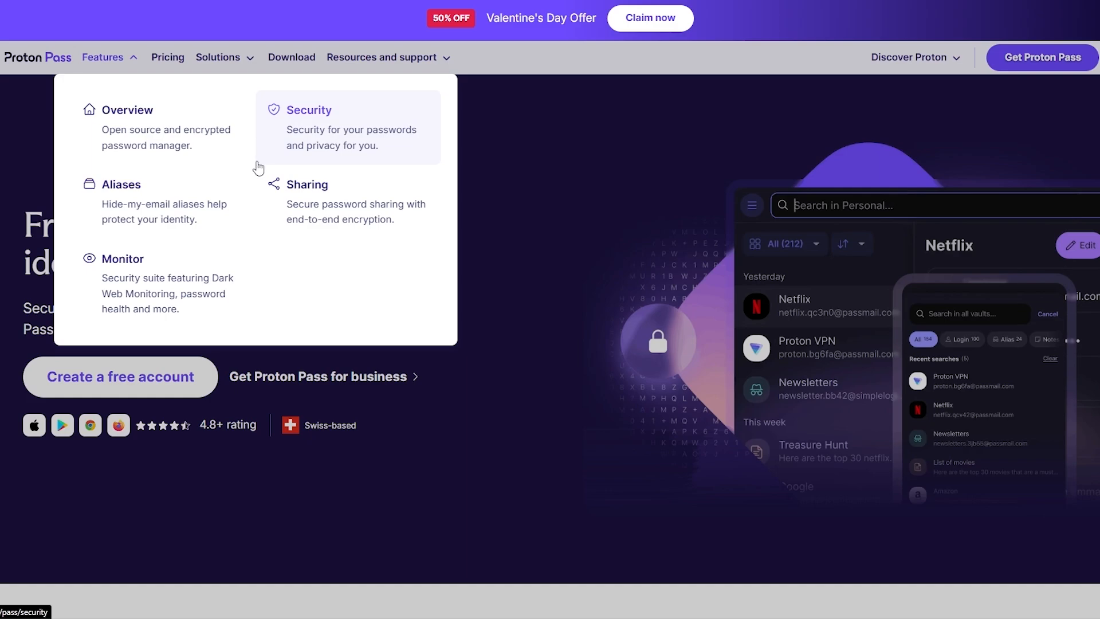
{"action": "mouse_move", "coordinate": [121, 202]}
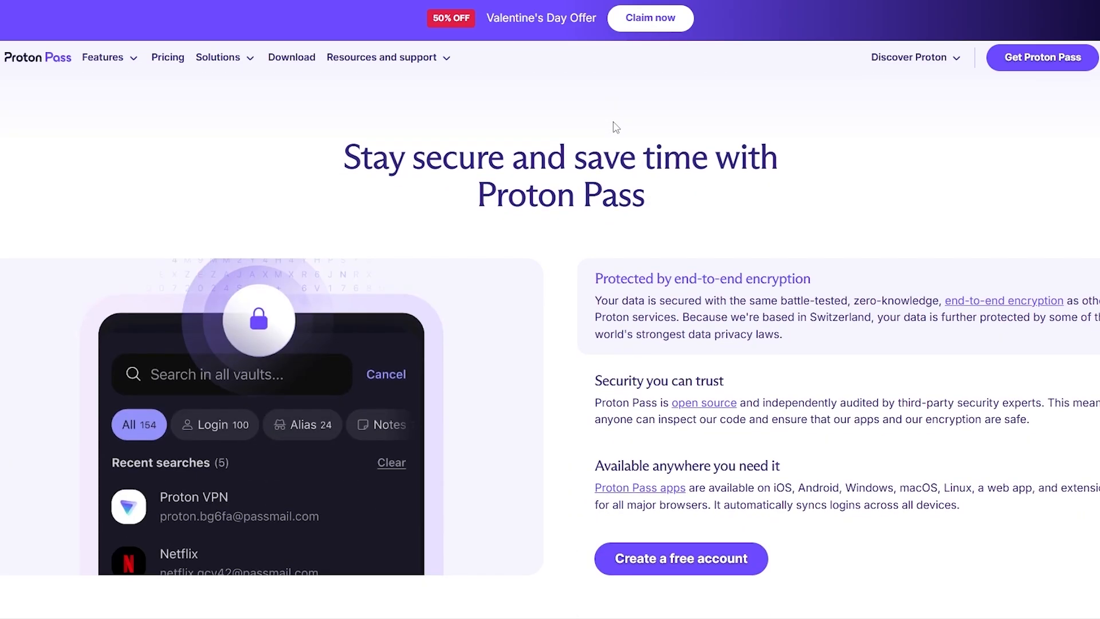
{"action": "left_click", "coordinate": [909, 58]}
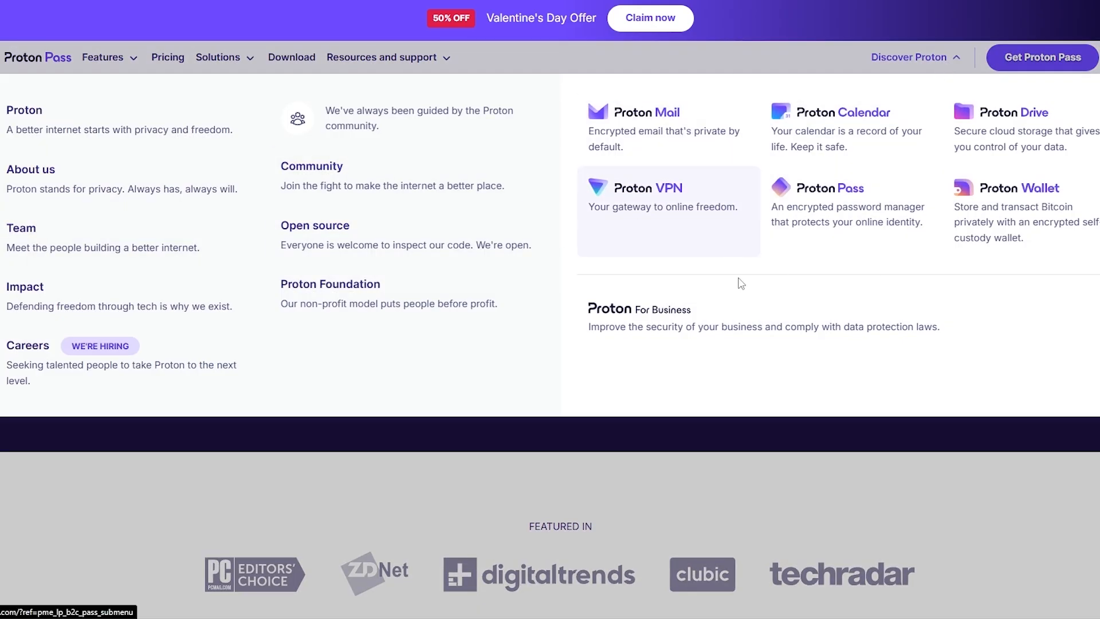
{"action": "mouse_move", "coordinate": [873, 223]}
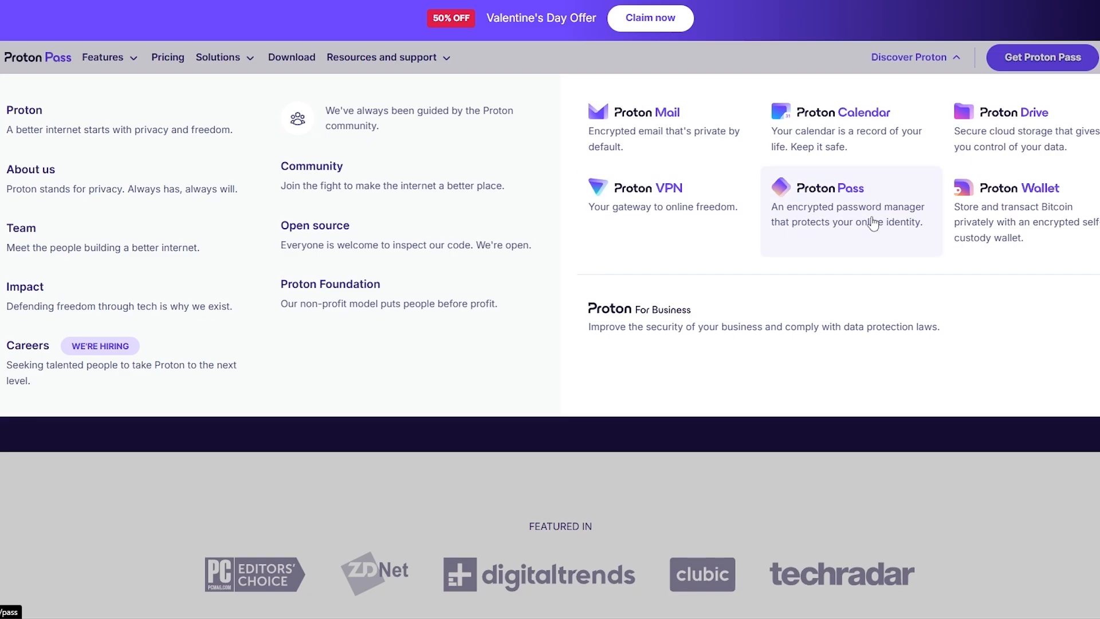
{"action": "mouse_move", "coordinate": [1018, 212]}
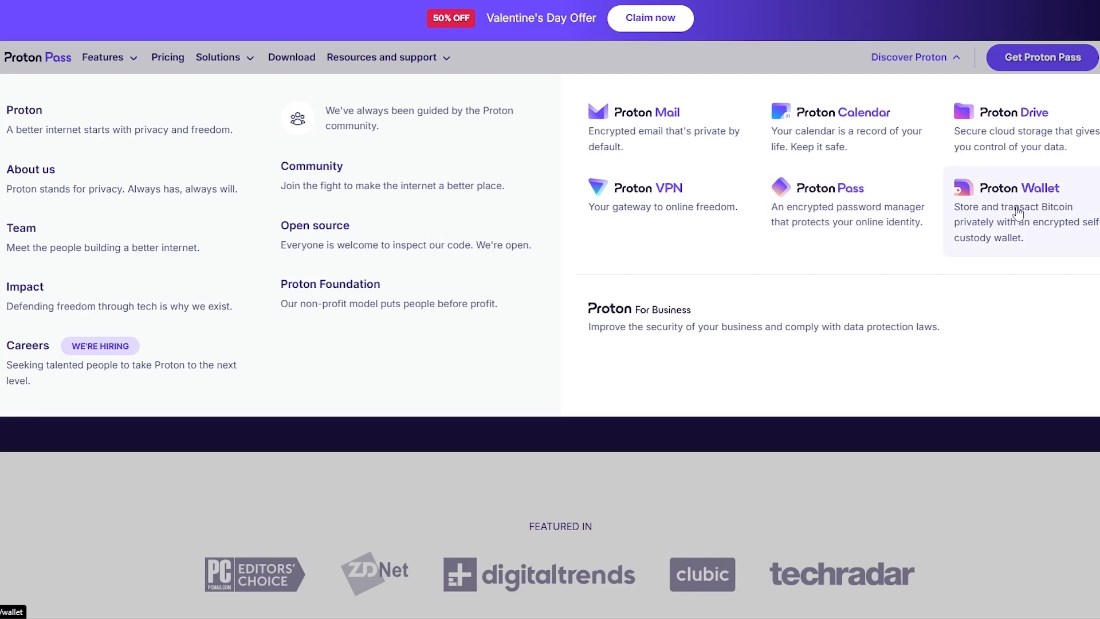
{"action": "mouse_move", "coordinate": [719, 204]}
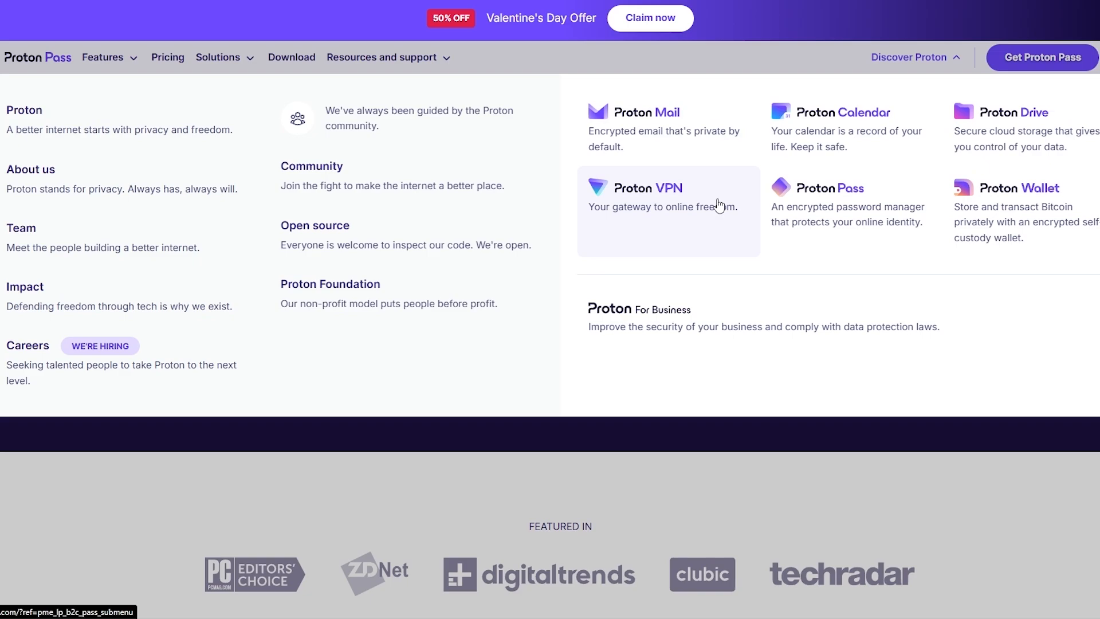
{"action": "mouse_move", "coordinate": [187, 445]}
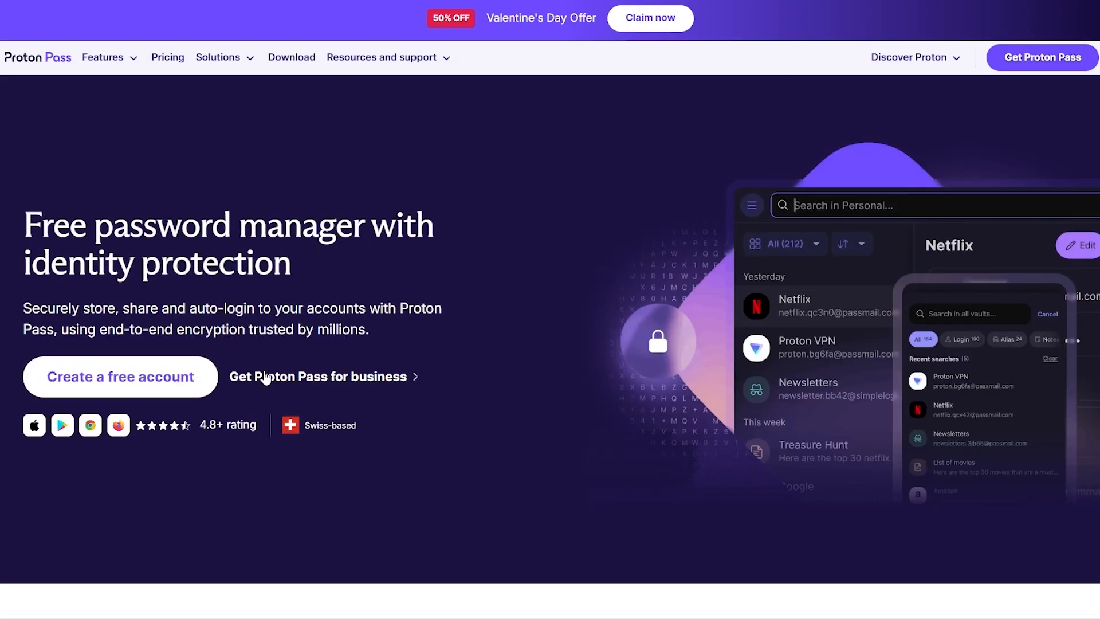
{"action": "mouse_move", "coordinate": [150, 358]}
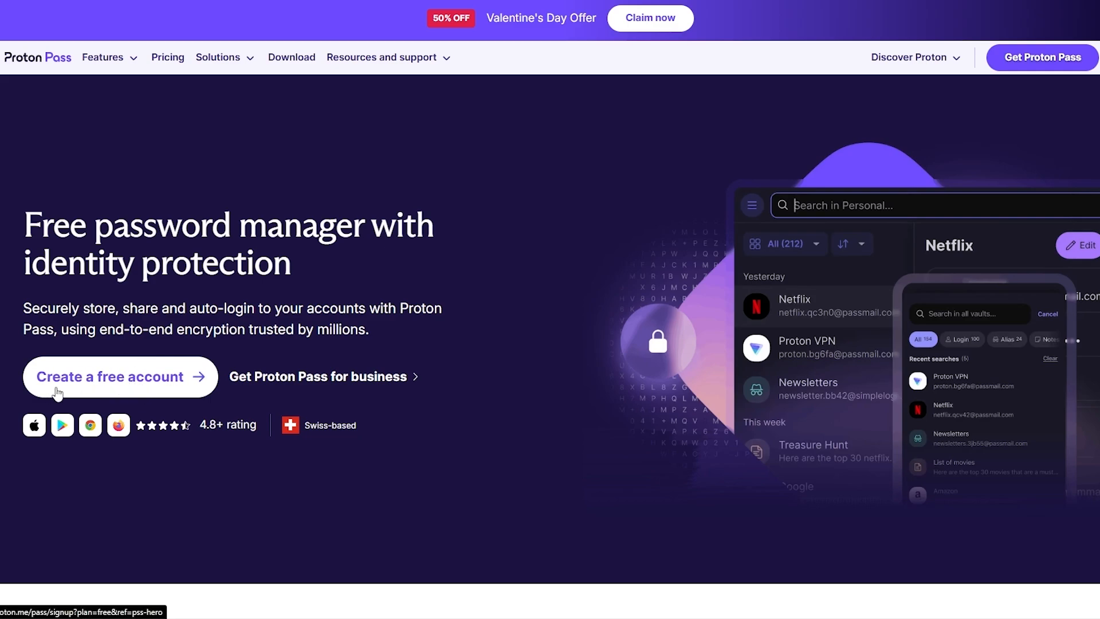
{"action": "mouse_move", "coordinate": [101, 385]}
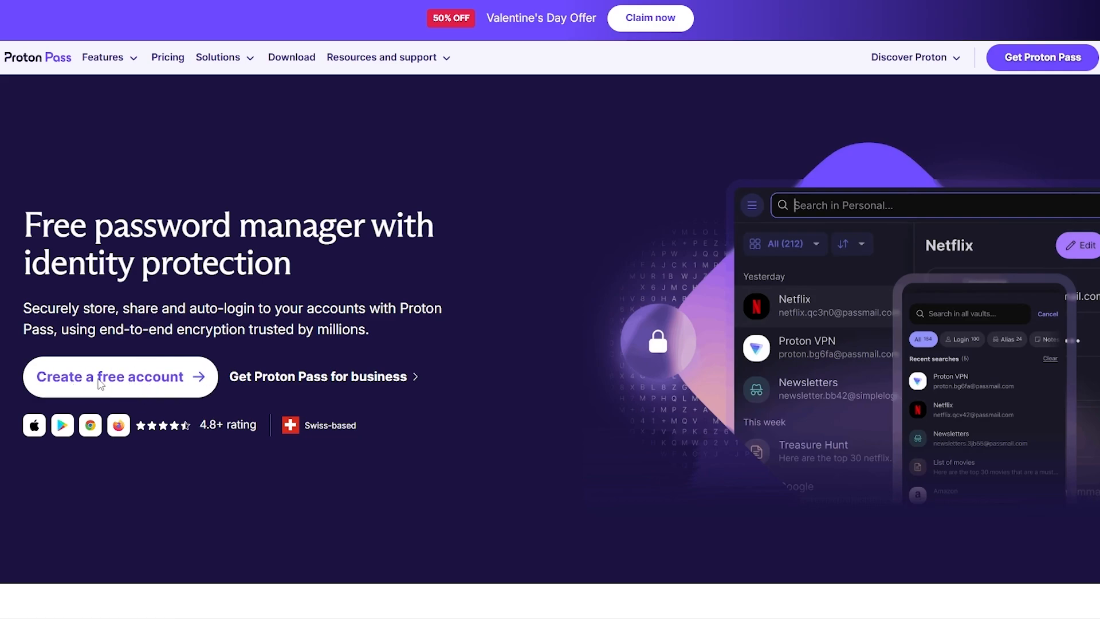
{"action": "left_click", "coordinate": [109, 377]}
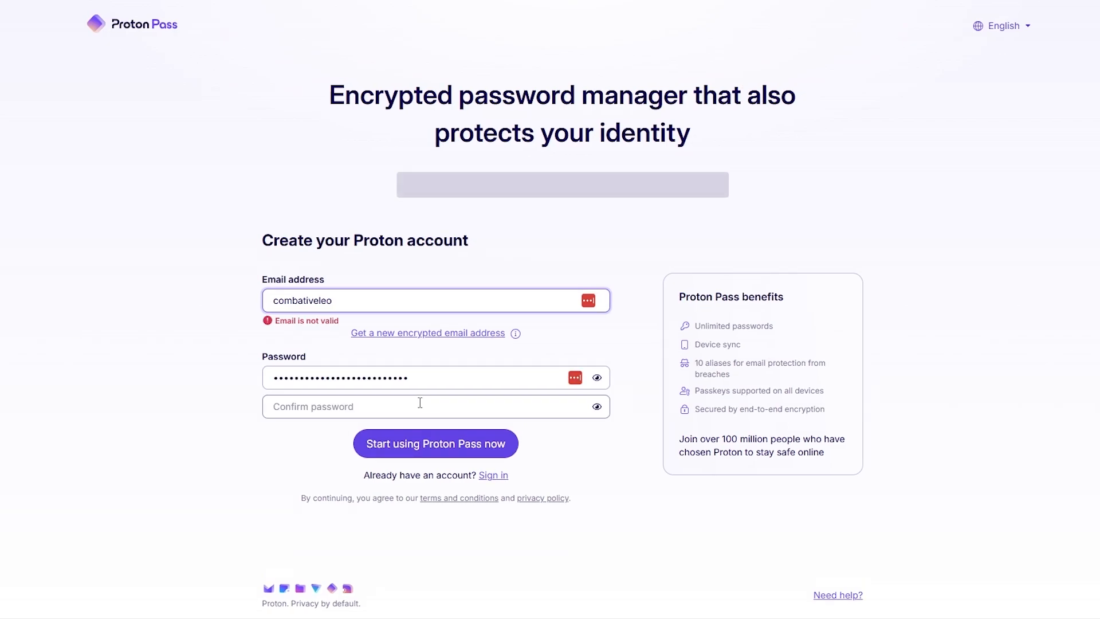
{"action": "scroll", "scroll_direction": "up", "scroll_amount": 3}
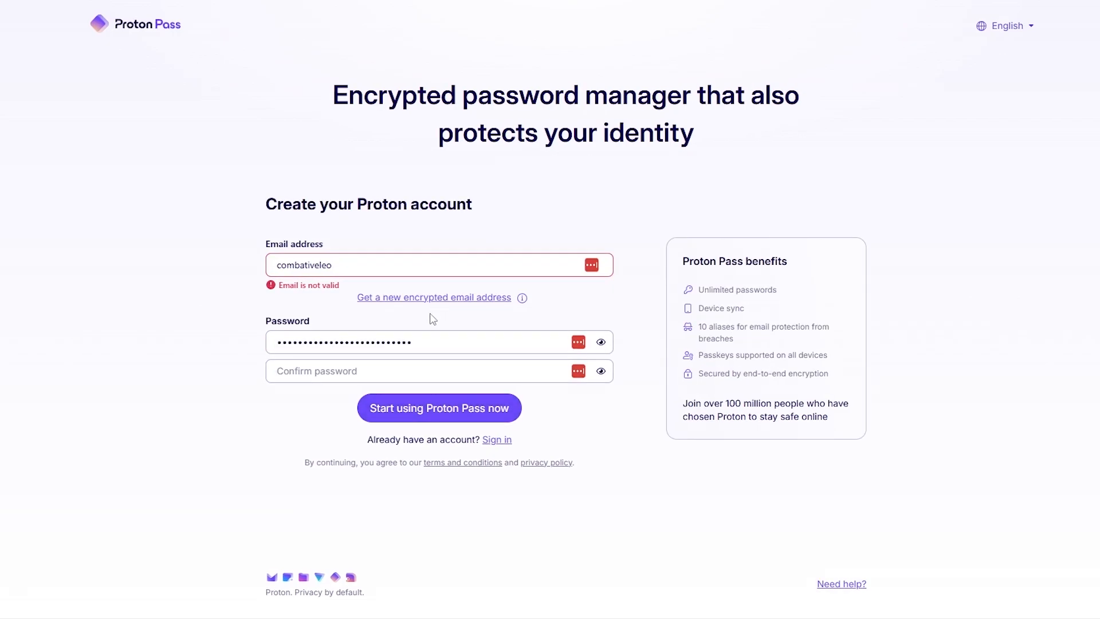
{"action": "mouse_move", "coordinate": [962, 217]}
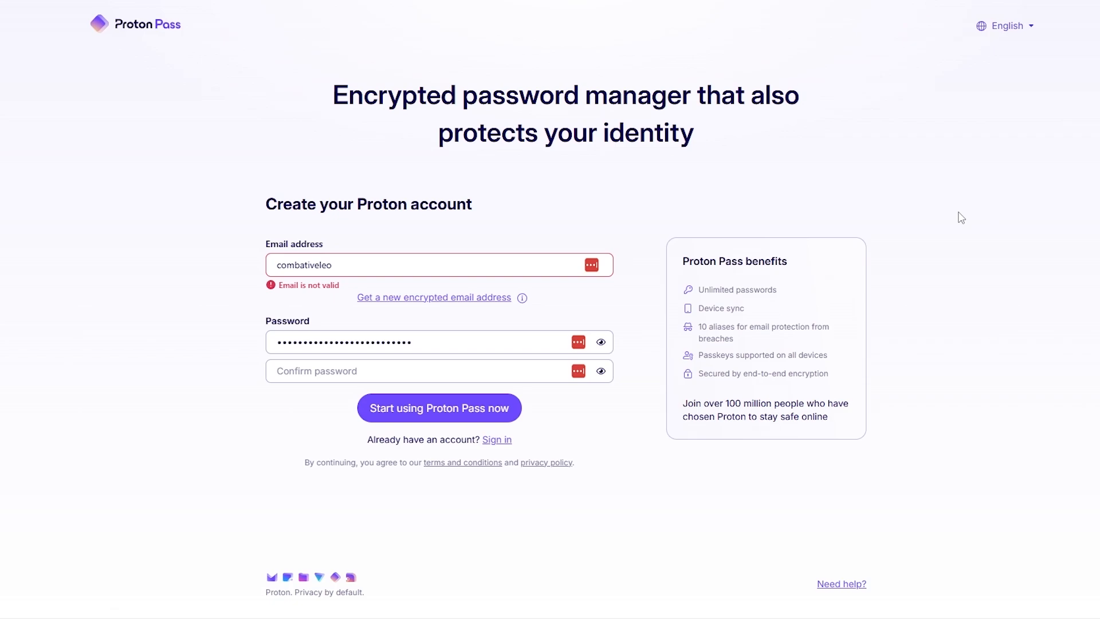
{"action": "mouse_move", "coordinate": [449, 287]}
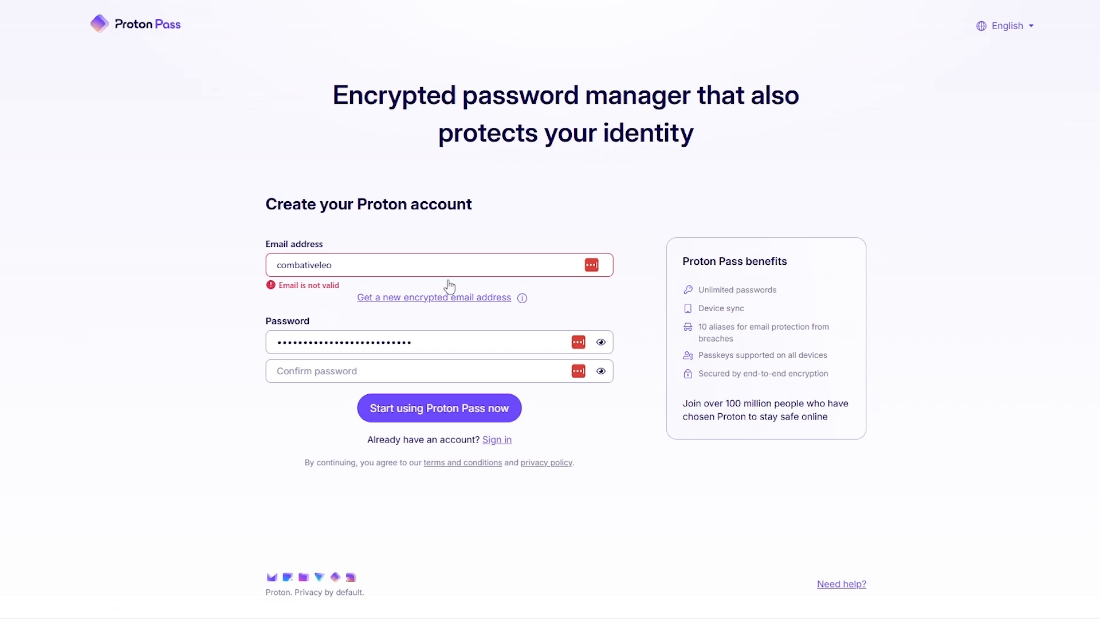
{"action": "mouse_move", "coordinate": [844, 317]}
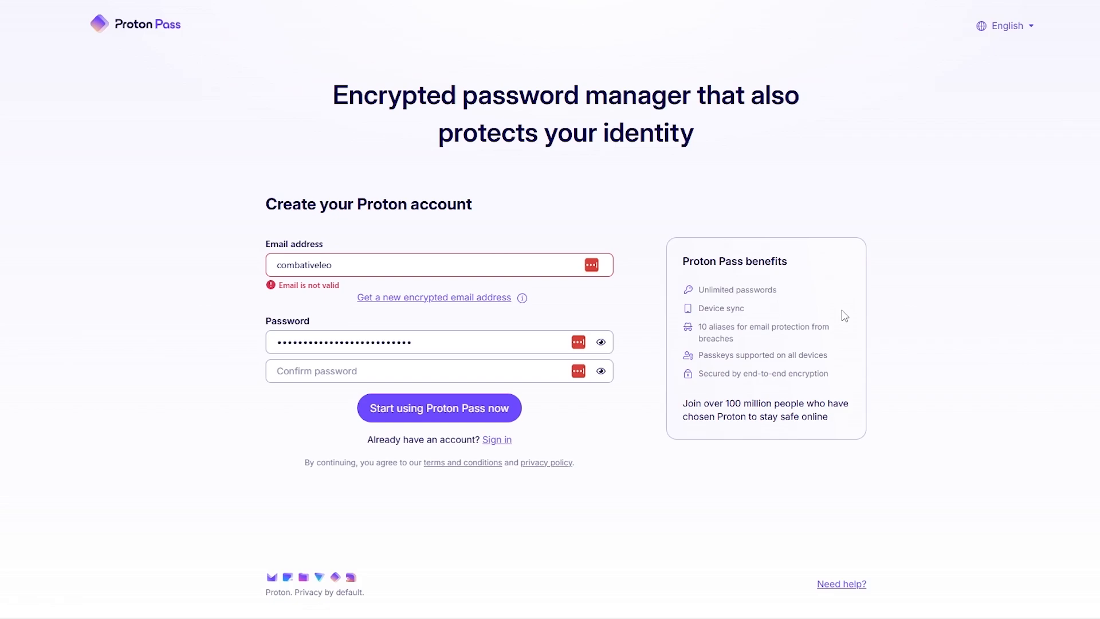
{"action": "mouse_move", "coordinate": [291, 242]}
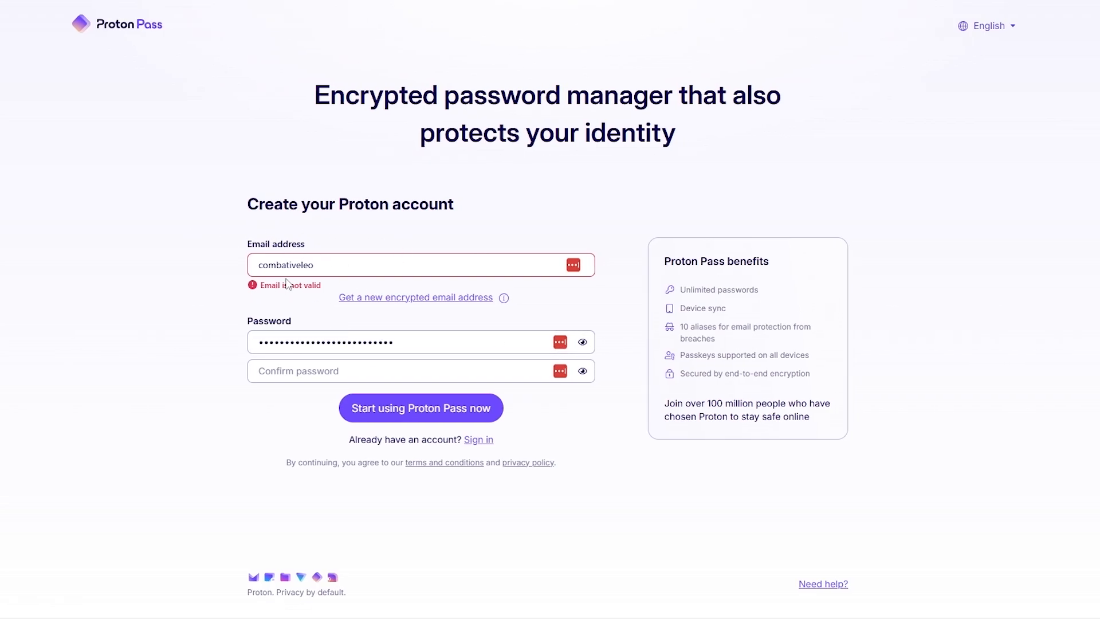
{"action": "mouse_move", "coordinate": [526, 433]}
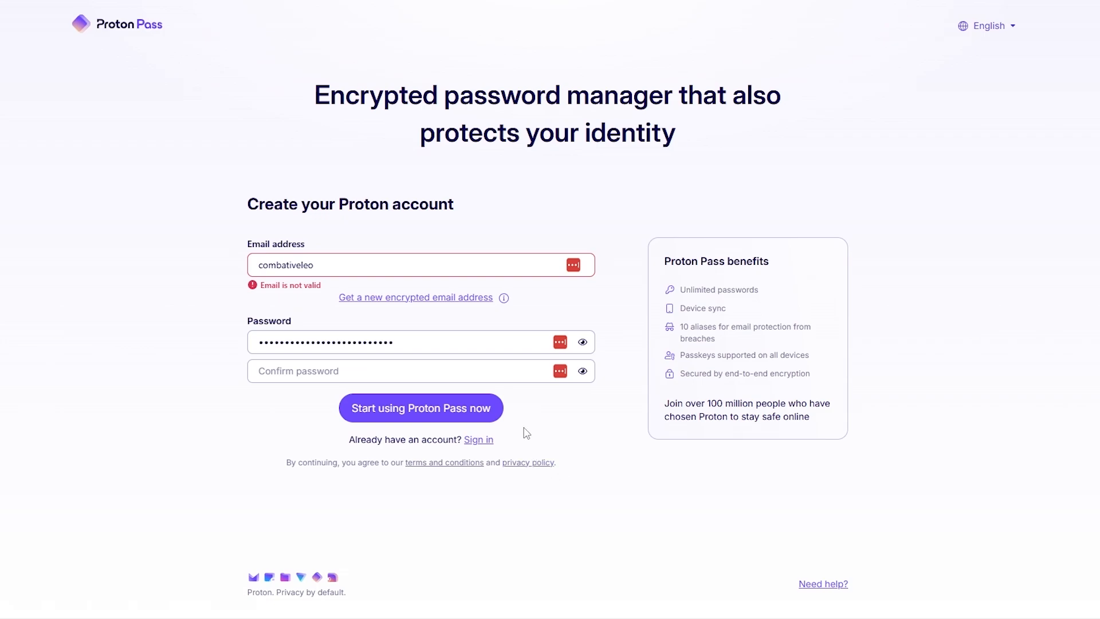
{"action": "mouse_move", "coordinate": [555, 419]}
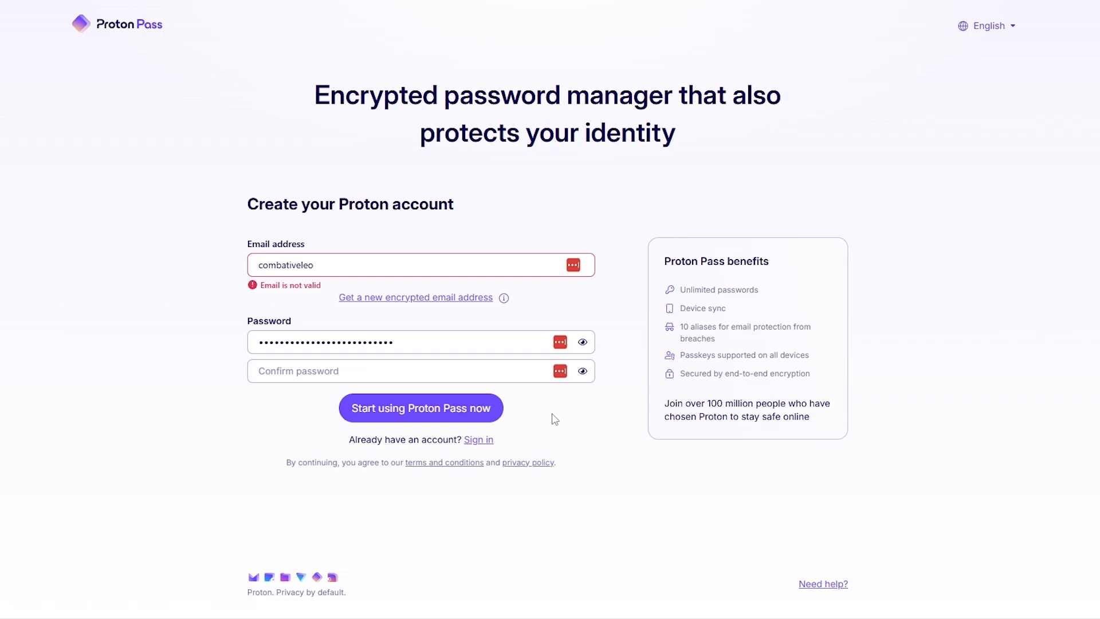
{"action": "mouse_move", "coordinate": [395, 292]}
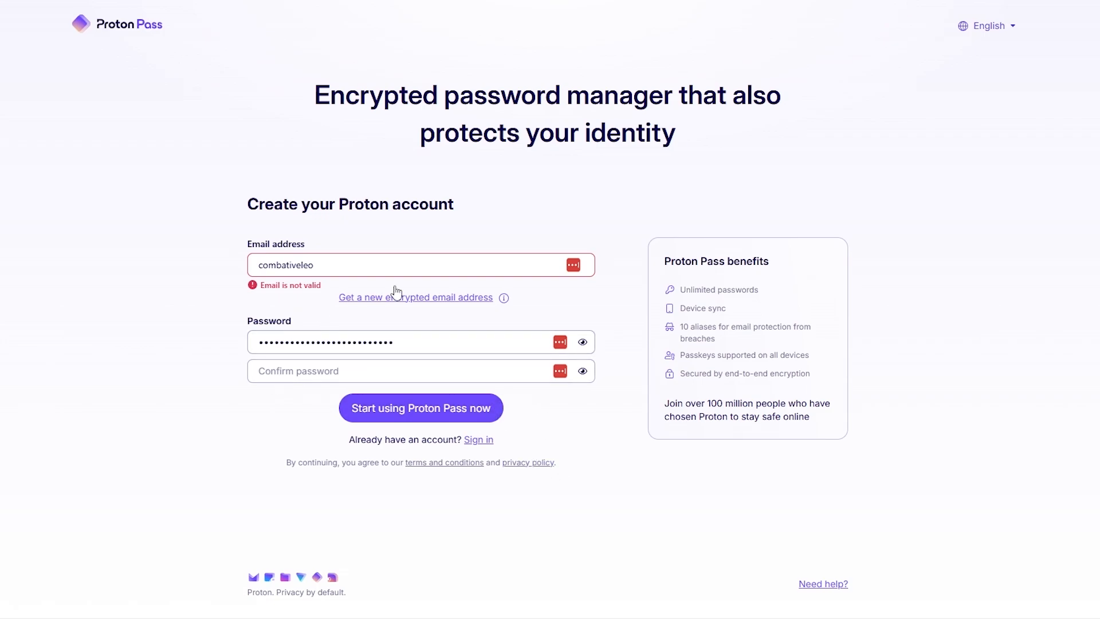
{"action": "mouse_move", "coordinate": [439, 408]}
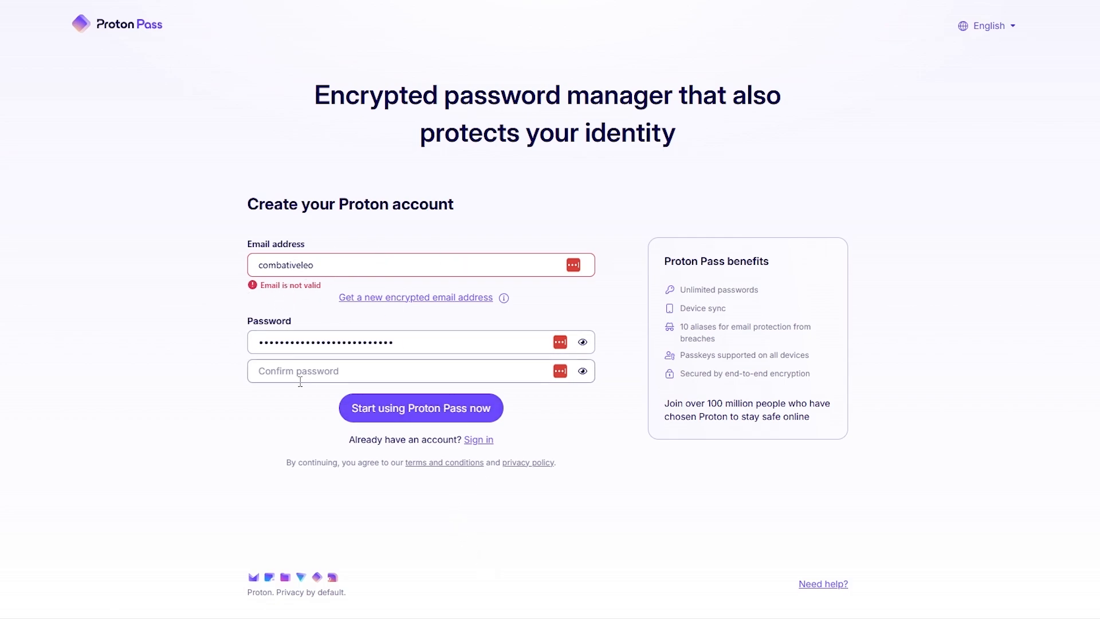
Step: Submit the account details and focus the emailed verification code field
{"action": "left_click", "coordinate": [421, 408]}
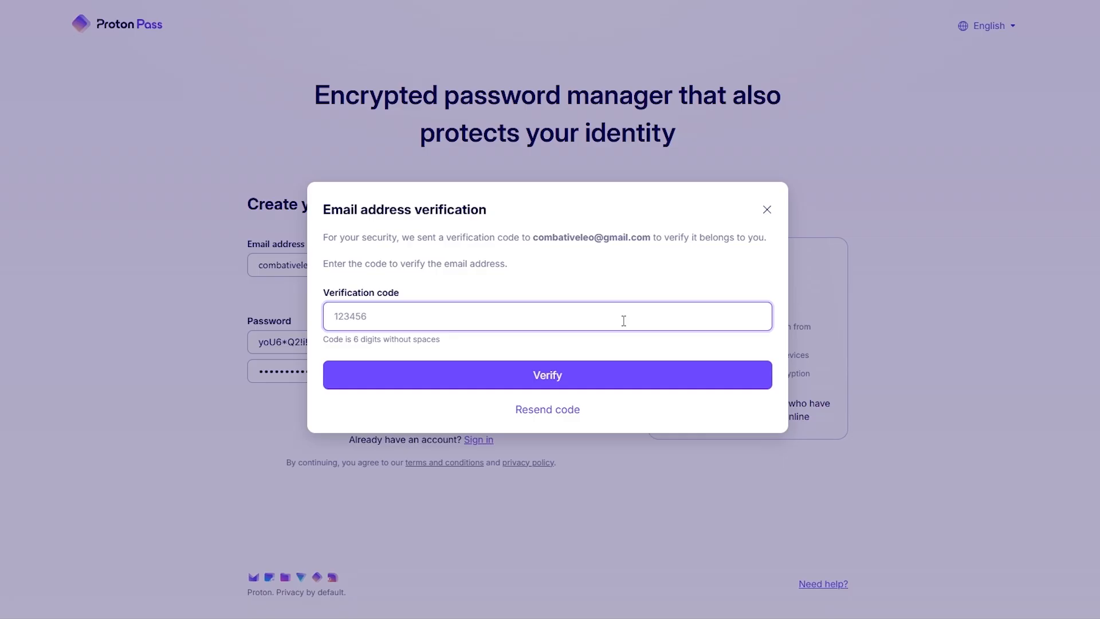
{"action": "left_click", "coordinate": [547, 375]}
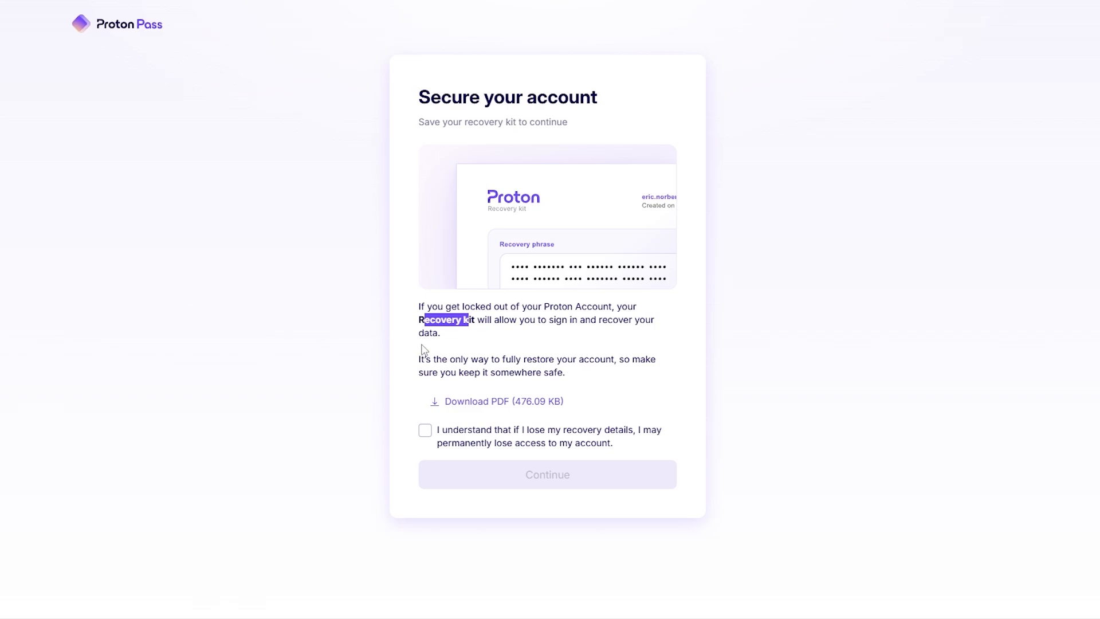
{"action": "mouse_move", "coordinate": [449, 334]}
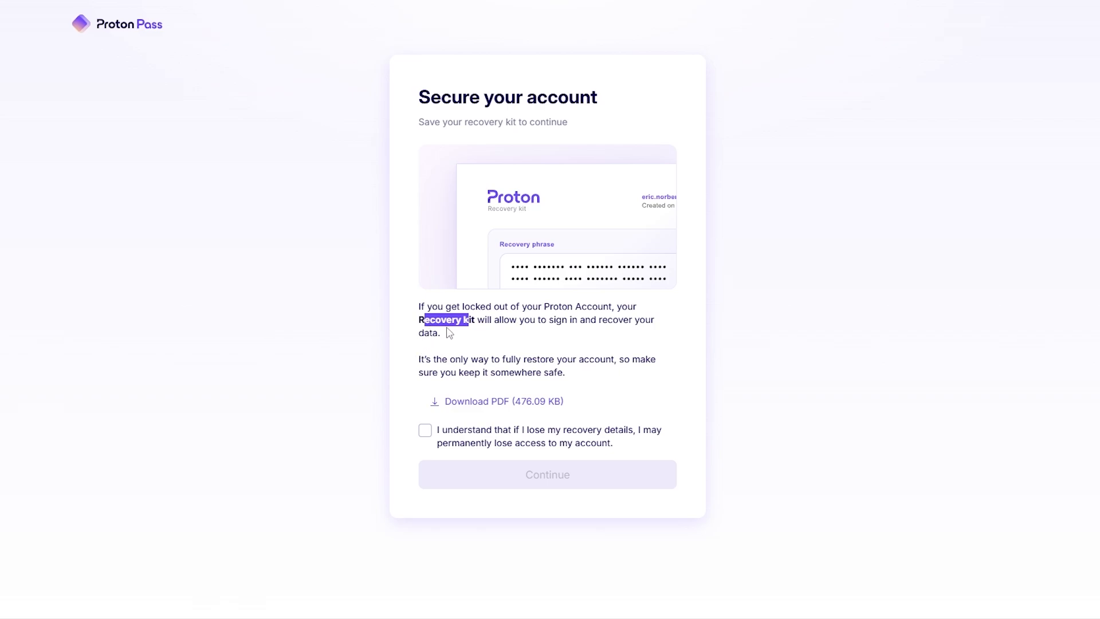
{"action": "mouse_move", "coordinate": [535, 406]}
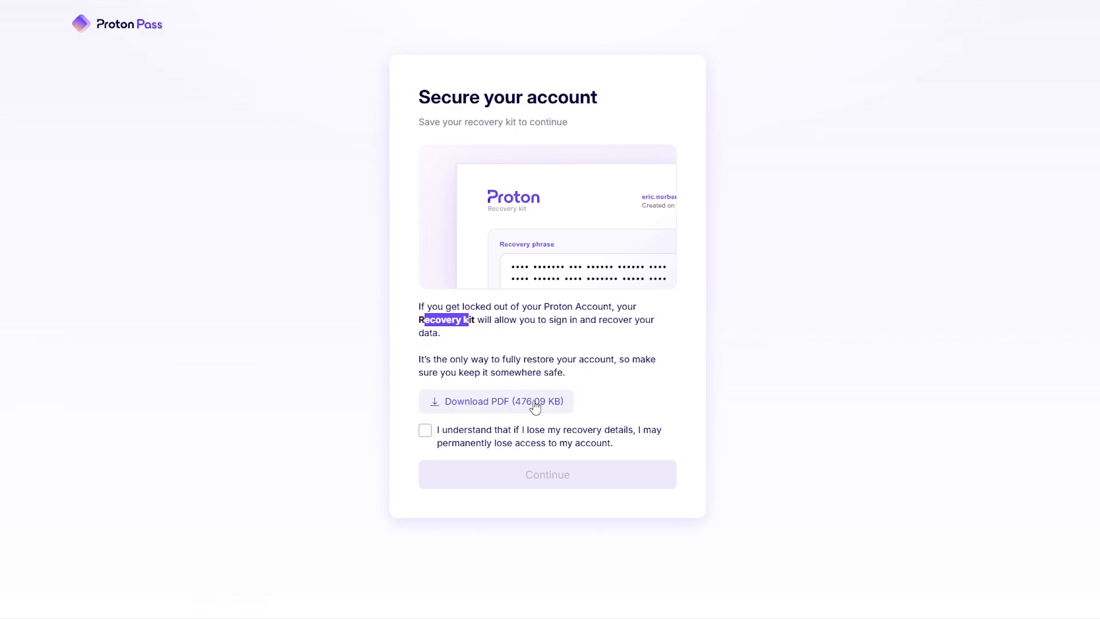
Step: Download the recovery kit PDF and tick the loss-of-access acknowledgement
{"action": "left_click", "coordinate": [495, 401]}
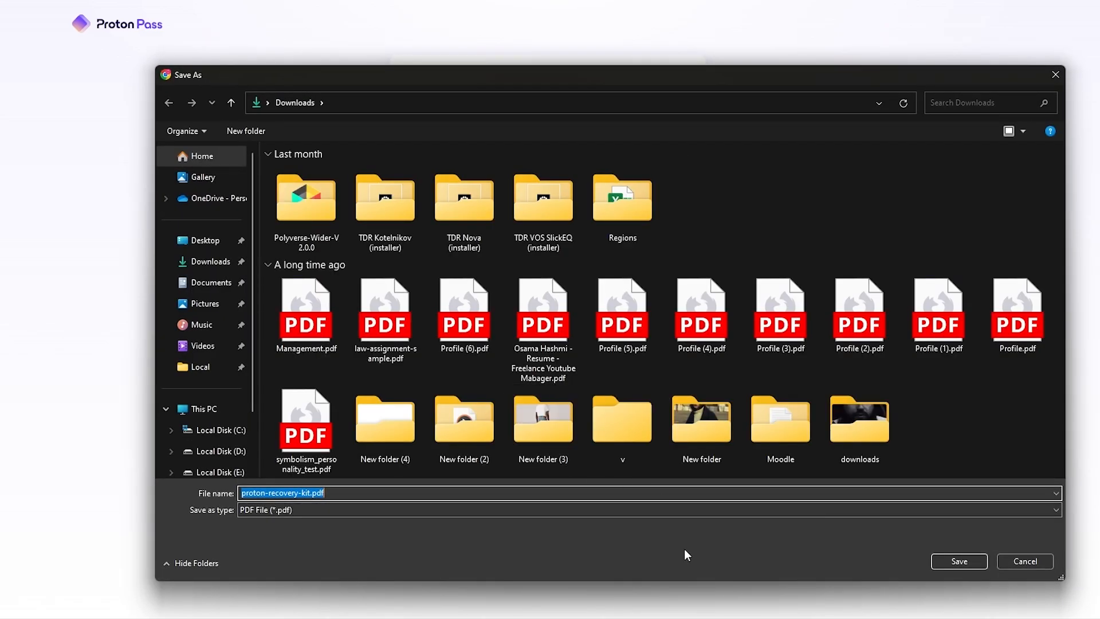
{"action": "mouse_move", "coordinate": [959, 560]}
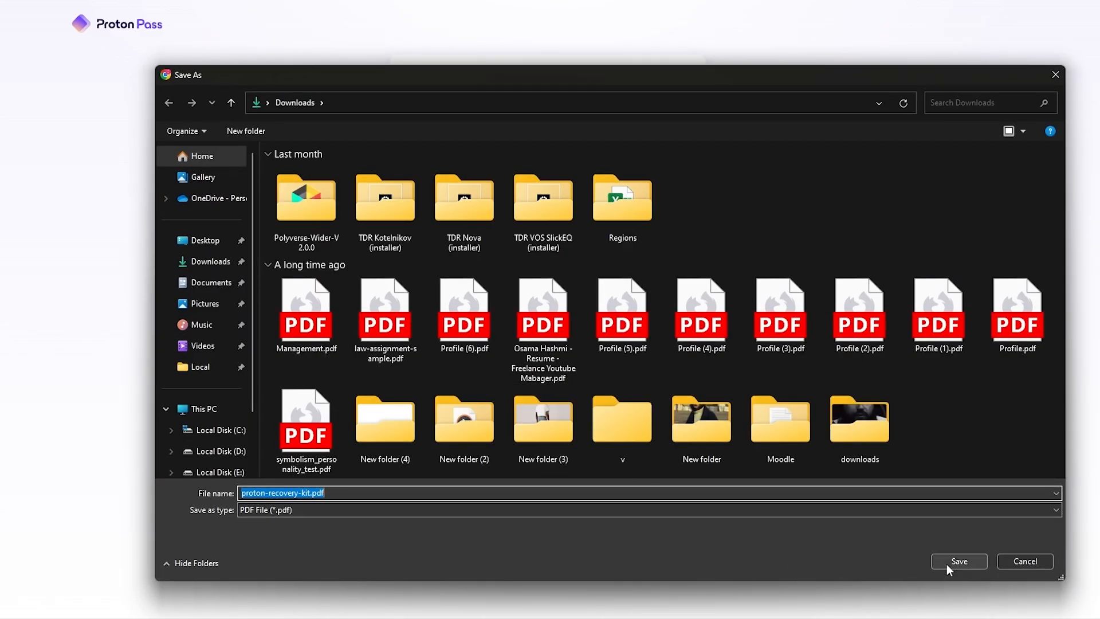
{"action": "left_click", "coordinate": [958, 561]}
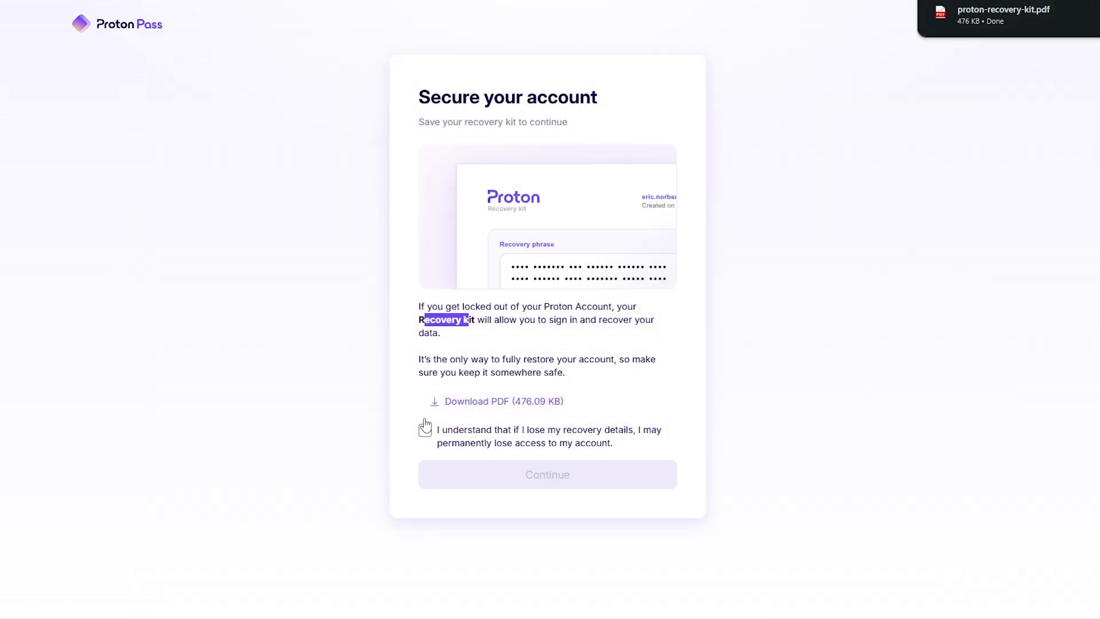
{"action": "left_click", "coordinate": [425, 430]}
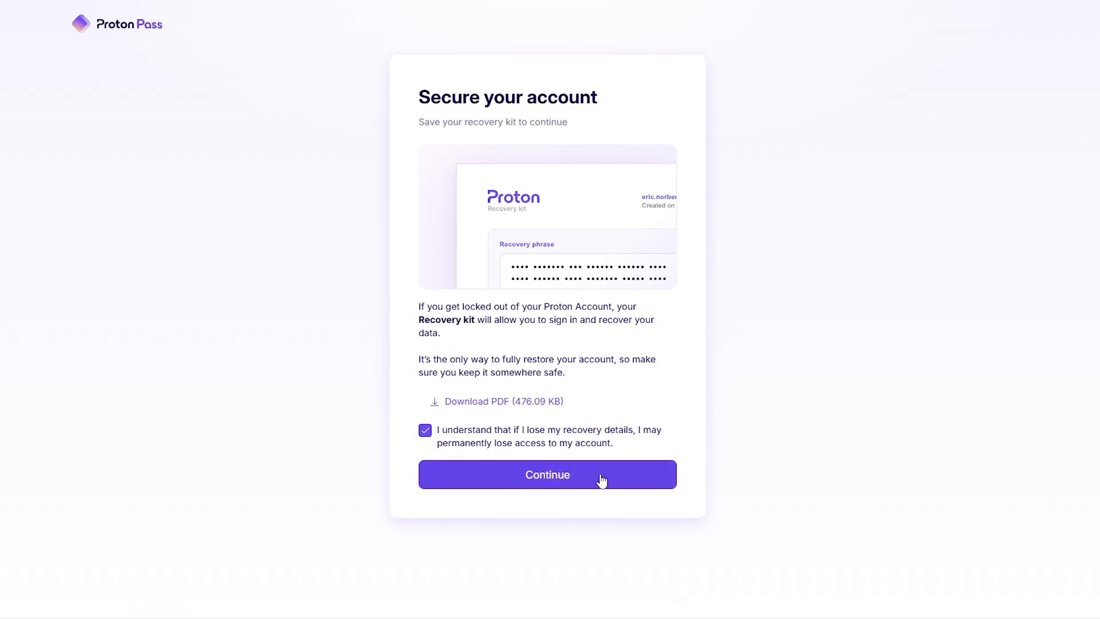
Step: Continue past recovery and add the Proton Pass extension from the Chrome Web Store
{"action": "left_click", "coordinate": [548, 474]}
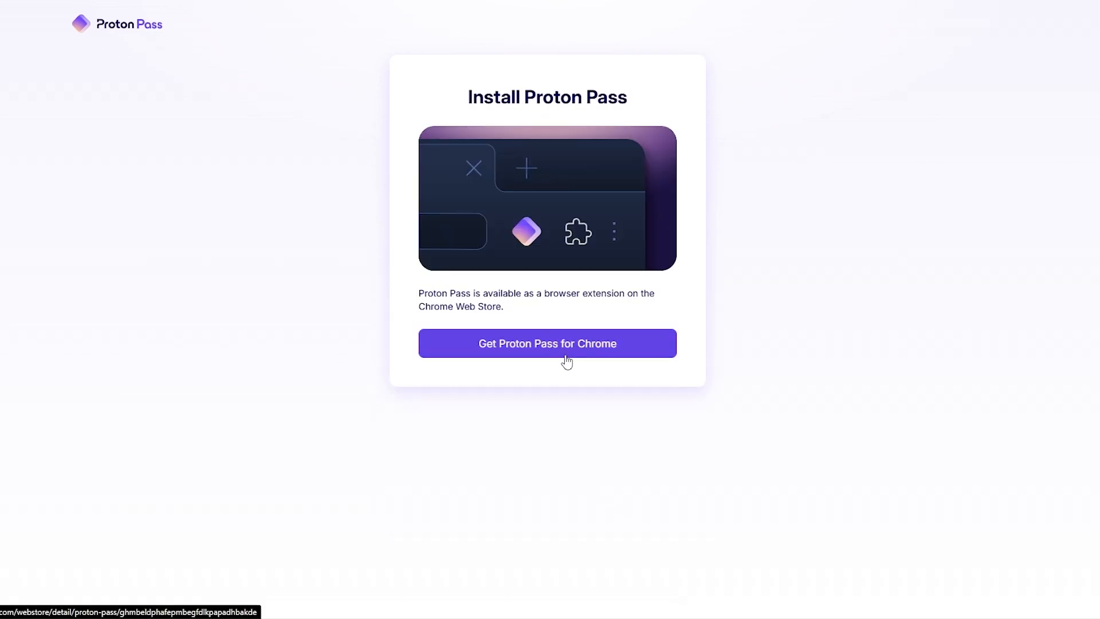
{"action": "left_click", "coordinate": [547, 343]}
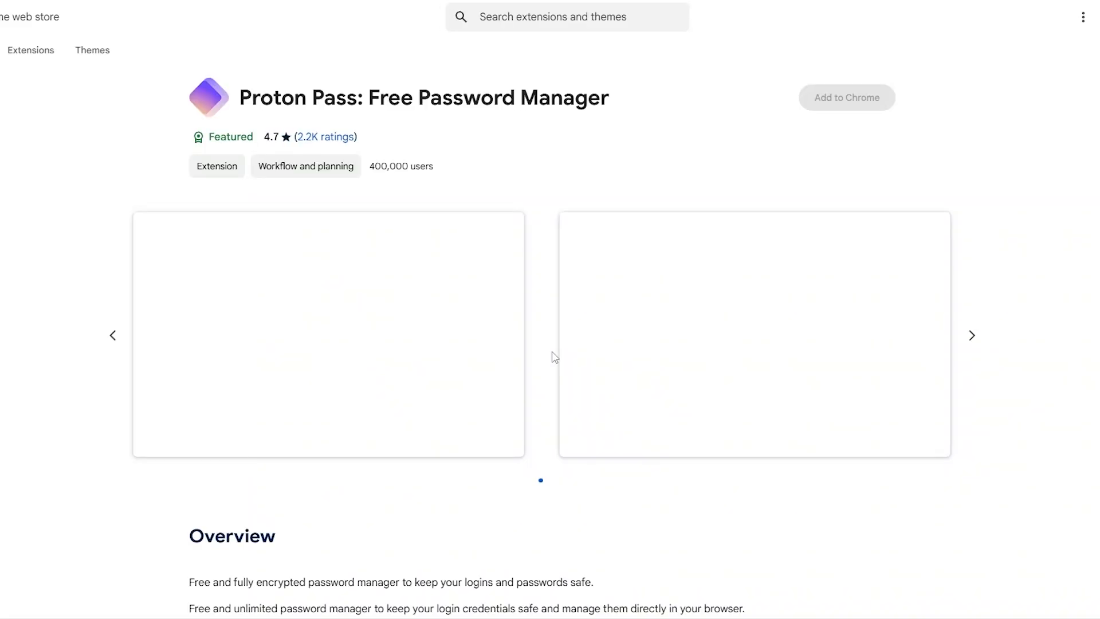
{"action": "left_click", "coordinate": [846, 96]}
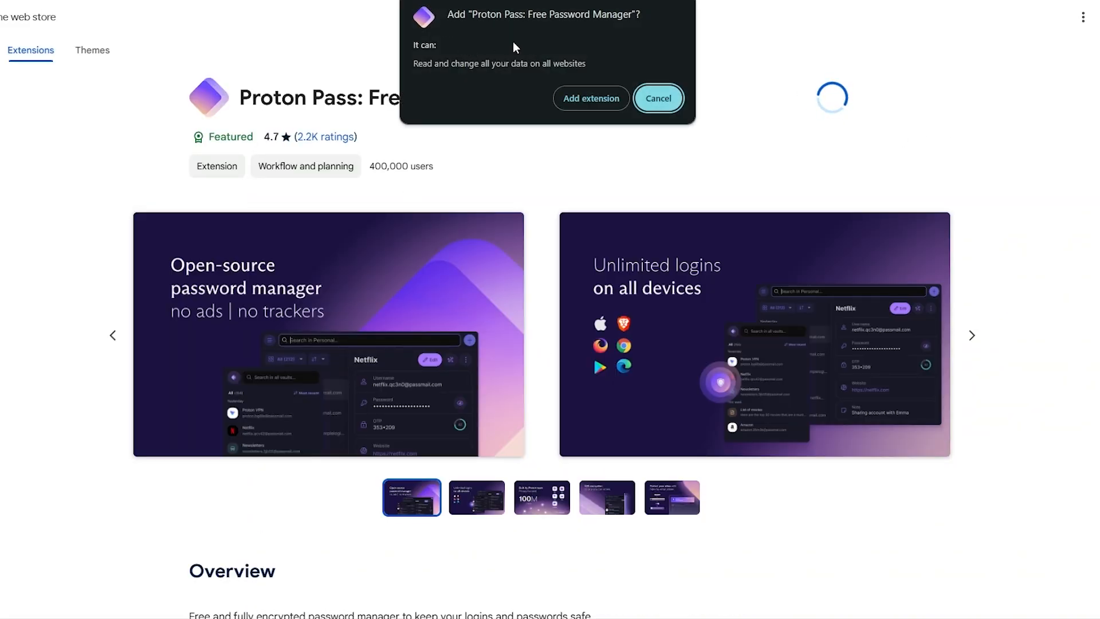
{"action": "left_click", "coordinate": [656, 97]}
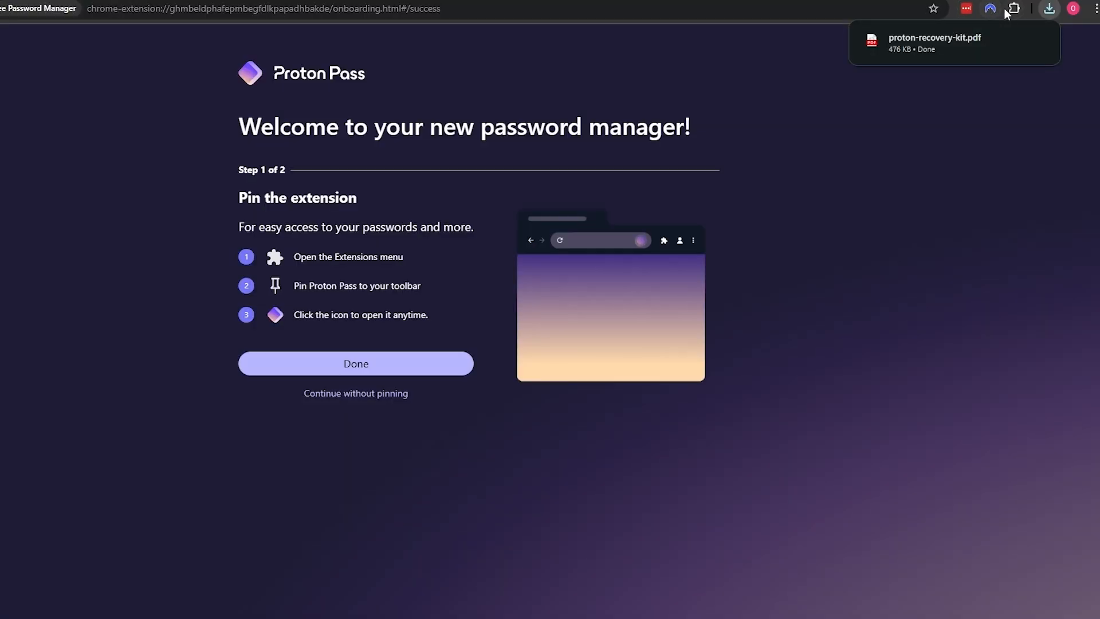
Step: Pin the extension to the toolbar and sign it in to the Proton account with the password
{"action": "left_click", "coordinate": [1012, 8]}
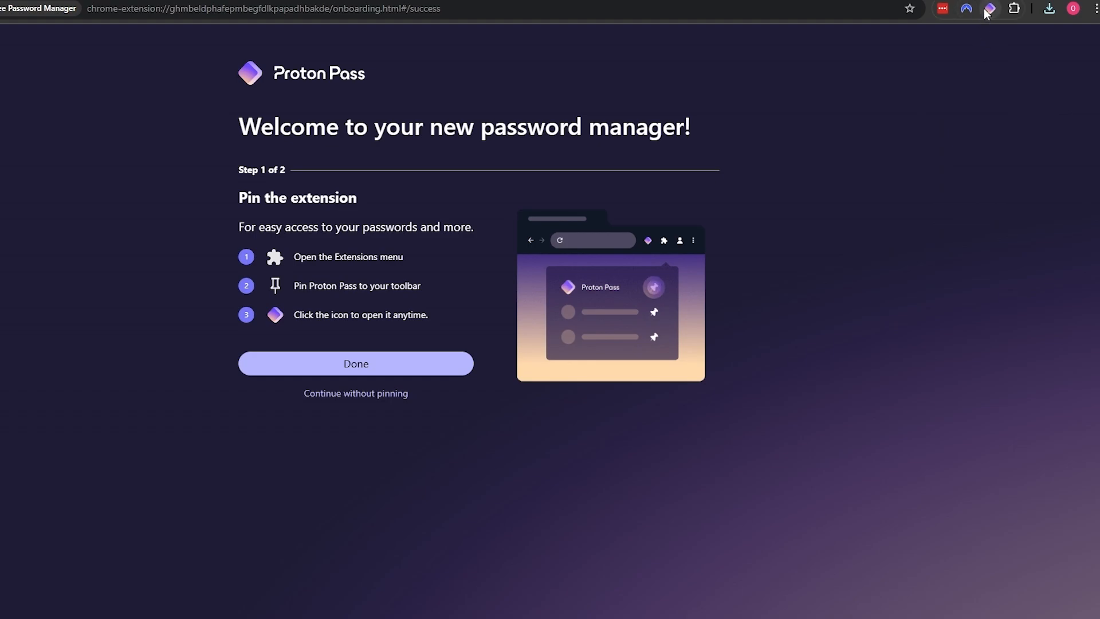
{"action": "left_click", "coordinate": [355, 363]}
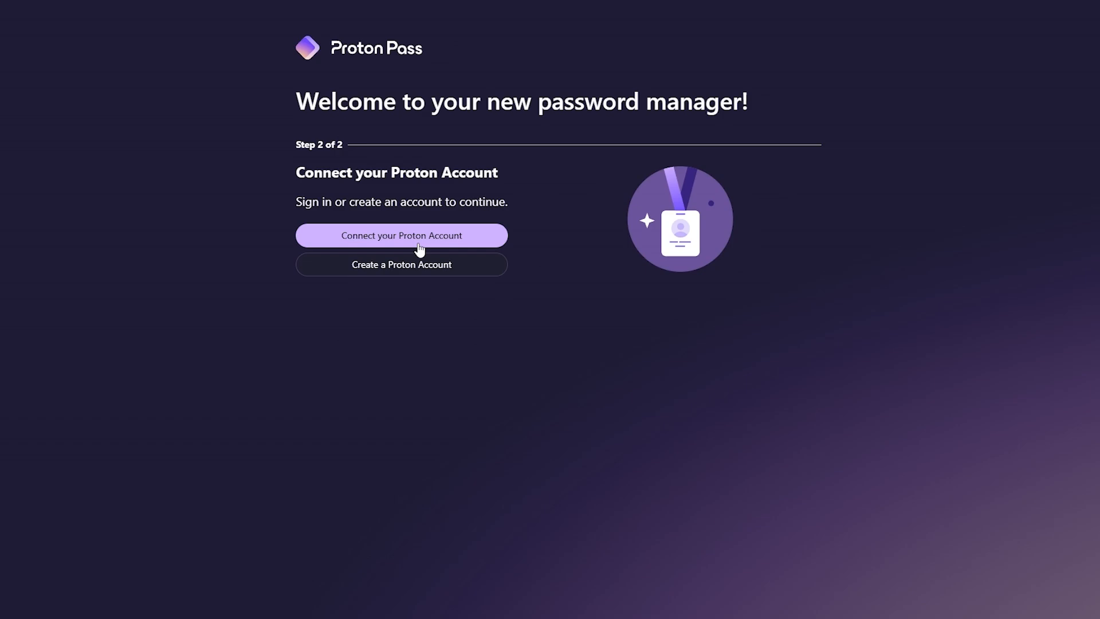
{"action": "mouse_move", "coordinate": [402, 248]}
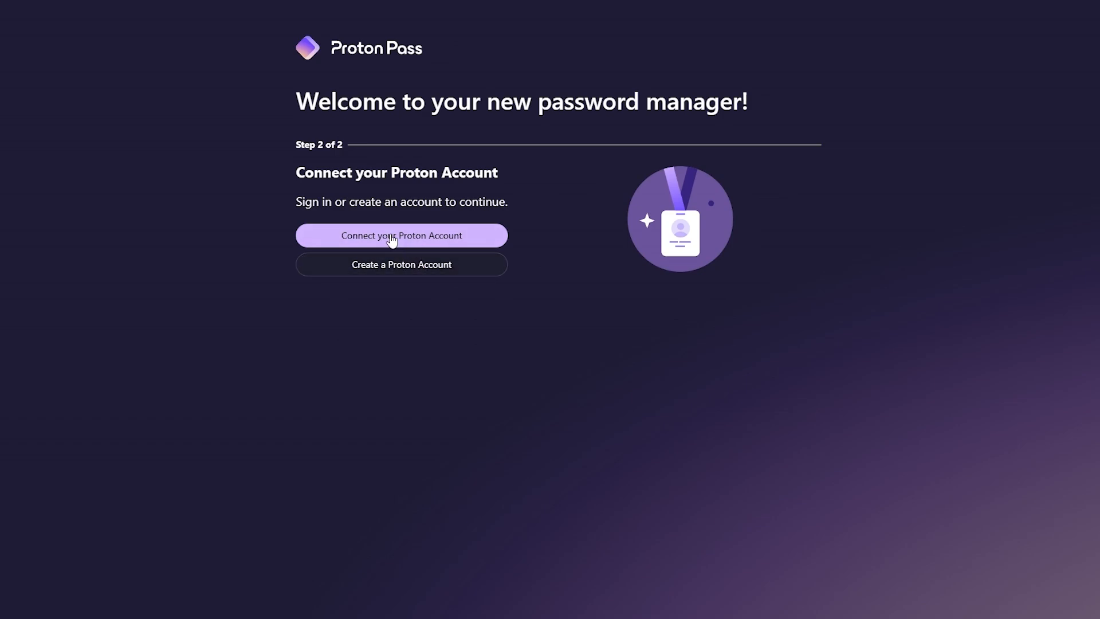
{"action": "left_click", "coordinate": [401, 235]}
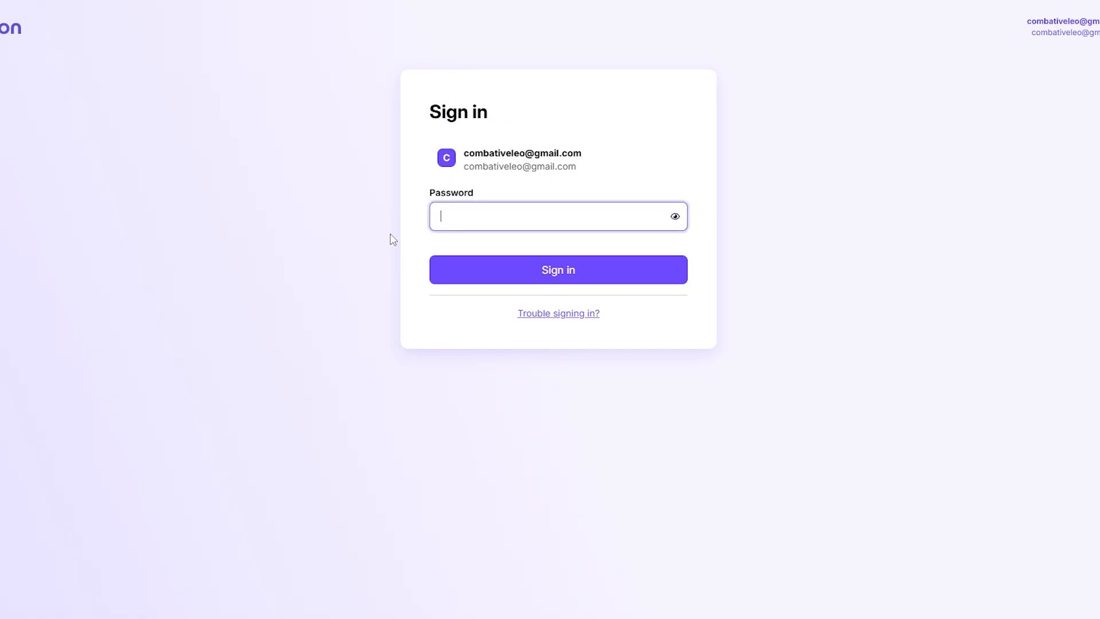
{"action": "left_click", "coordinate": [558, 269]}
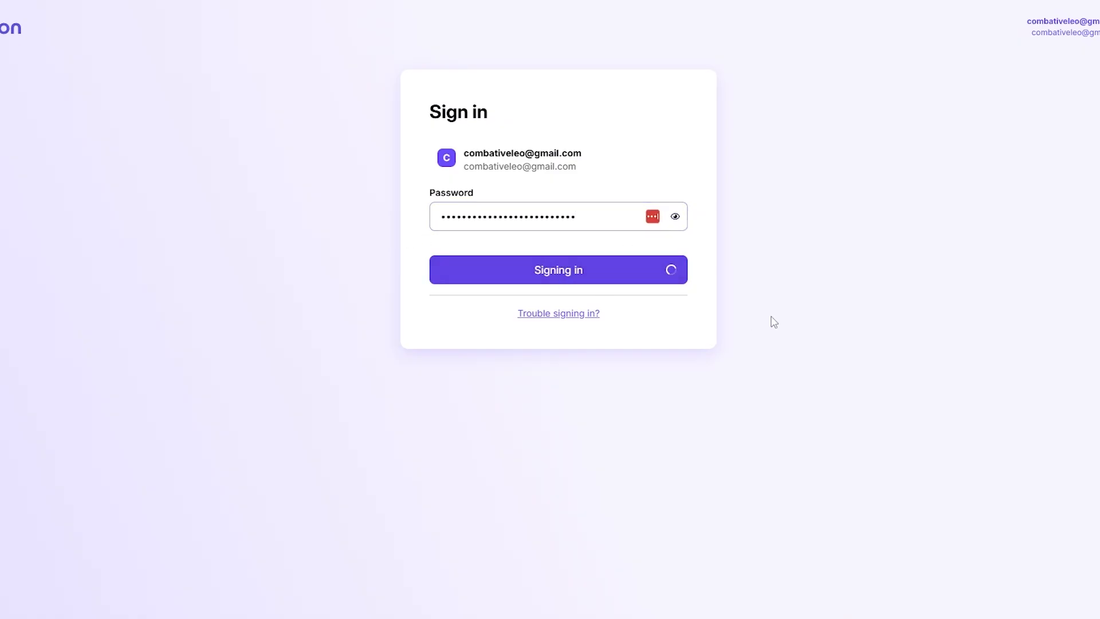
{"action": "left_click", "coordinate": [558, 269]}
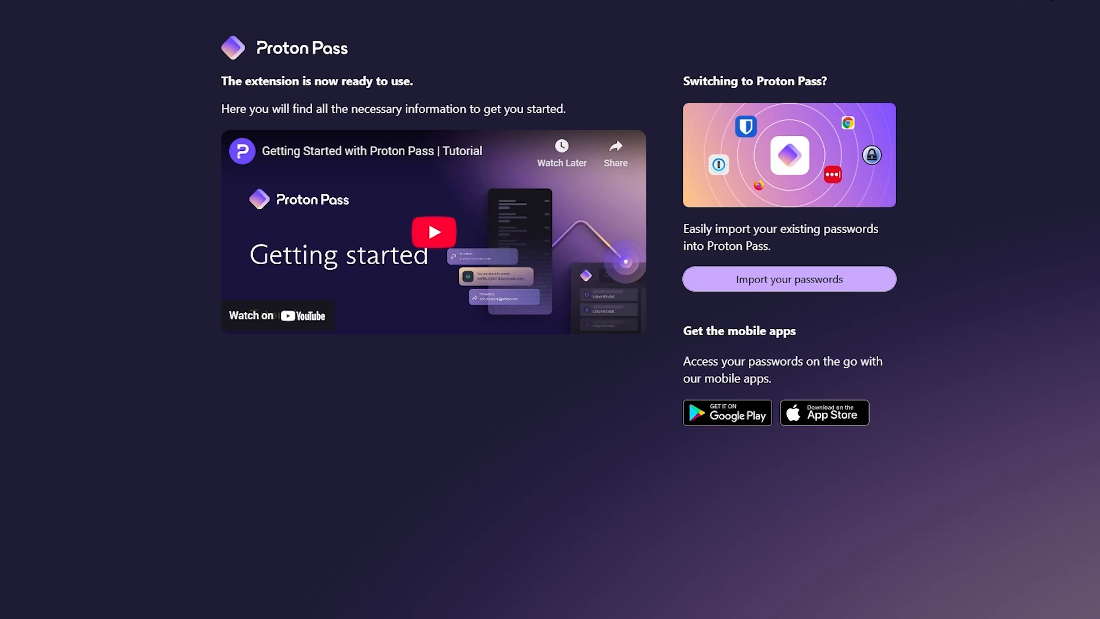
Step: View the extension's empty vault, then leave it for the import settings
{"action": "left_click", "coordinate": [985, 10]}
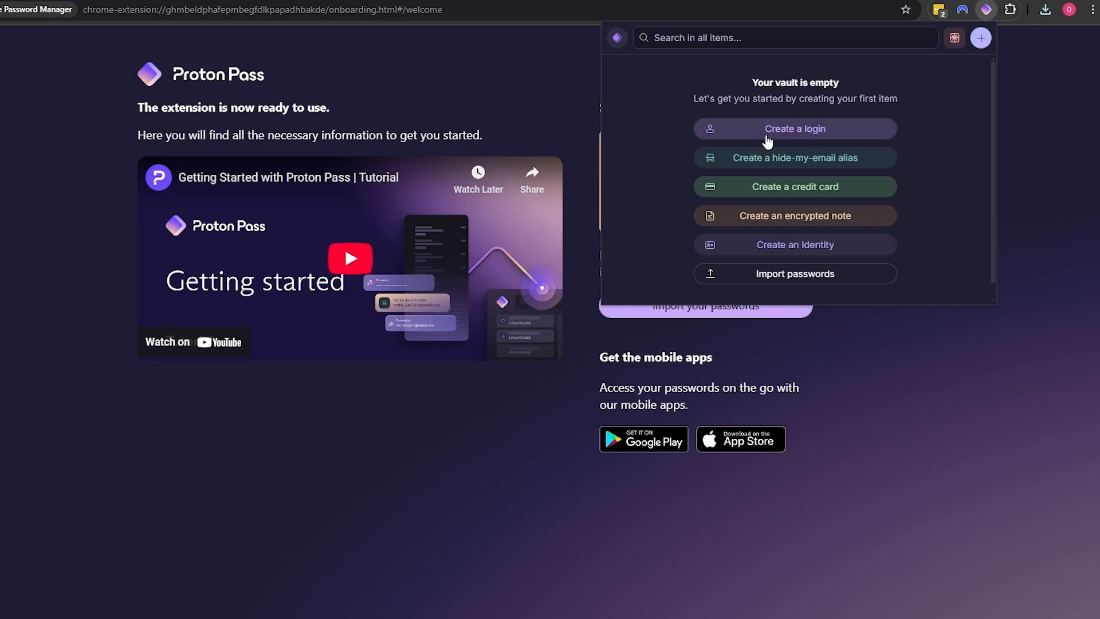
{"action": "mouse_move", "coordinate": [771, 171]}
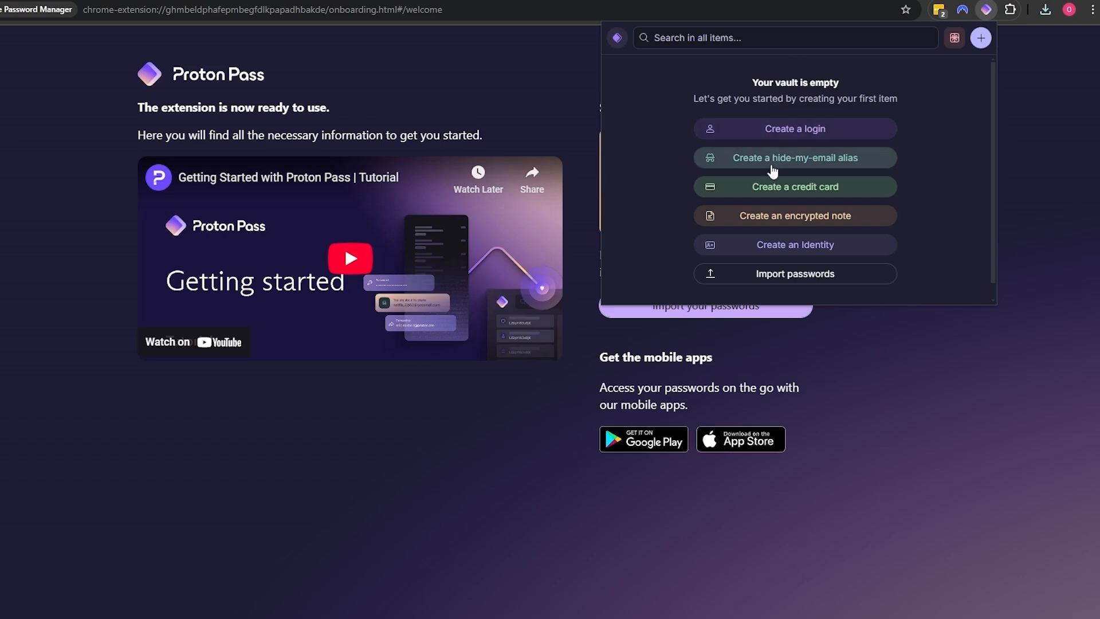
{"action": "mouse_move", "coordinate": [796, 244]}
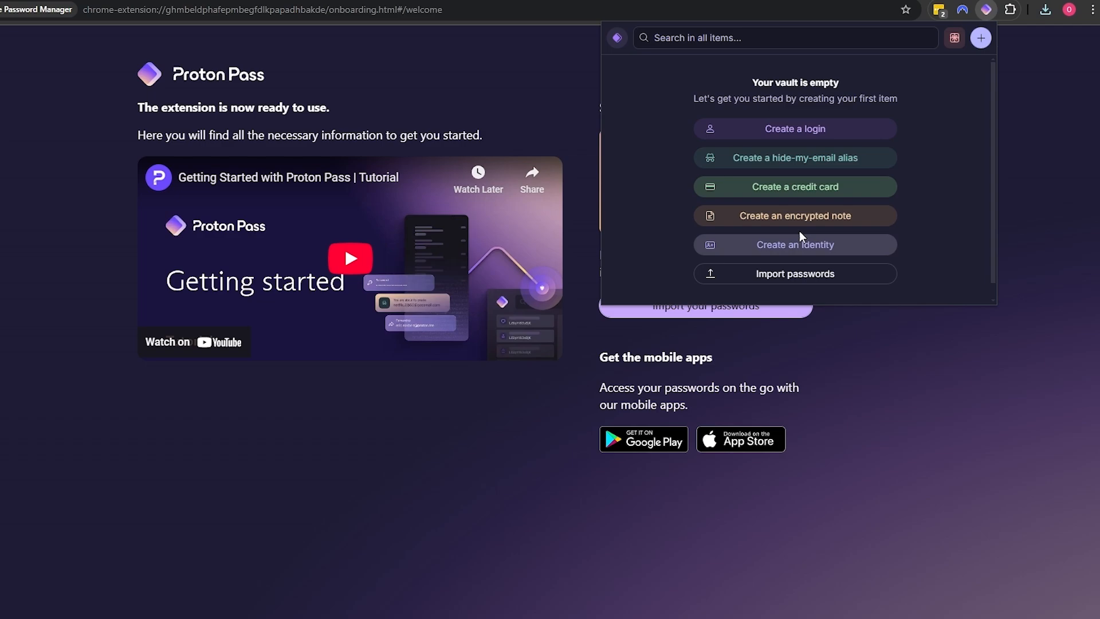
{"action": "mouse_move", "coordinate": [794, 215]}
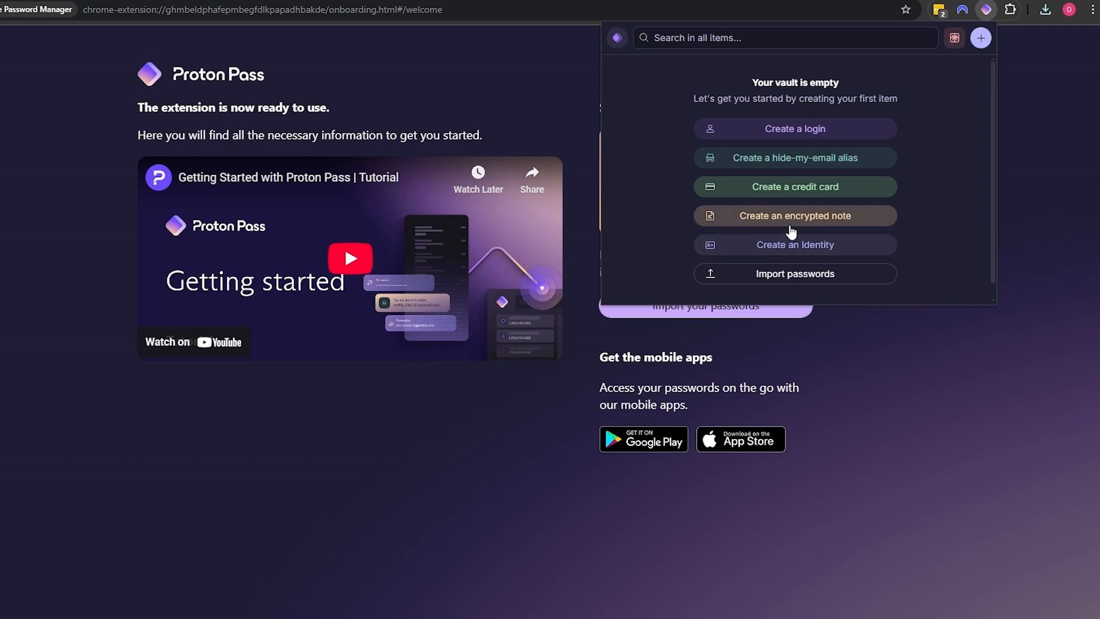
{"action": "mouse_move", "coordinate": [849, 319]}
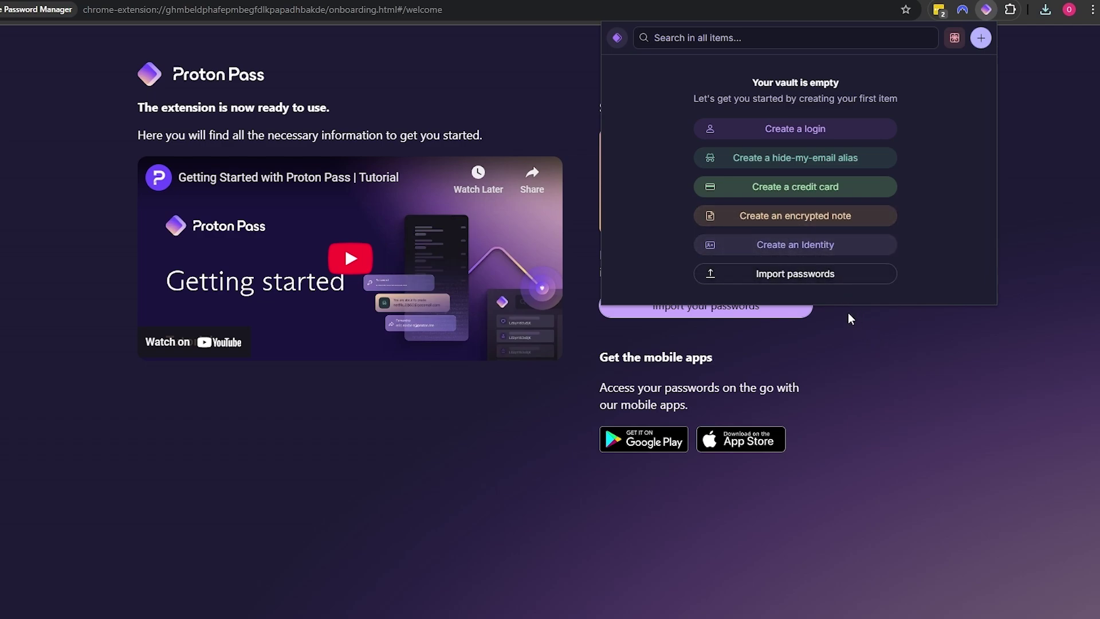
{"action": "left_click", "coordinate": [796, 274]}
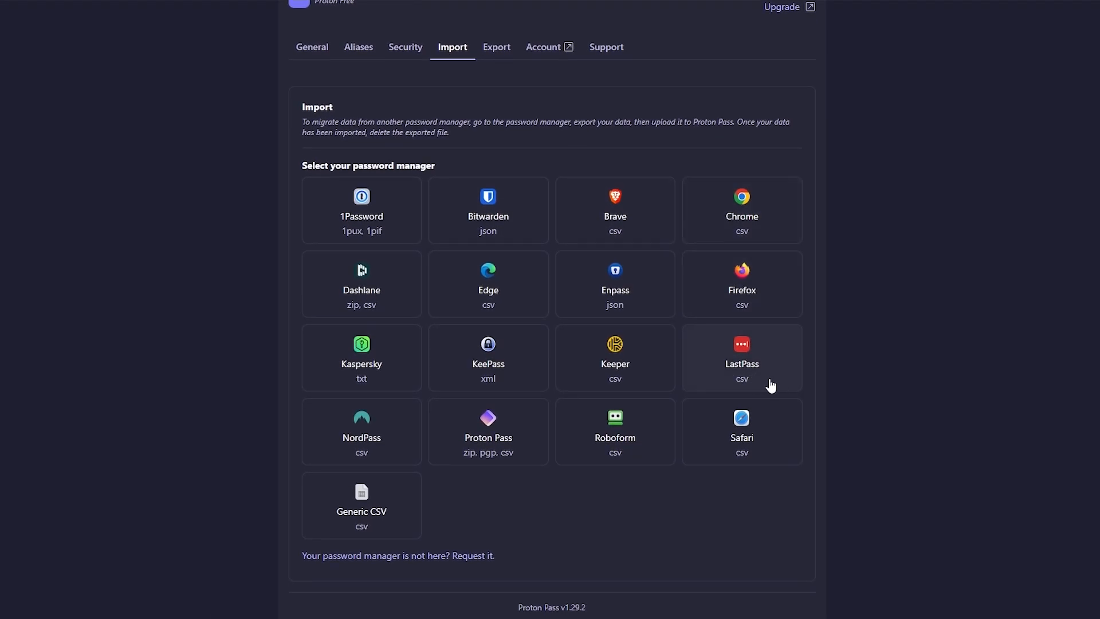
{"action": "mouse_move", "coordinate": [768, 367]}
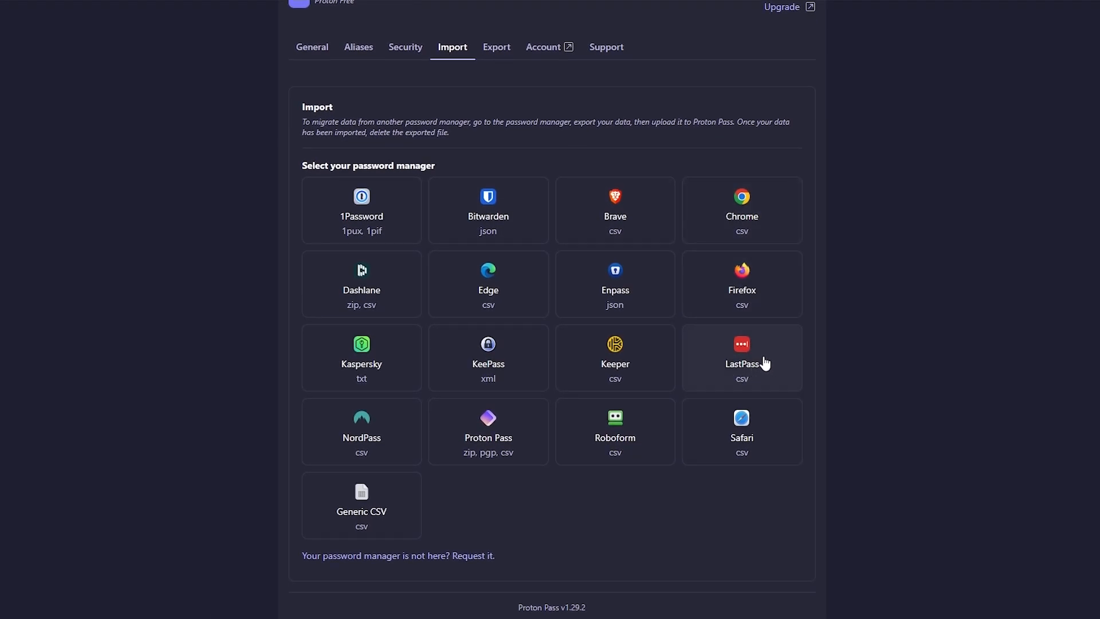
Step: Pick LastPass as the password manager to import from
{"action": "left_click", "coordinate": [741, 358]}
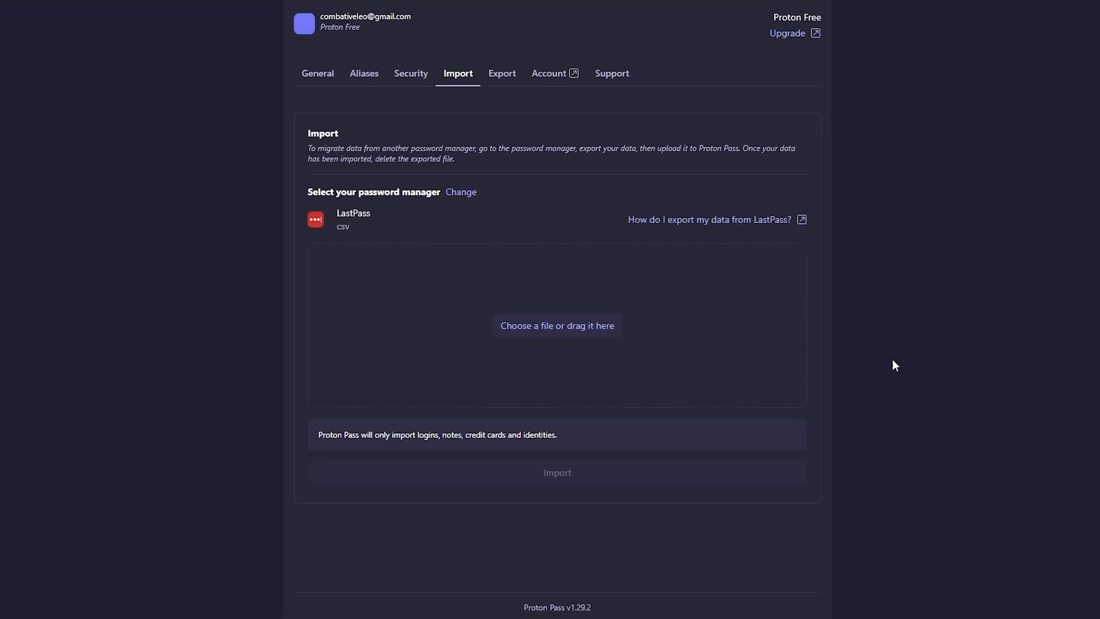
{"action": "mouse_move", "coordinate": [102, 27]}
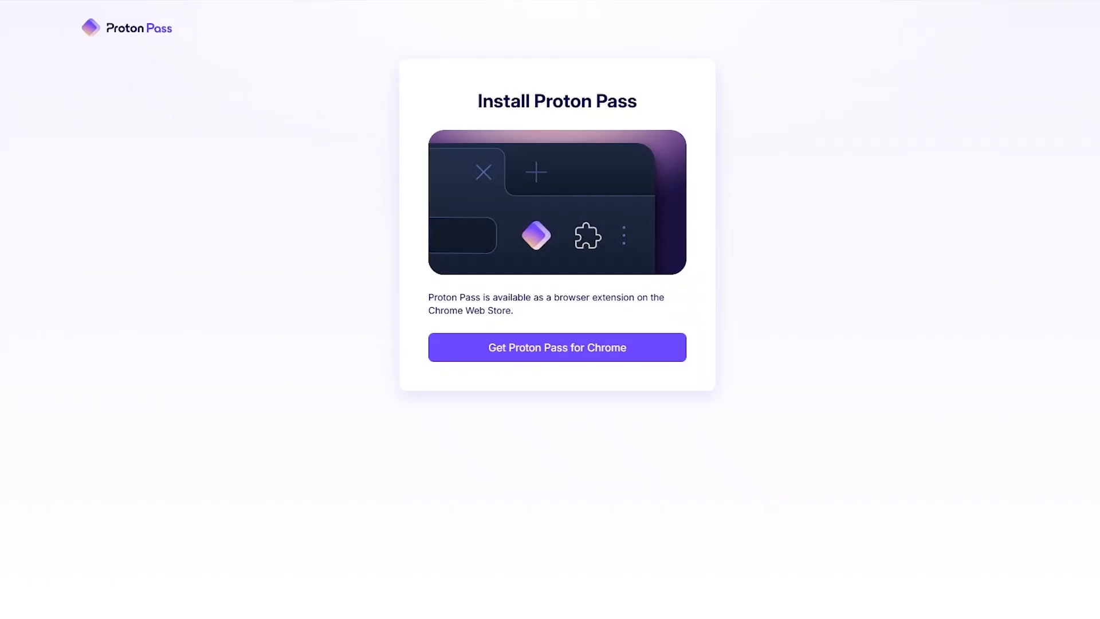
Step: Sign in to the Proton Pass web app and keep the Dark theme
{"action": "left_click", "coordinate": [557, 347]}
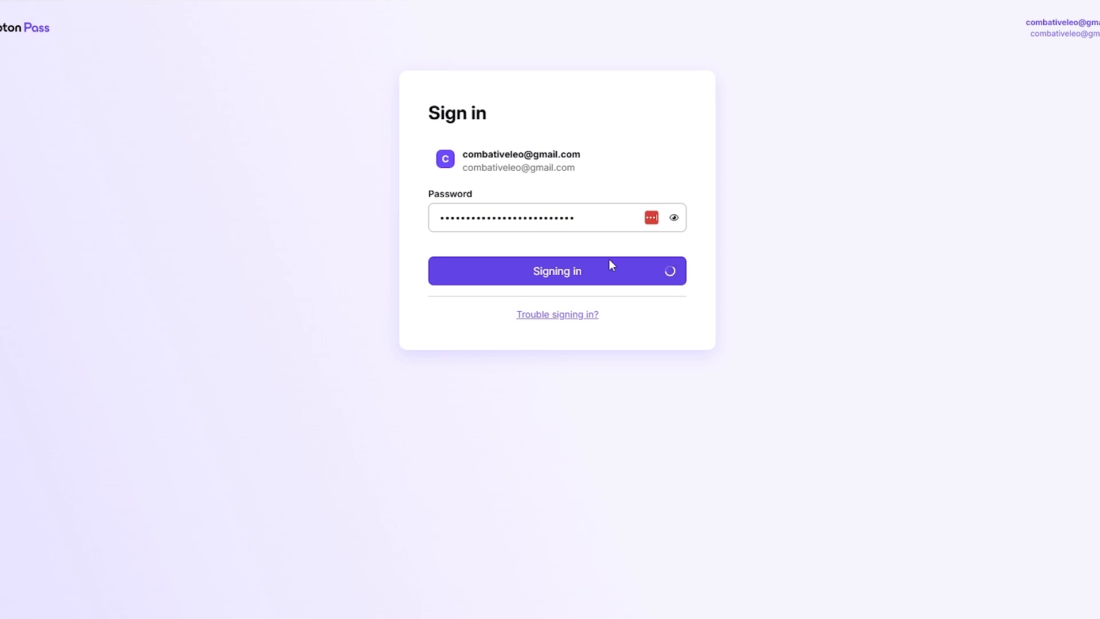
{"action": "left_click", "coordinate": [557, 271]}
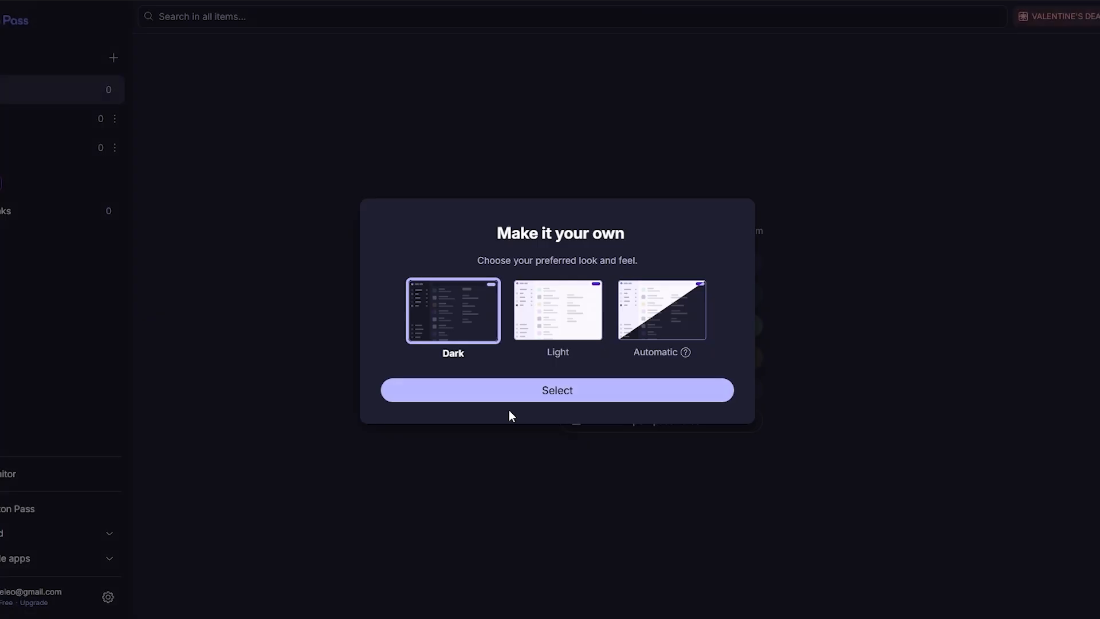
{"action": "left_click", "coordinate": [557, 389]}
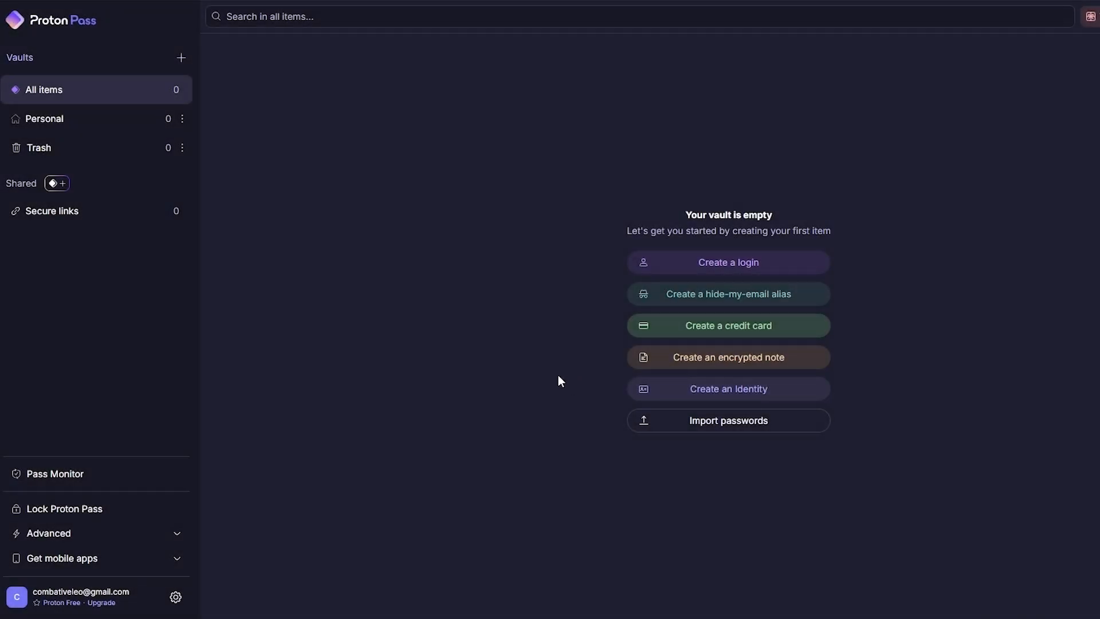
{"action": "mouse_move", "coordinate": [549, 372]}
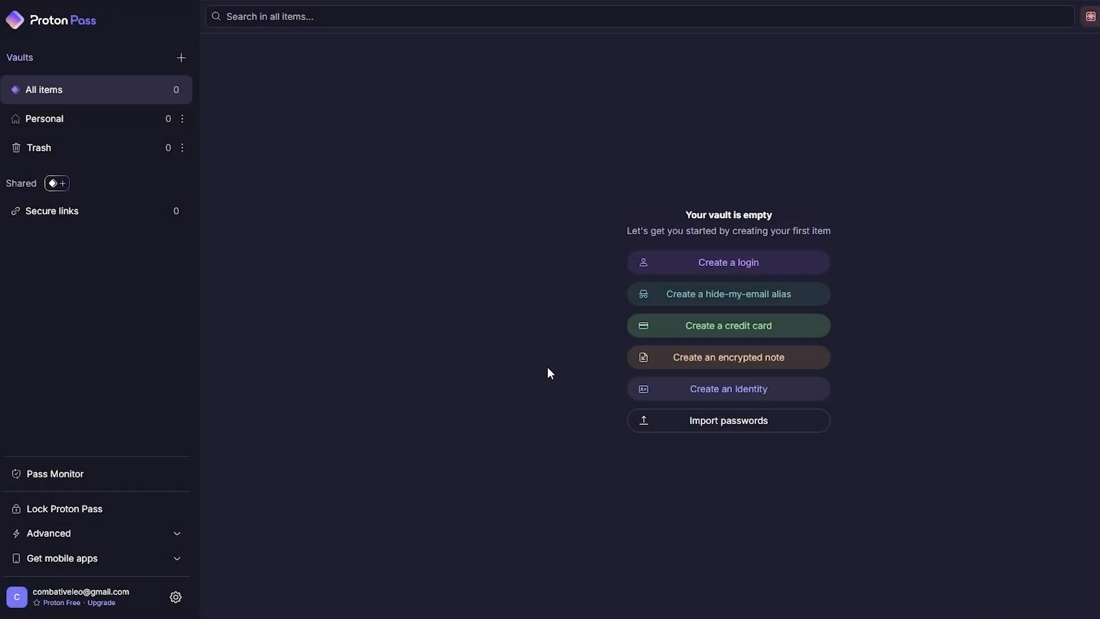
{"action": "mouse_move", "coordinate": [634, 169]}
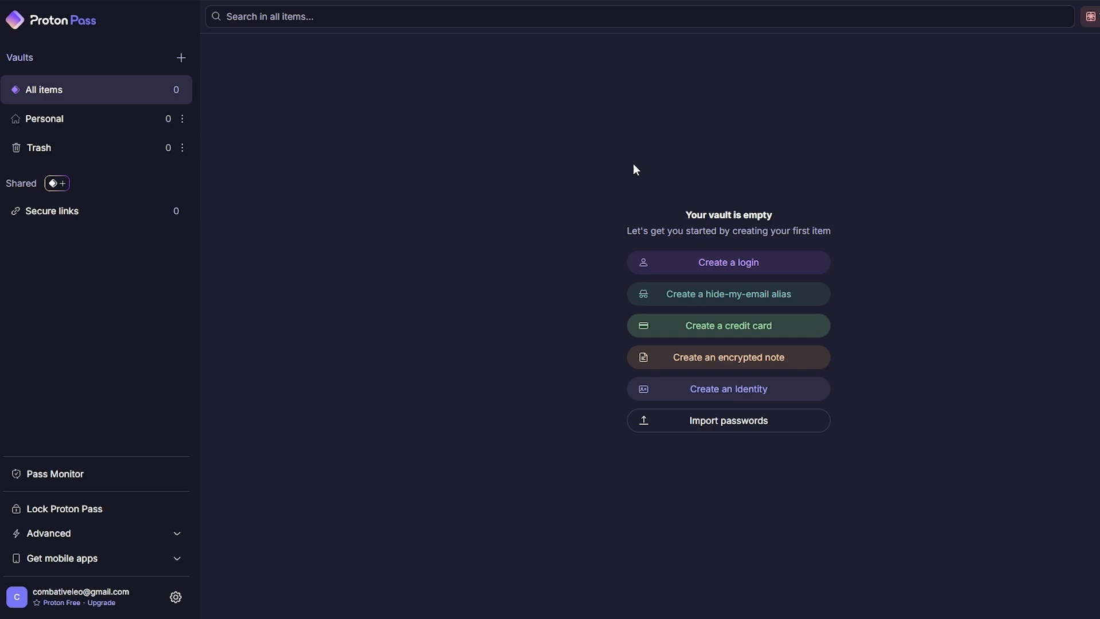
{"action": "mouse_move", "coordinate": [558, 365]}
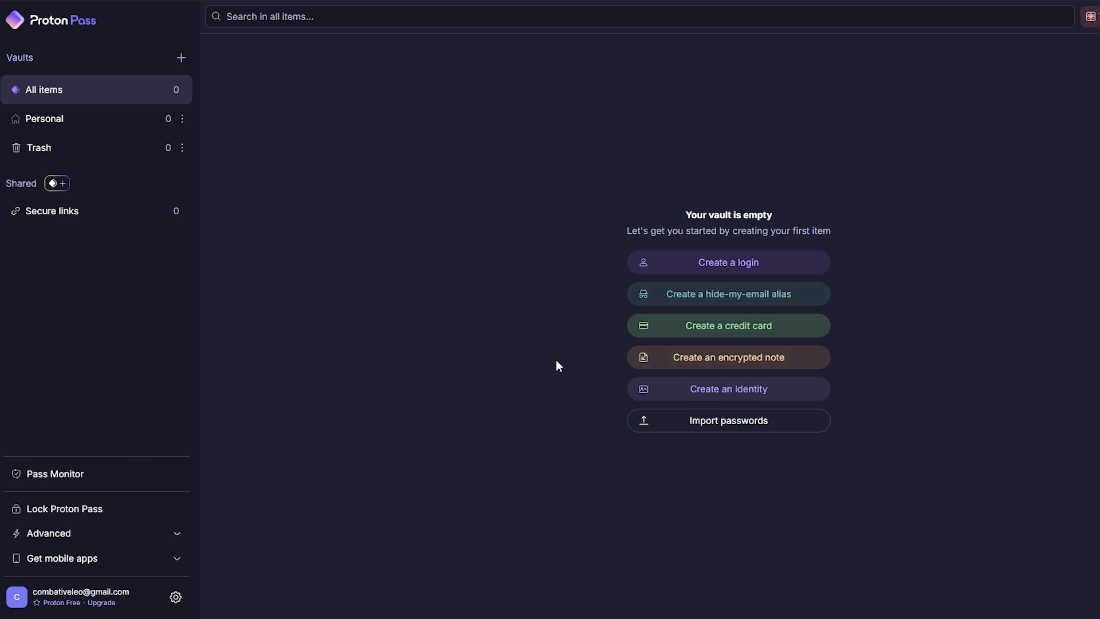
{"action": "mouse_move", "coordinate": [467, 236]}
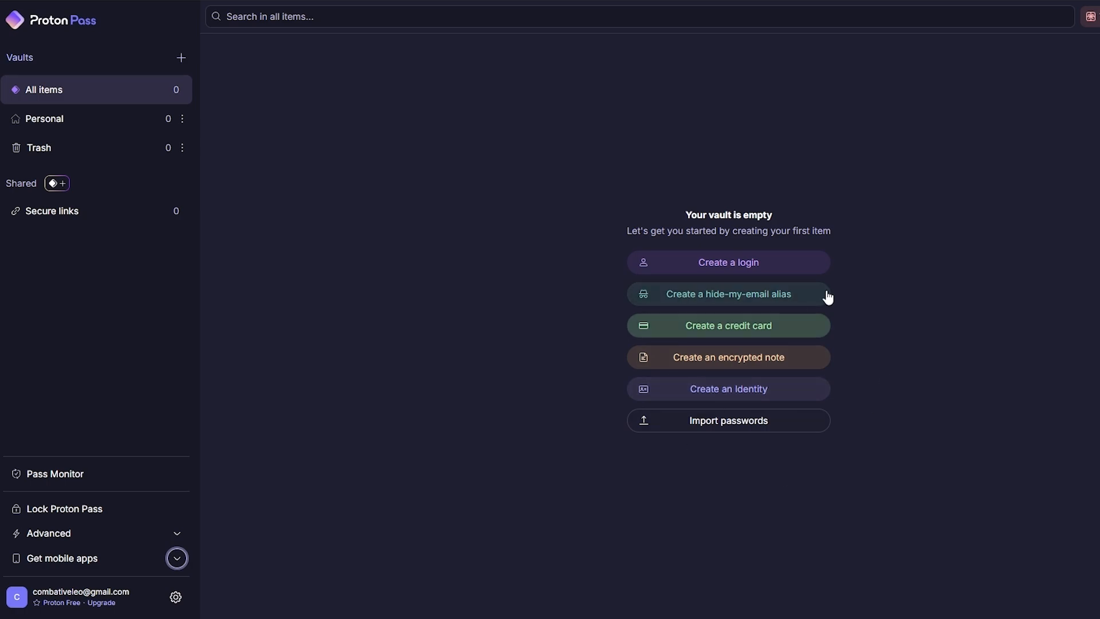
{"action": "mouse_move", "coordinate": [67, 122]}
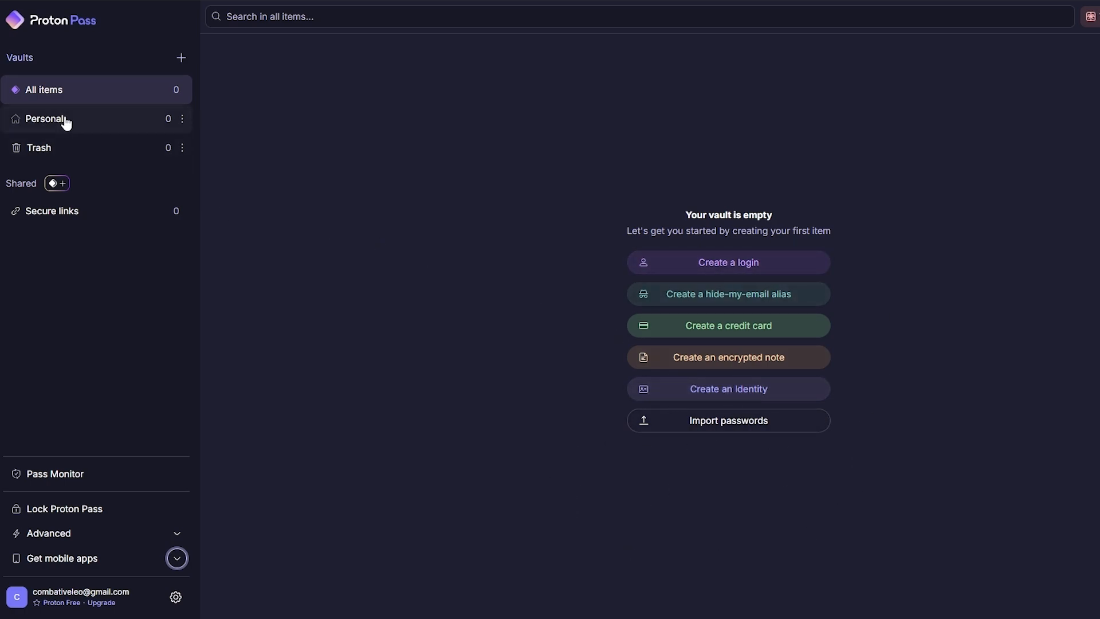
{"action": "mouse_move", "coordinate": [87, 208]}
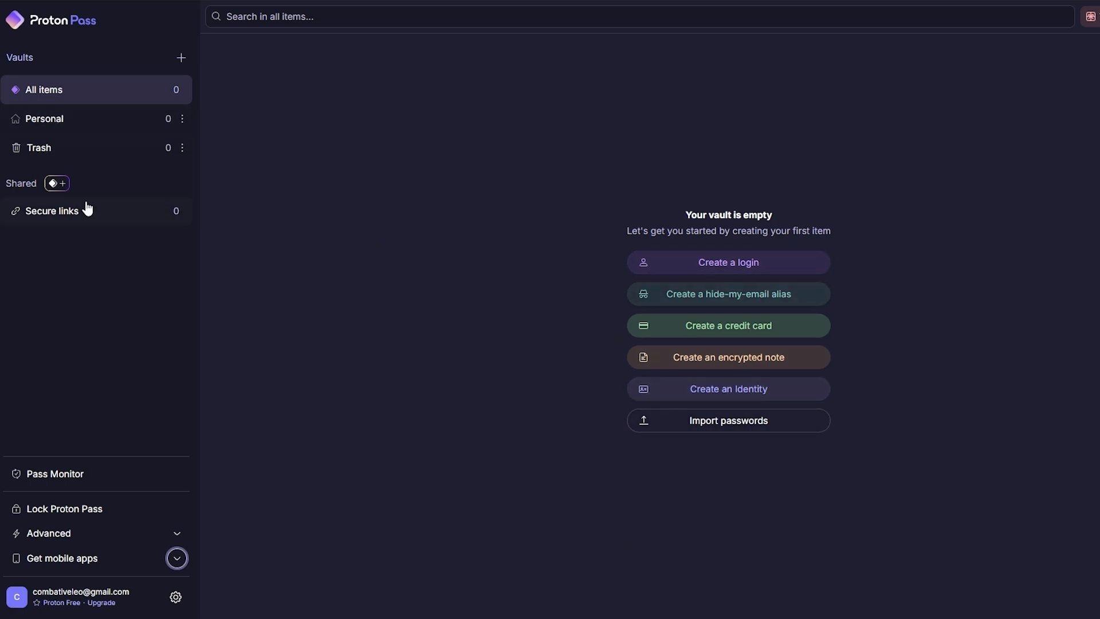
{"action": "left_click", "coordinate": [45, 118]}
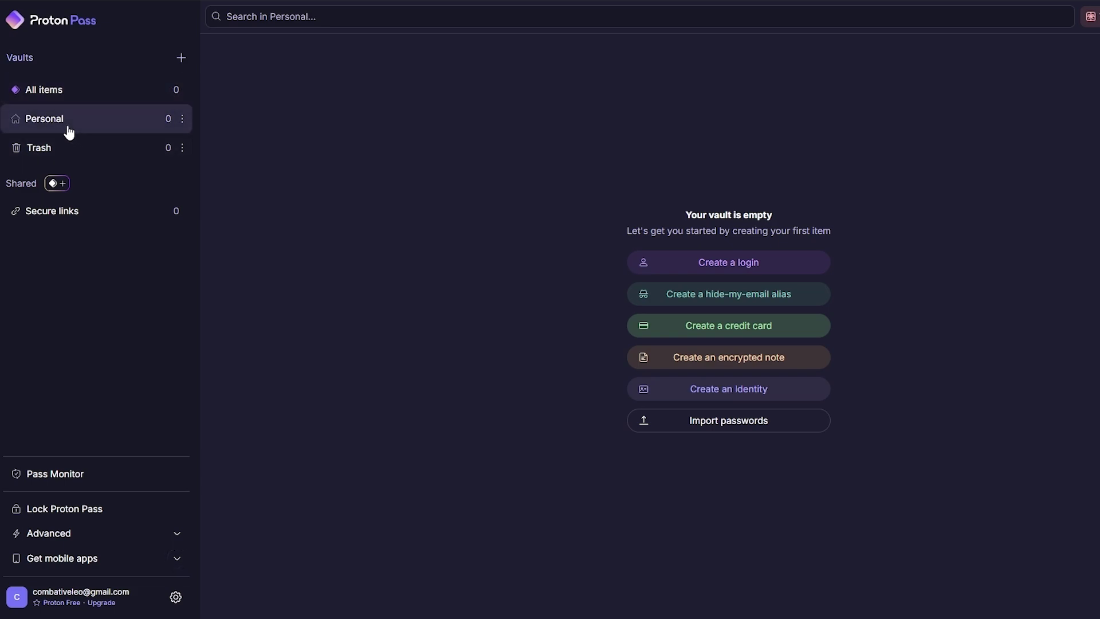
{"action": "mouse_move", "coordinate": [181, 58]}
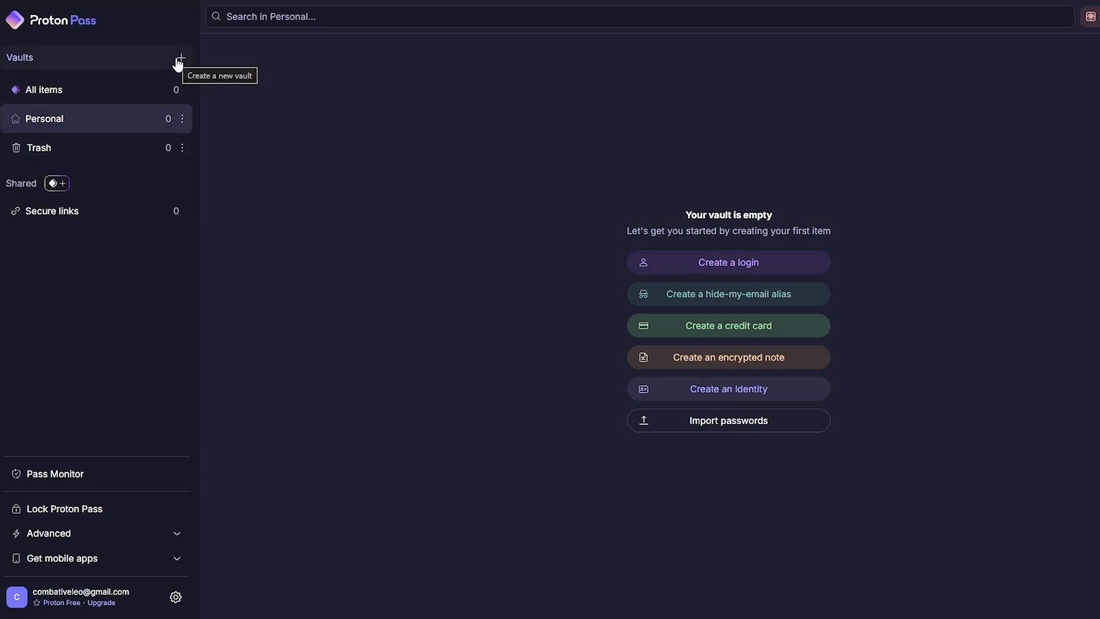
{"action": "mouse_move", "coordinate": [185, 72]}
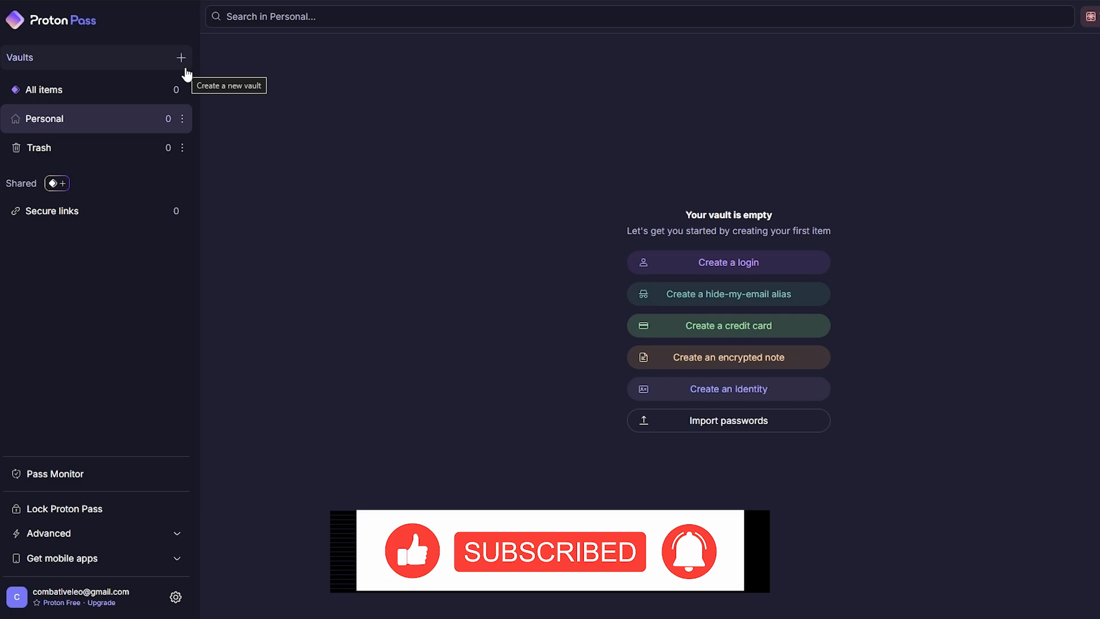
{"action": "mouse_move", "coordinate": [168, 69]}
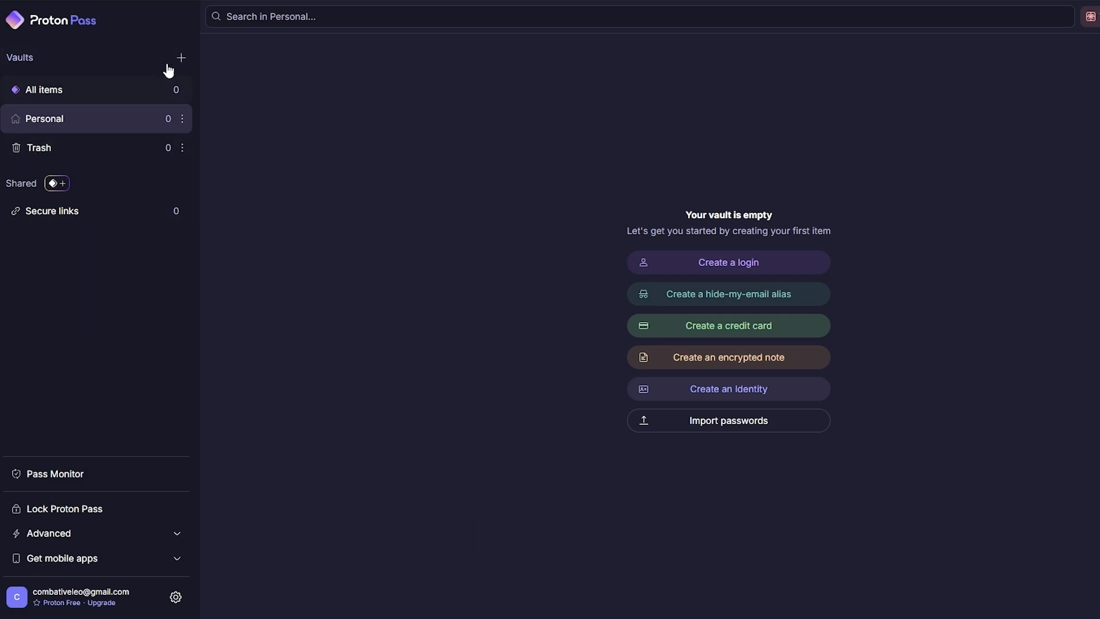
{"action": "mouse_move", "coordinate": [172, 47]}
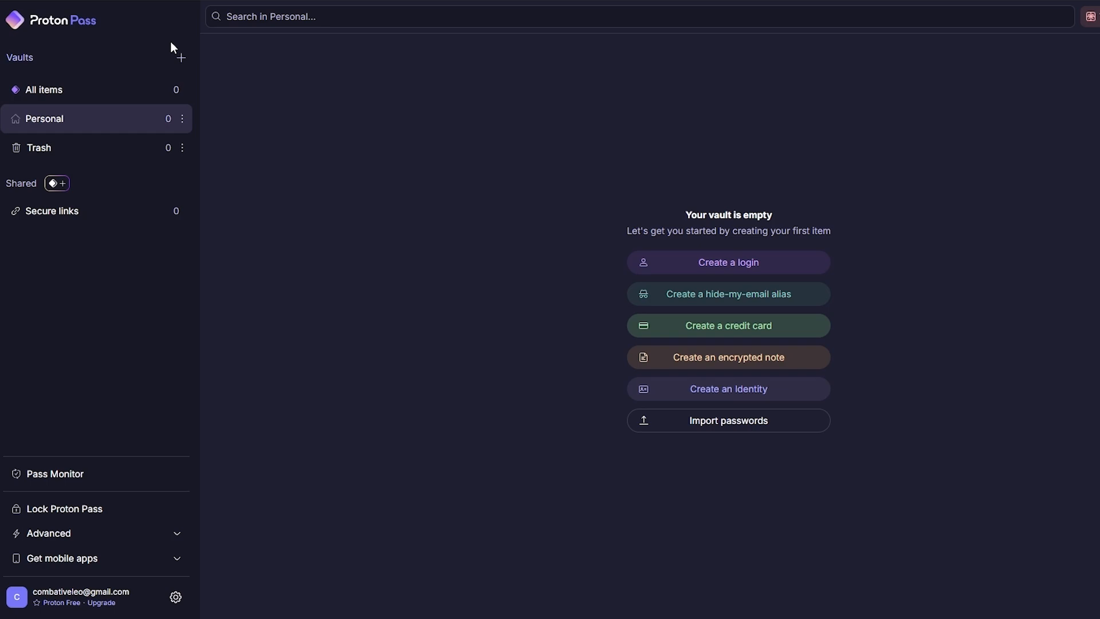
{"action": "mouse_move", "coordinate": [556, 424]}
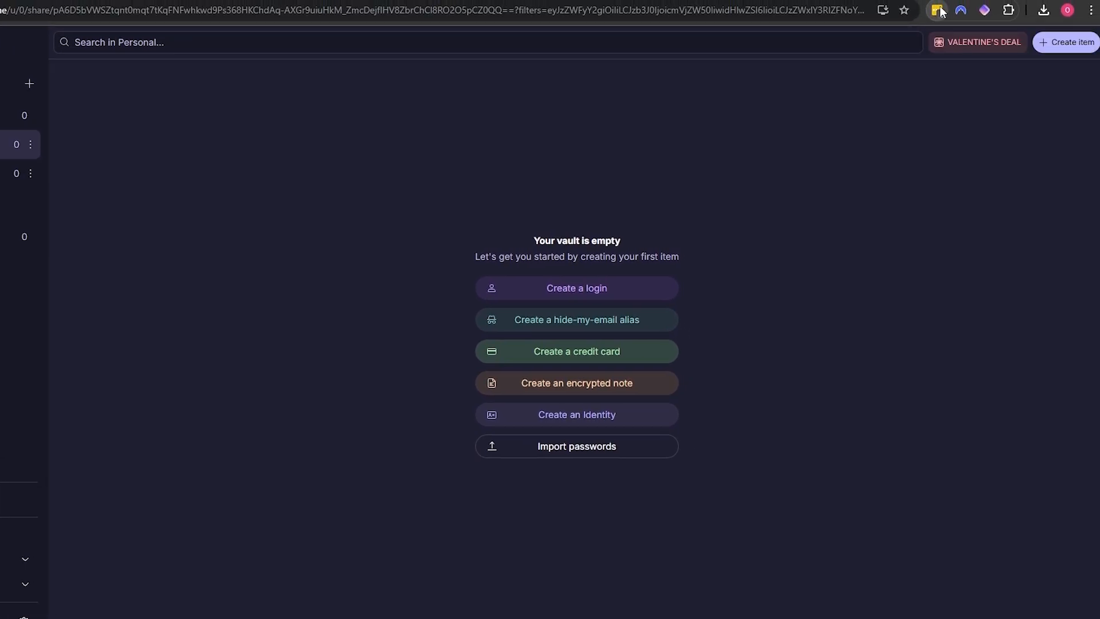
Step: Reach Manage extensions from the LastPass extension icon's menu
{"action": "right_click", "coordinate": [936, 11]}
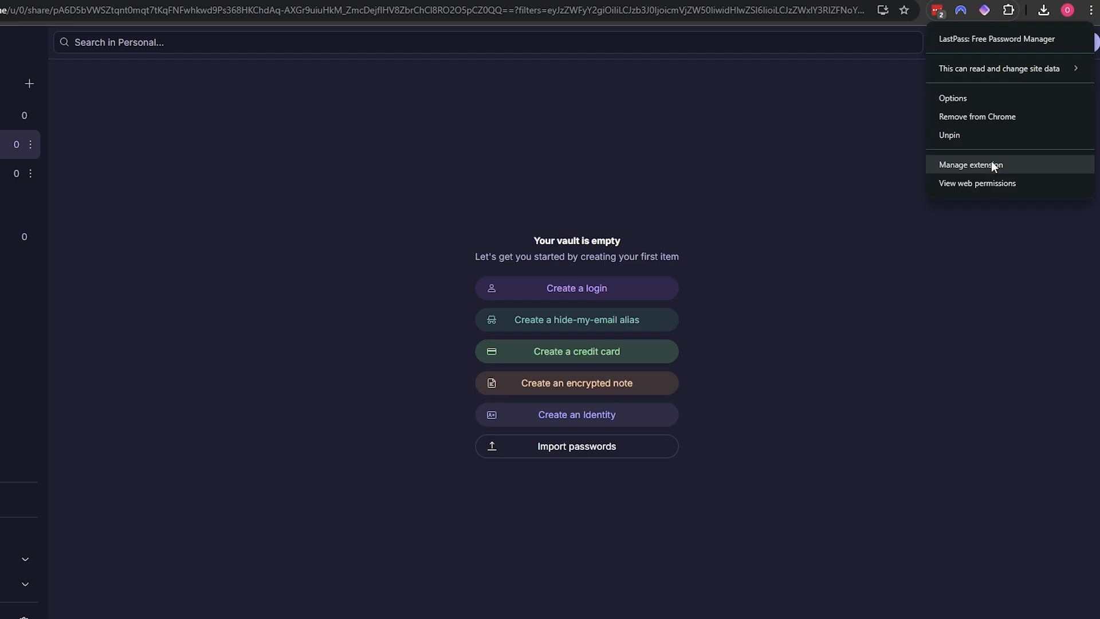
{"action": "left_click", "coordinate": [971, 163]}
{"action": "type", "text": "tem"}
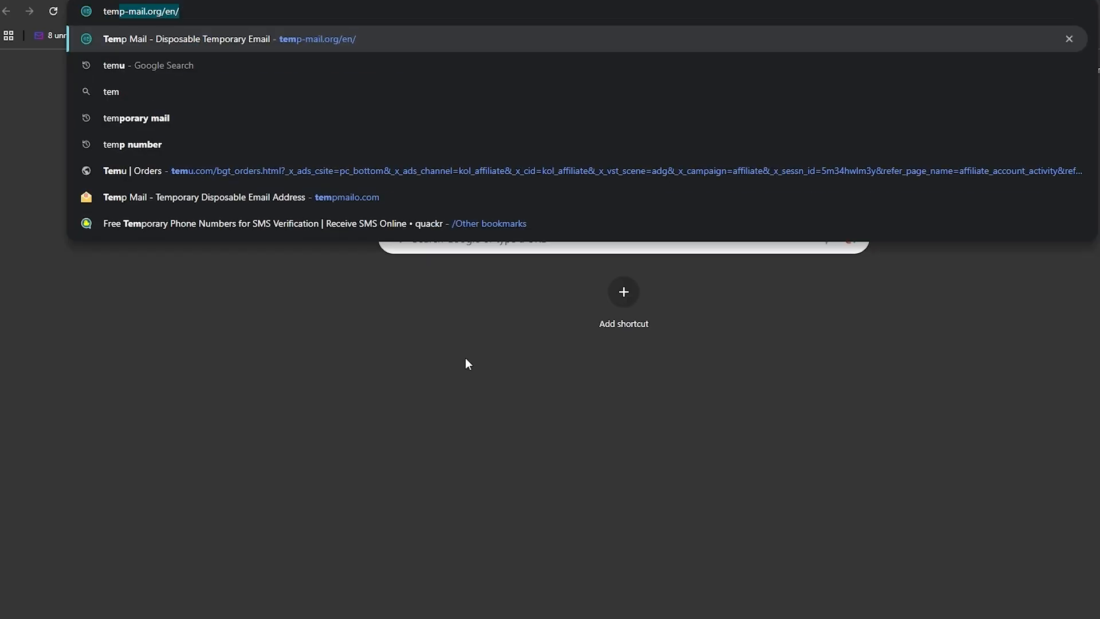
Step: Submit the temporary email on monday.com and fill the full name and account name
{"action": "key", "text": "Escape"}
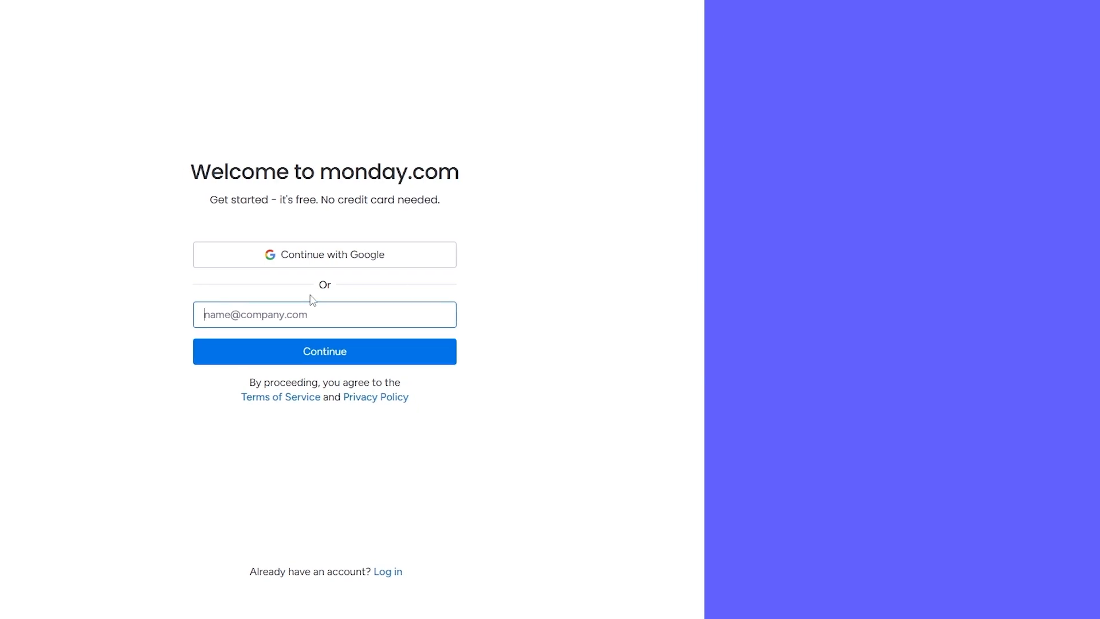
{"action": "left_click", "coordinate": [324, 351]}
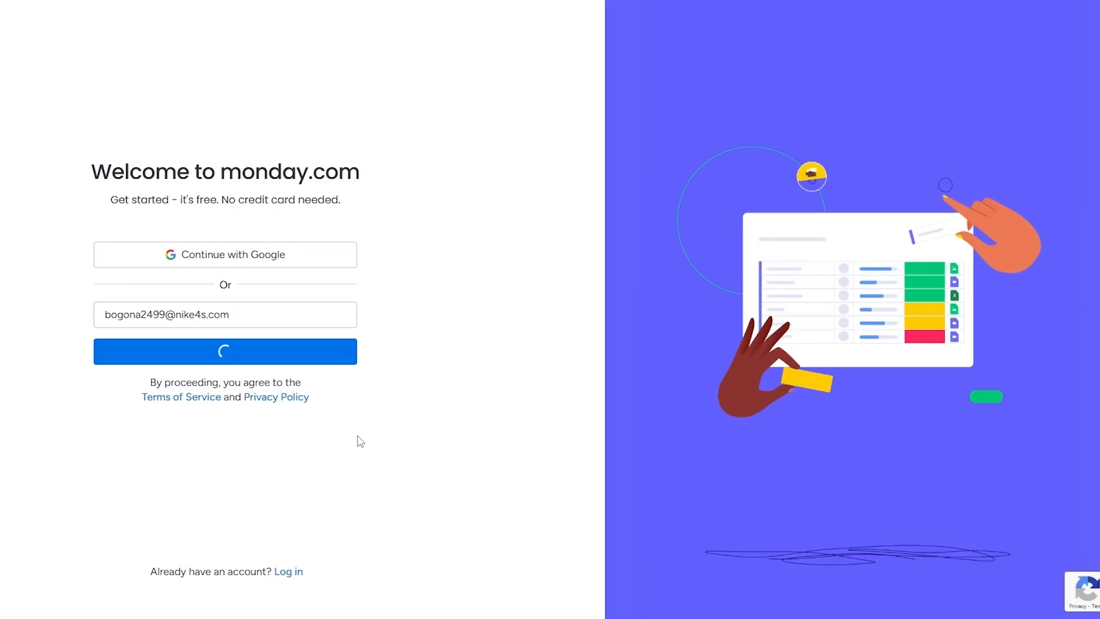
{"action": "left_click", "coordinate": [225, 351]}
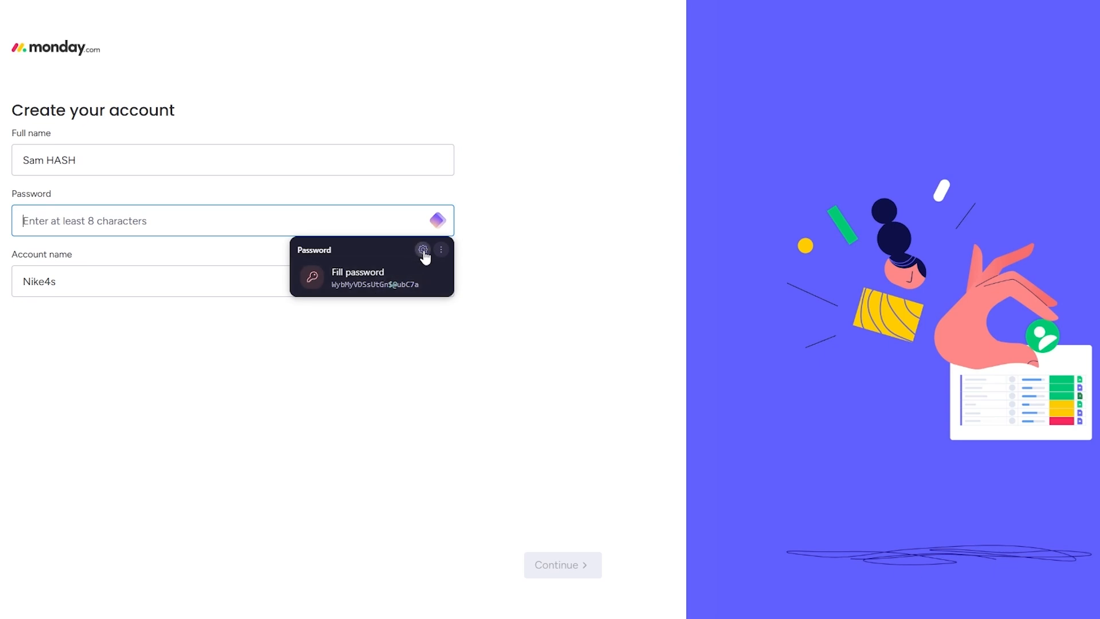
Step: Try the Memorable type, revert to Random Password, and fill the generated password into monday.com
{"action": "left_click", "coordinate": [423, 249]}
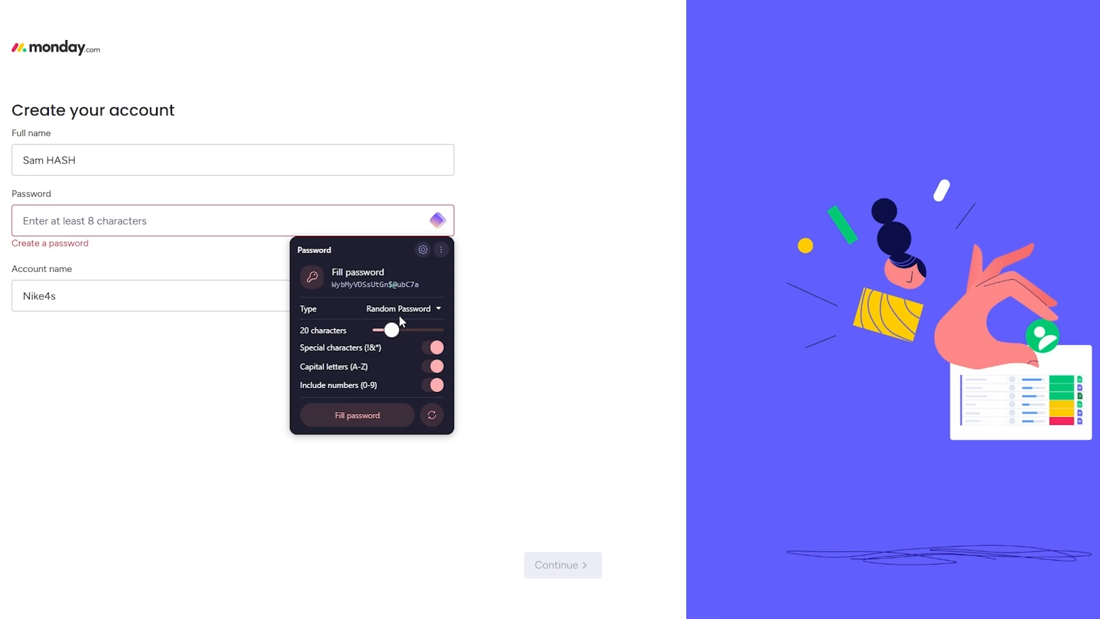
{"action": "left_click", "coordinate": [403, 308]}
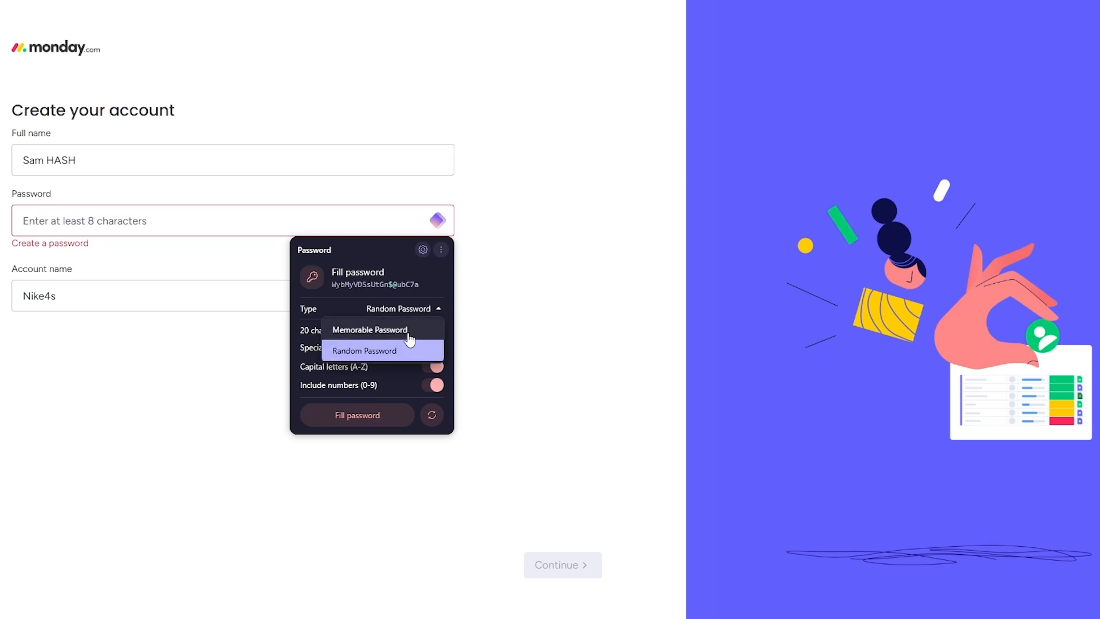
{"action": "left_click", "coordinate": [369, 330]}
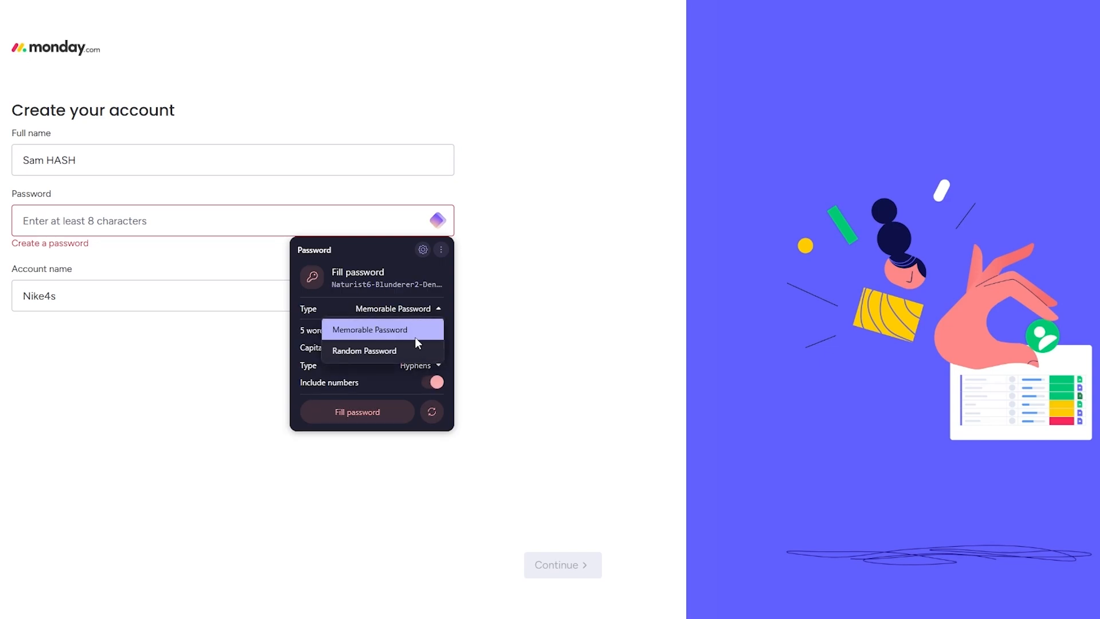
{"action": "left_click", "coordinate": [364, 350]}
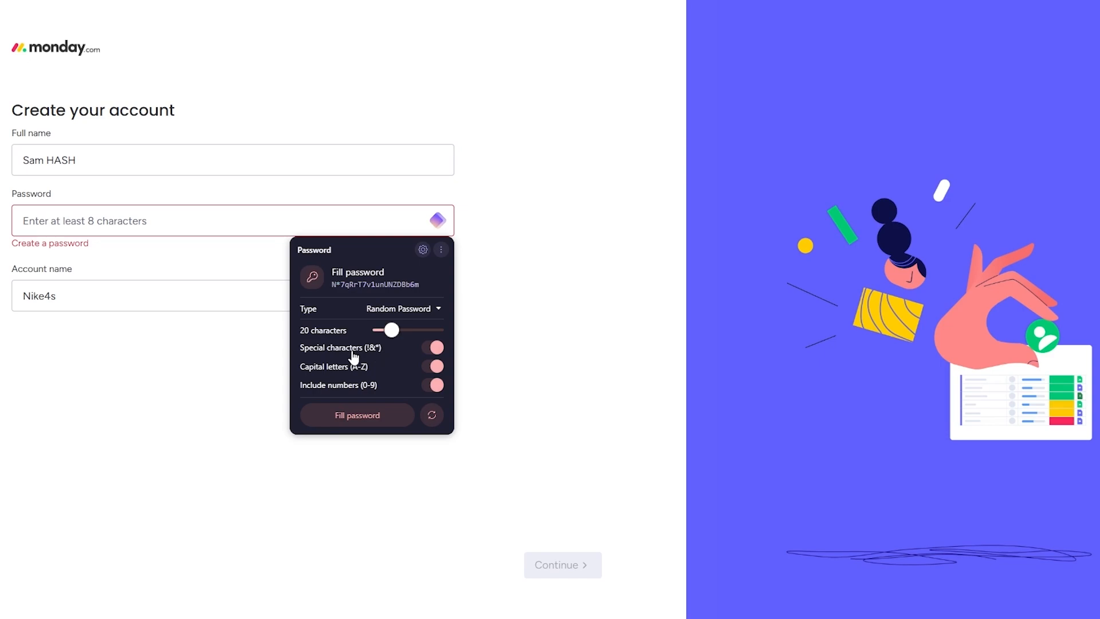
{"action": "mouse_move", "coordinate": [359, 386]}
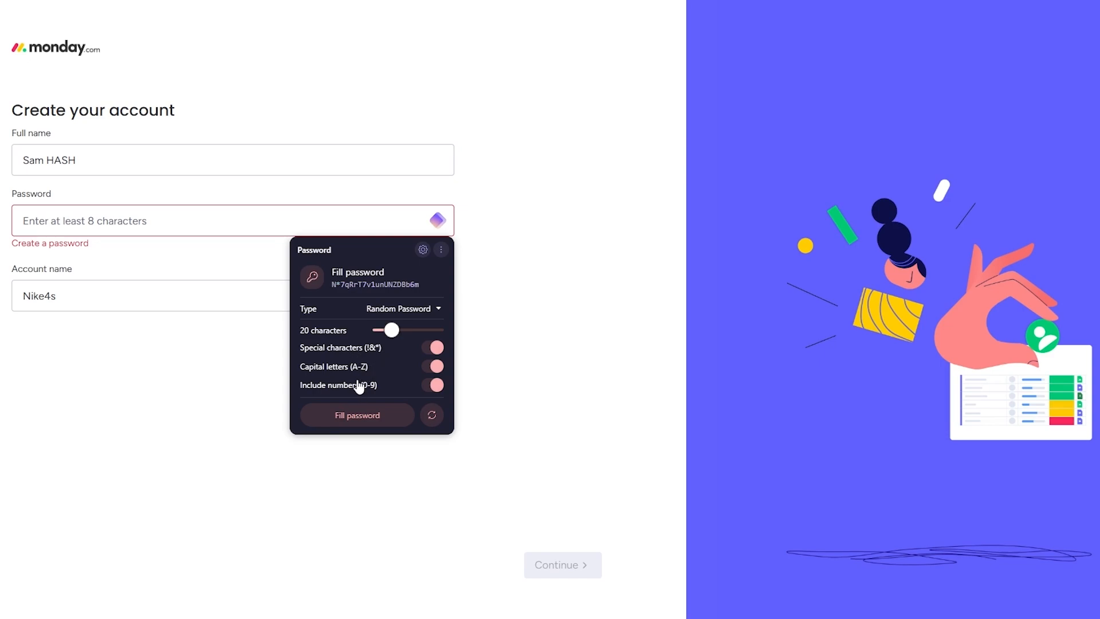
{"action": "mouse_move", "coordinate": [390, 333]}
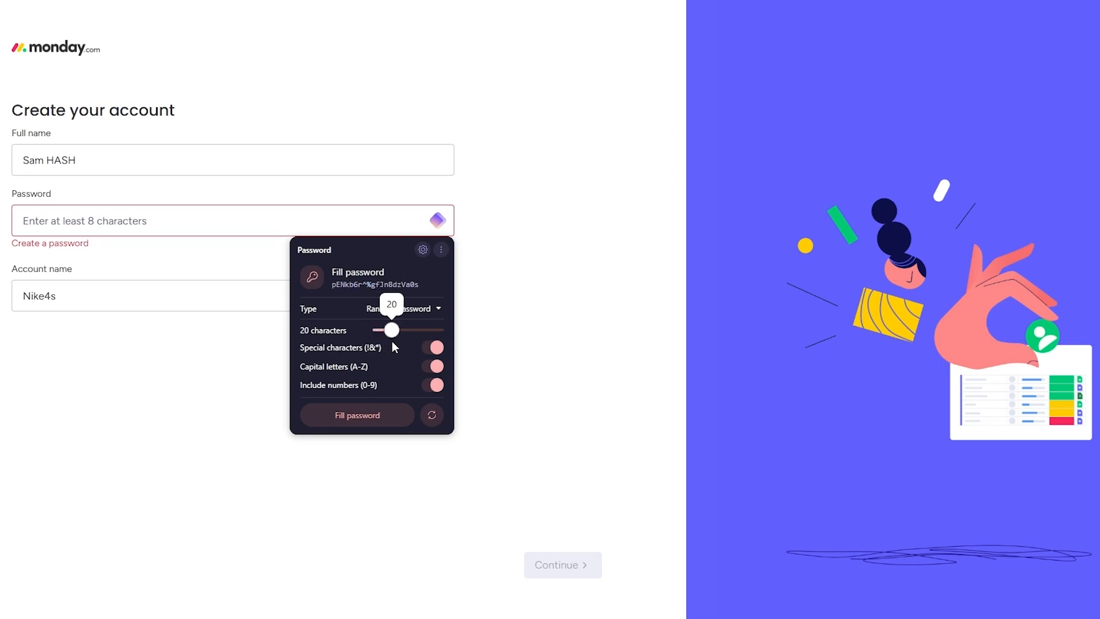
{"action": "left_click", "coordinate": [357, 415]}
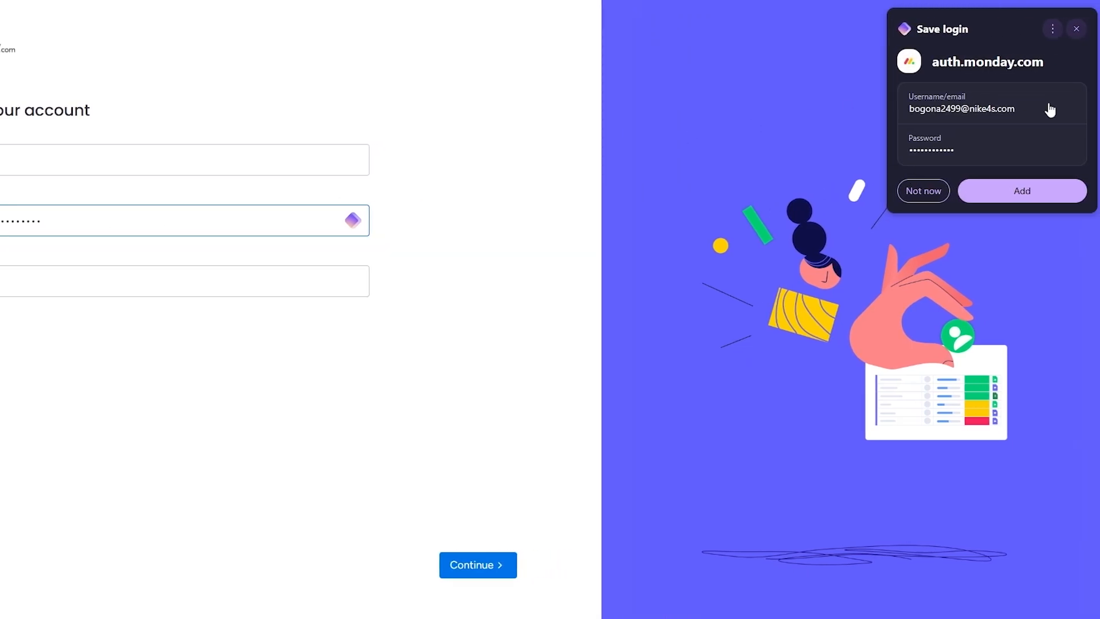
{"action": "mouse_move", "coordinate": [977, 208]}
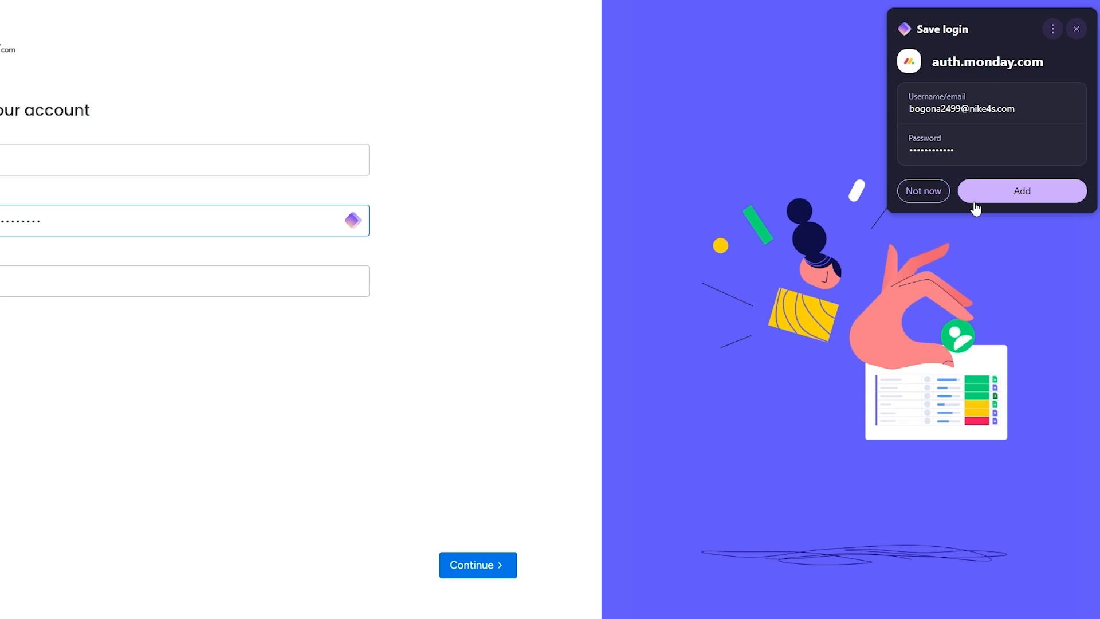
Step: Add the auth.monday.com login to the Personal vault
{"action": "left_click", "coordinate": [1021, 190]}
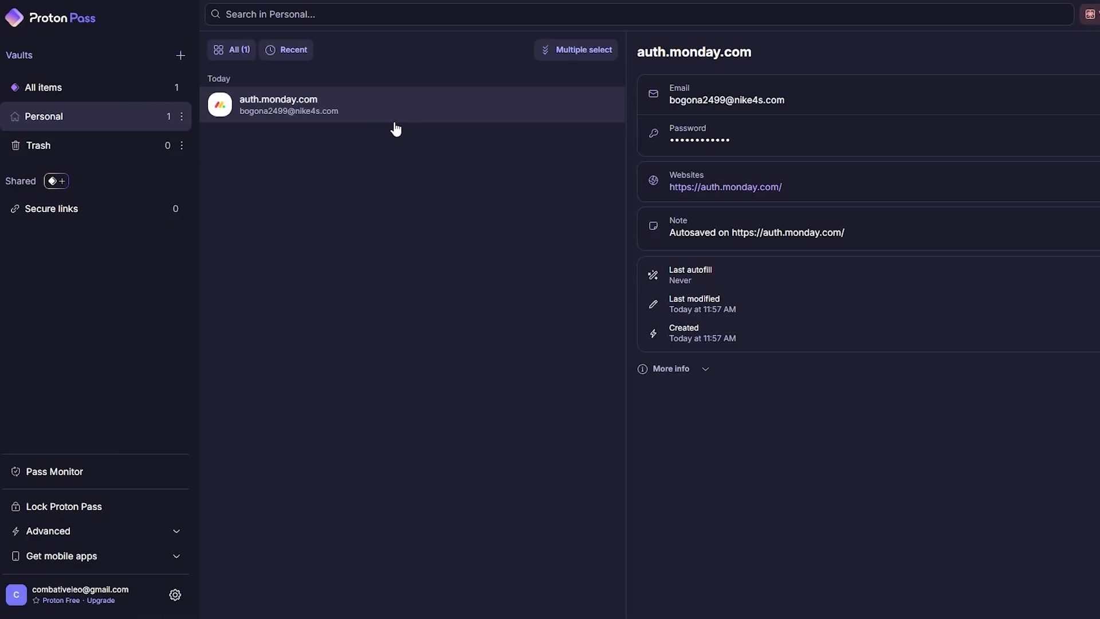
{"action": "mouse_move", "coordinate": [725, 187]}
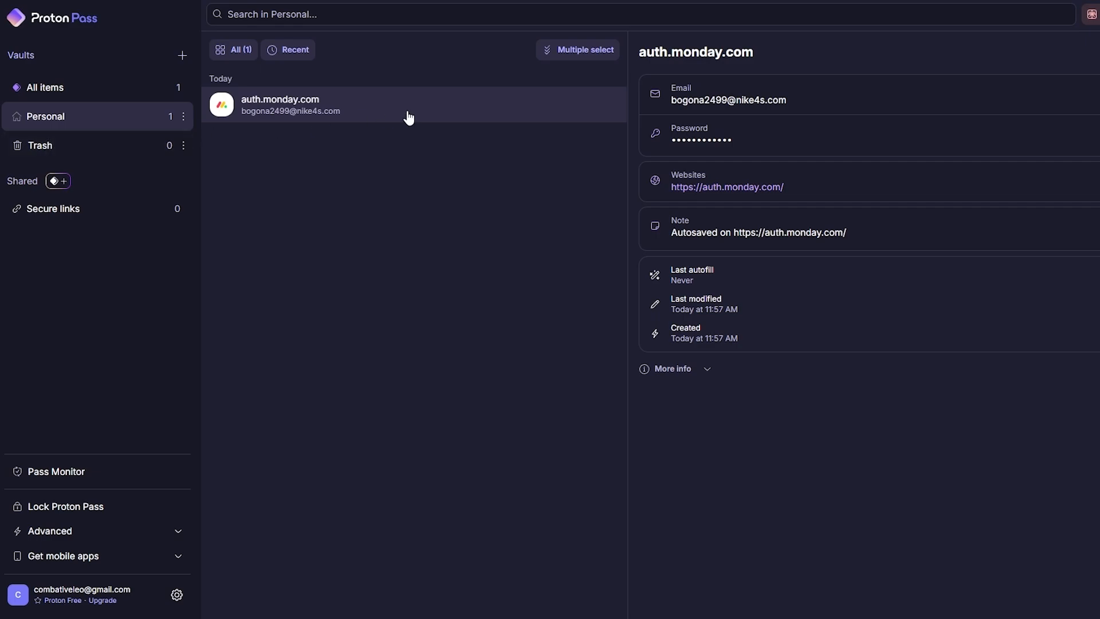
{"action": "left_click_drag", "start_coordinate": [409, 104], "coordinate": [96, 145]}
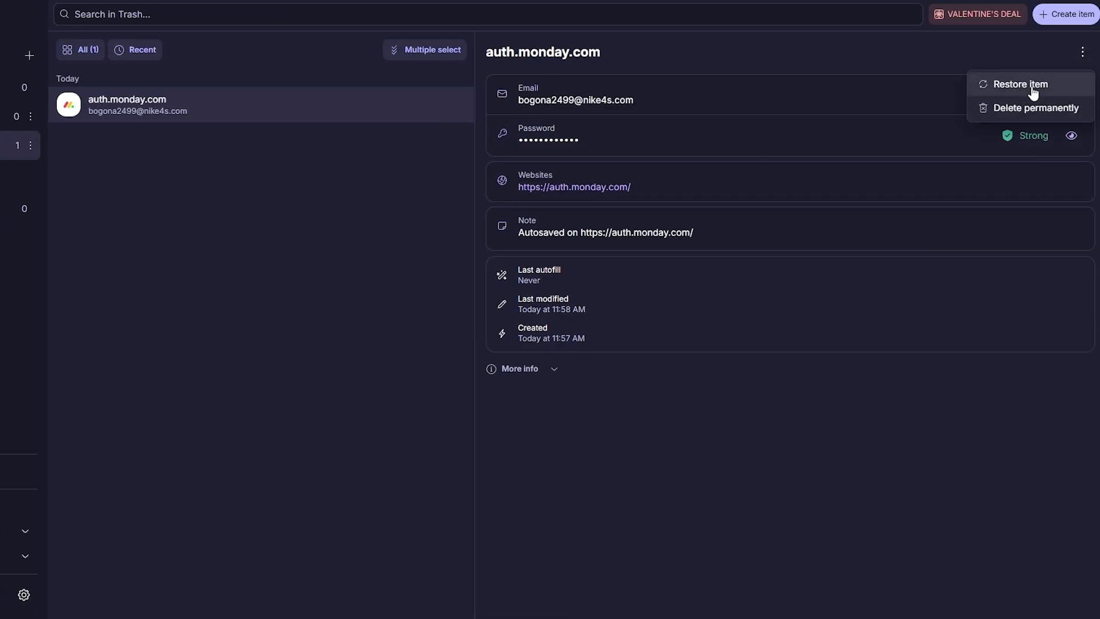
{"action": "left_click", "coordinate": [1019, 84]}
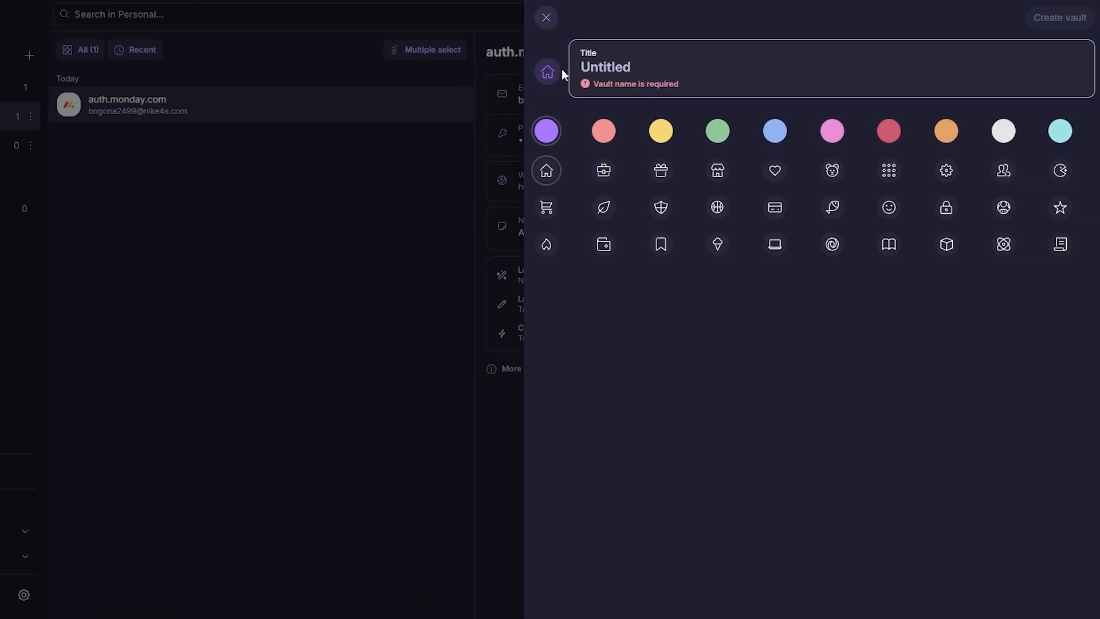
Step: Create the WORK vault with a briefcase icon, then return to the Personal vault's login
{"action": "type", "text": "WORK"}
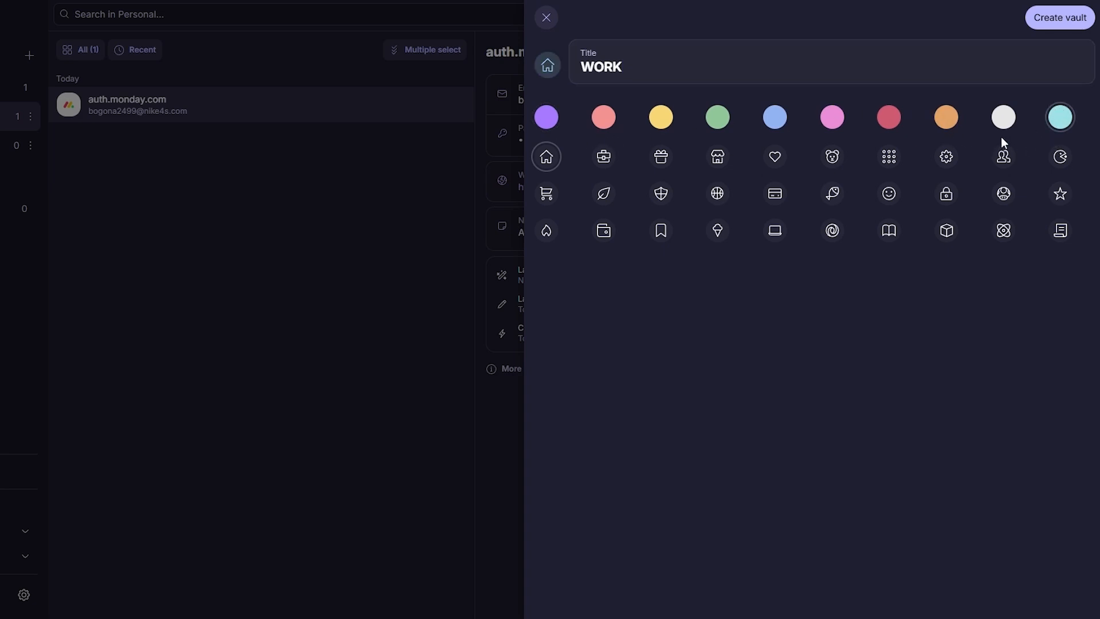
{"action": "left_click", "coordinate": [604, 157]}
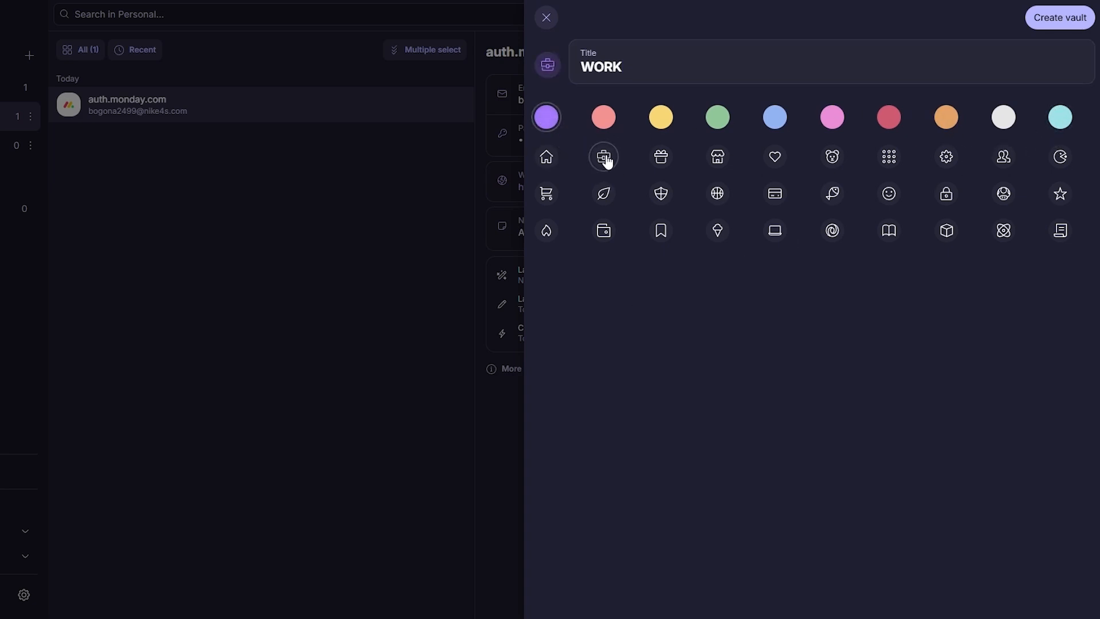
{"action": "left_click", "coordinate": [1059, 17]}
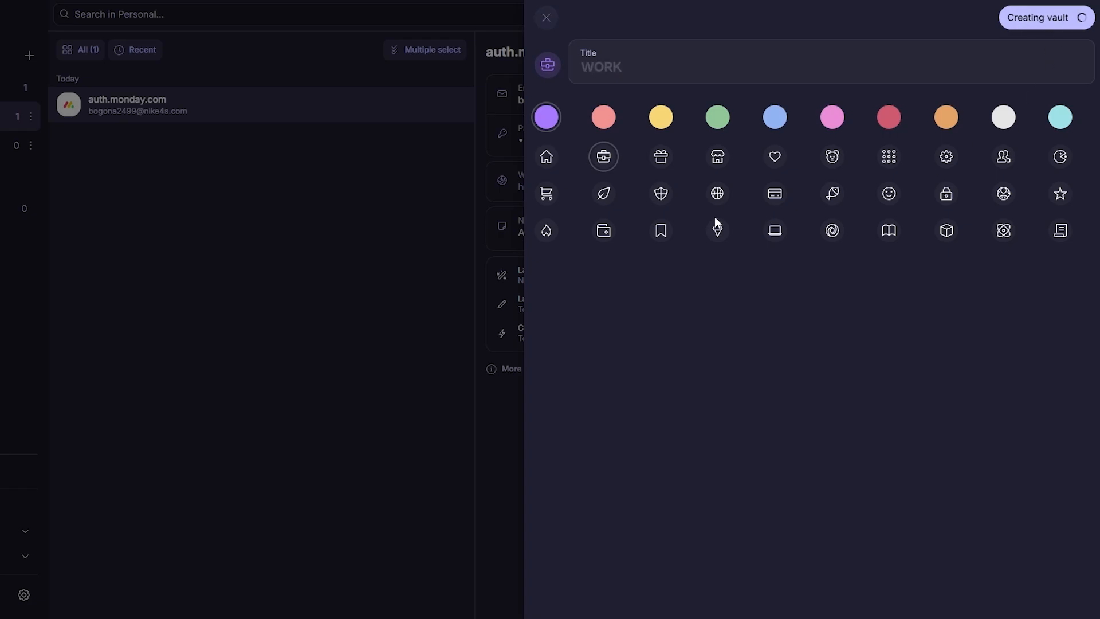
{"action": "left_click", "coordinate": [1045, 17]}
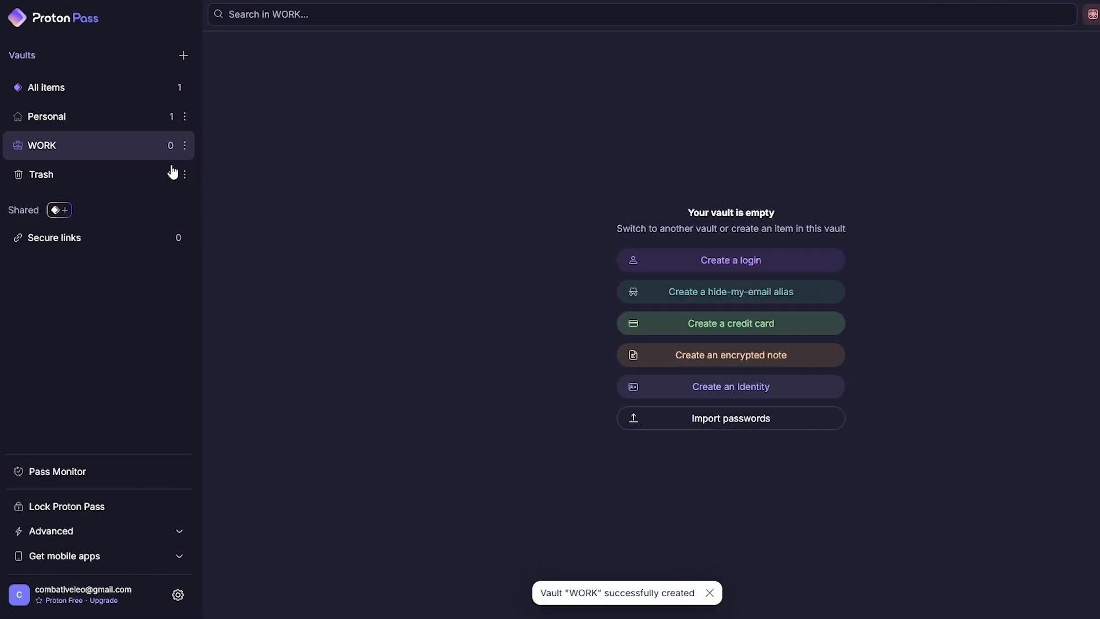
{"action": "left_click", "coordinate": [47, 116]}
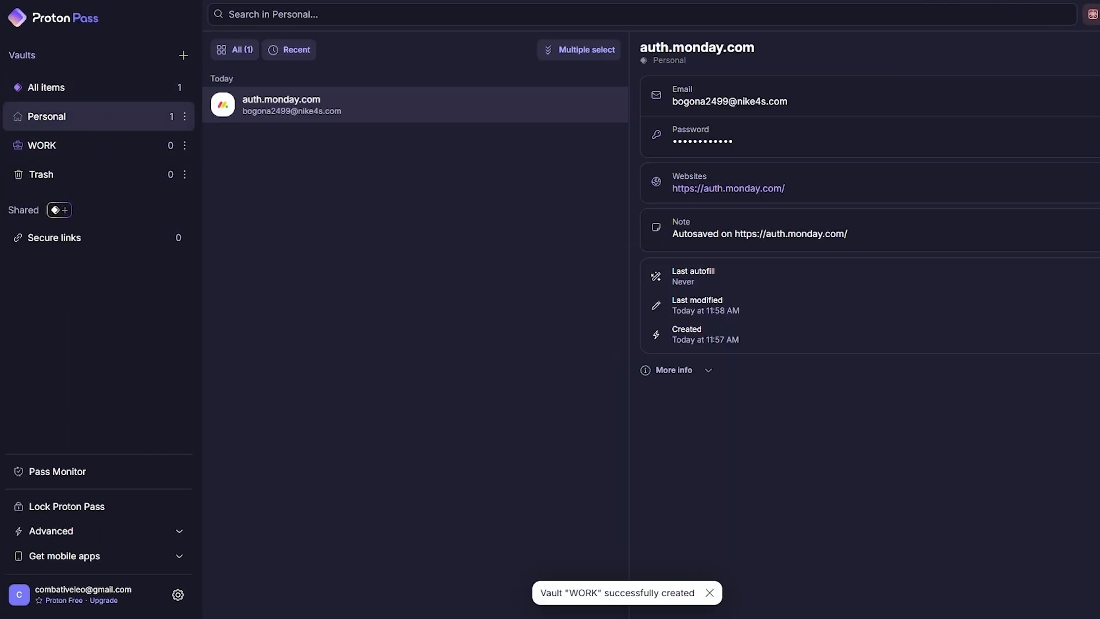
Step: Move the auth.monday.com login into the WORK vault and confirm
{"action": "left_click", "coordinate": [1081, 52]}
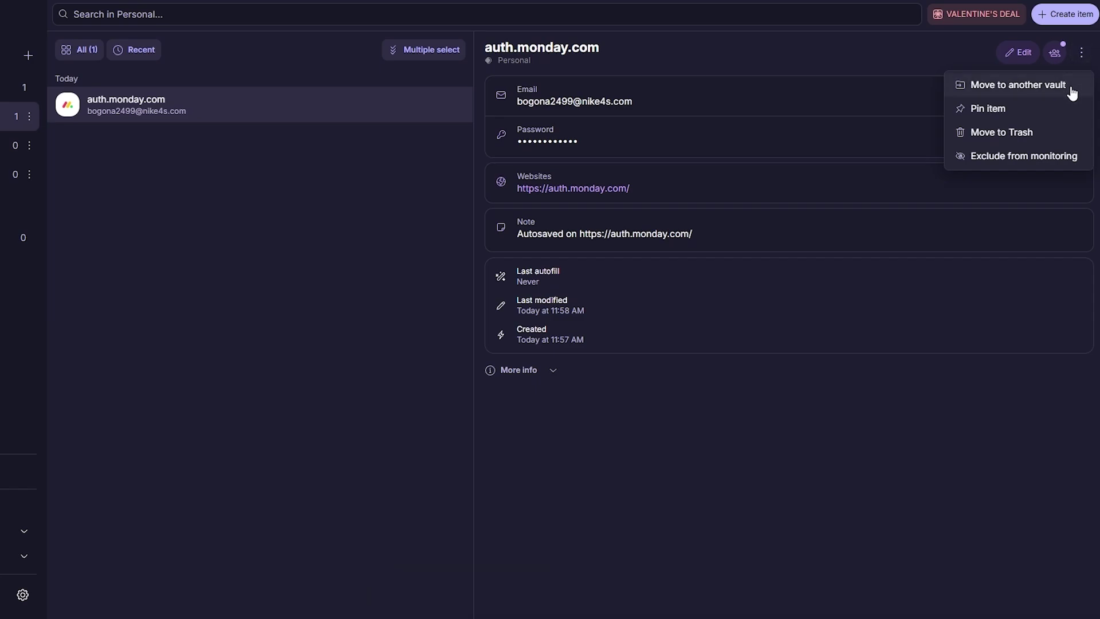
{"action": "left_click", "coordinate": [1017, 83]}
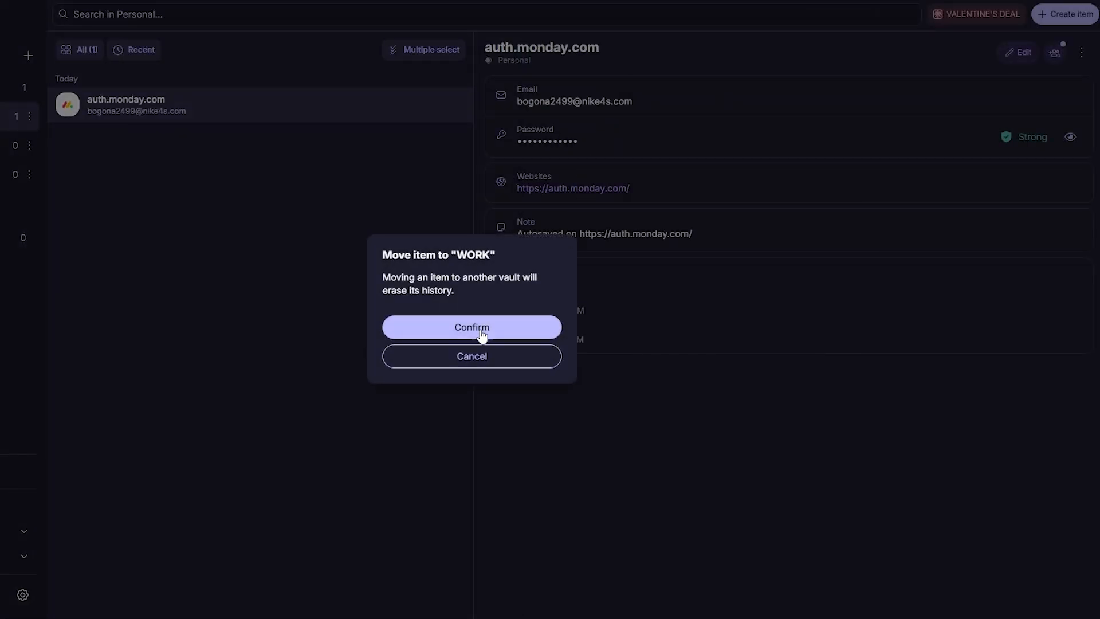
{"action": "left_click", "coordinate": [471, 326]}
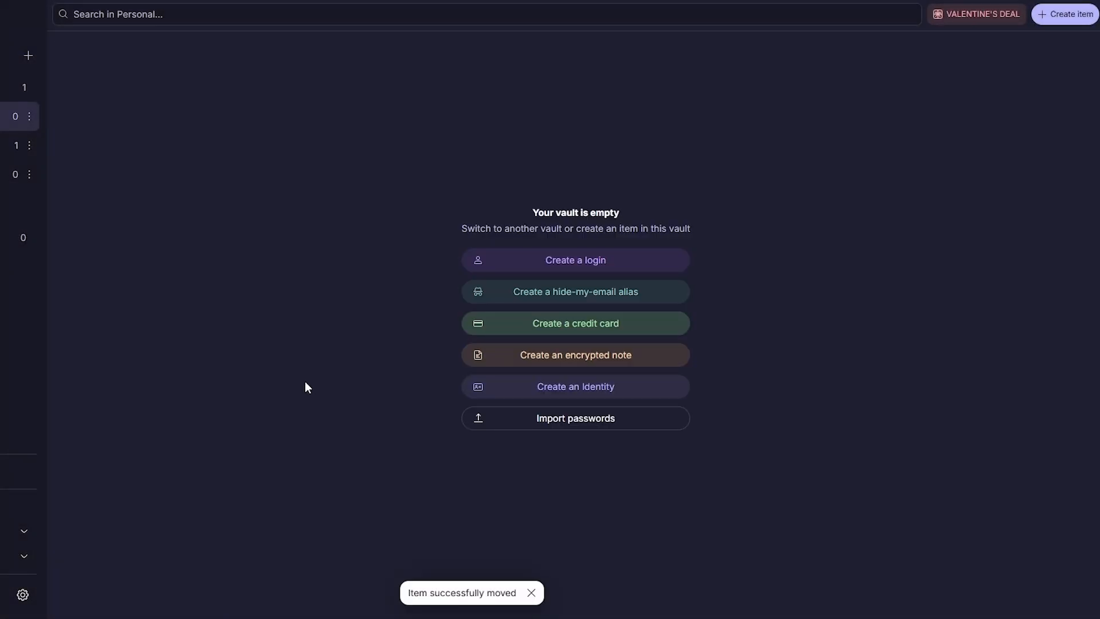
{"action": "mouse_move", "coordinate": [588, 442]}
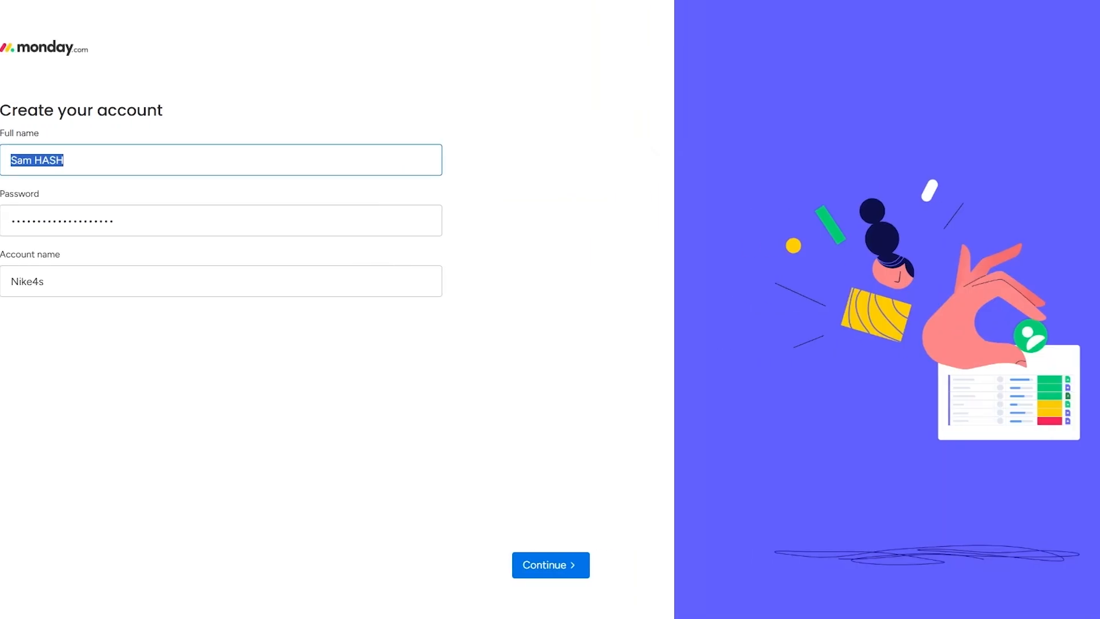
{"action": "type", "text": "Sam Gambgy"}
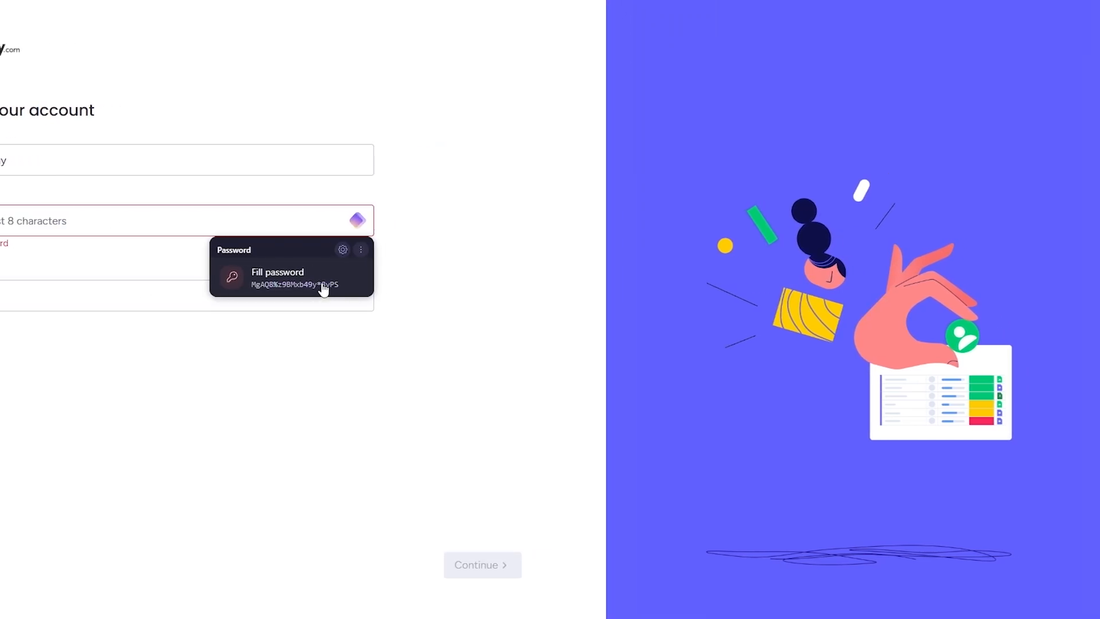
{"action": "left_click", "coordinate": [277, 278]}
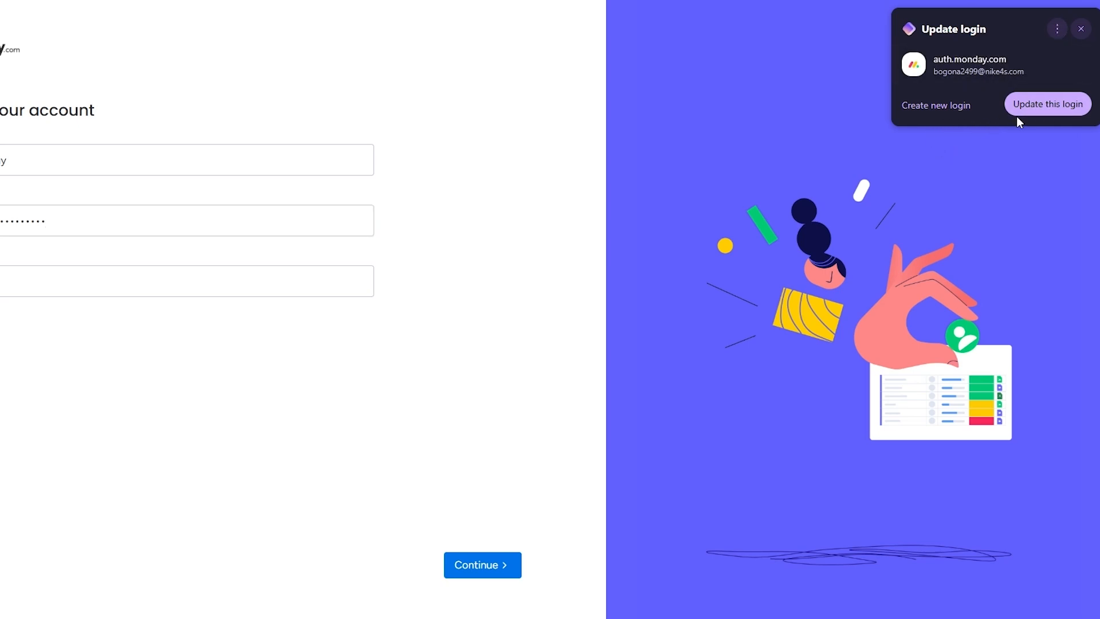
{"action": "left_click", "coordinate": [936, 104]}
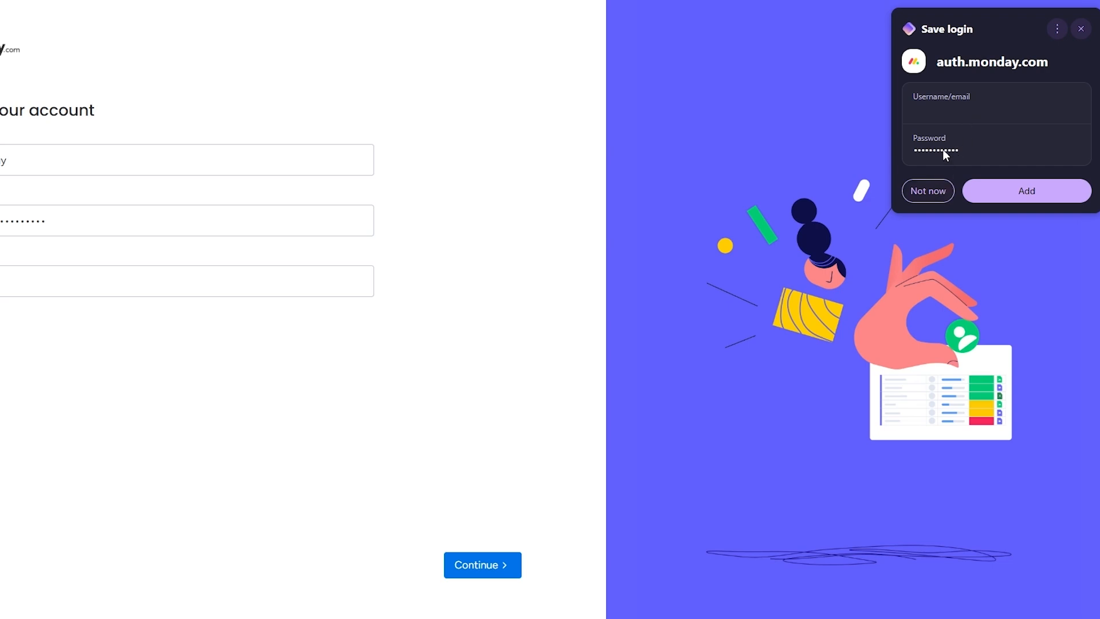
{"action": "left_click", "coordinate": [1056, 29]}
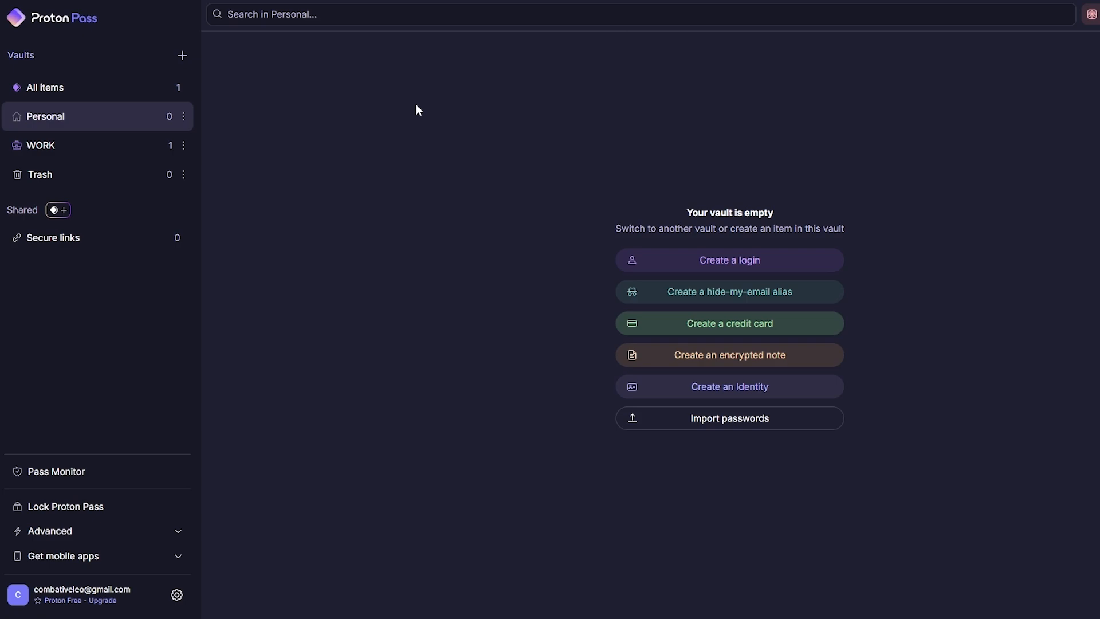
{"action": "left_click", "coordinate": [41, 146]}
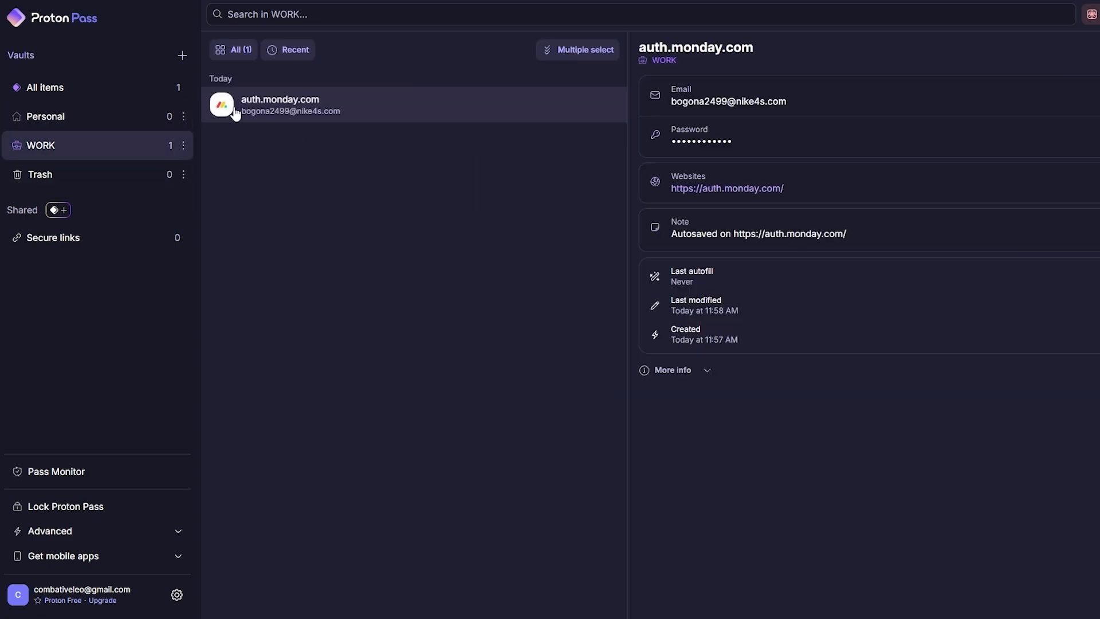
{"action": "left_click", "coordinate": [46, 116]}
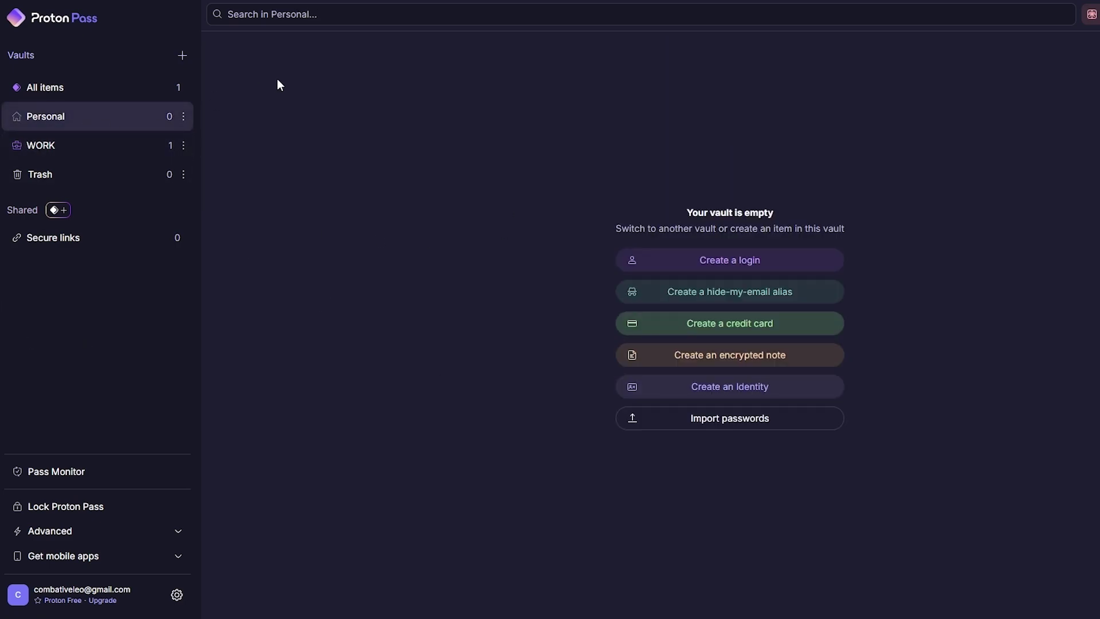
{"action": "mouse_move", "coordinate": [111, 196]}
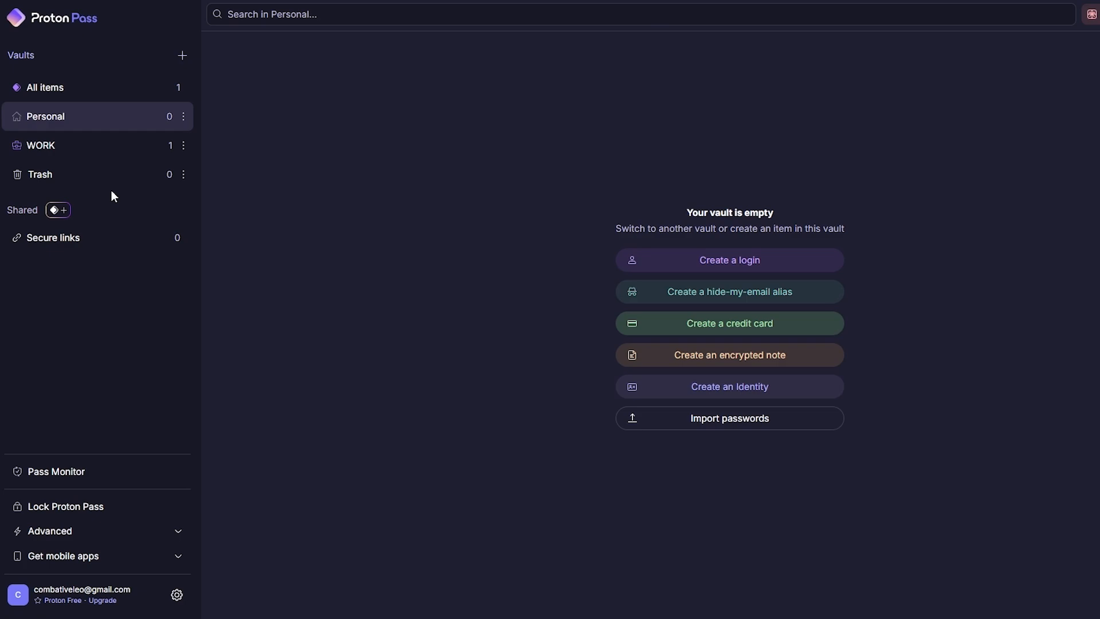
{"action": "mouse_move", "coordinate": [679, 447]}
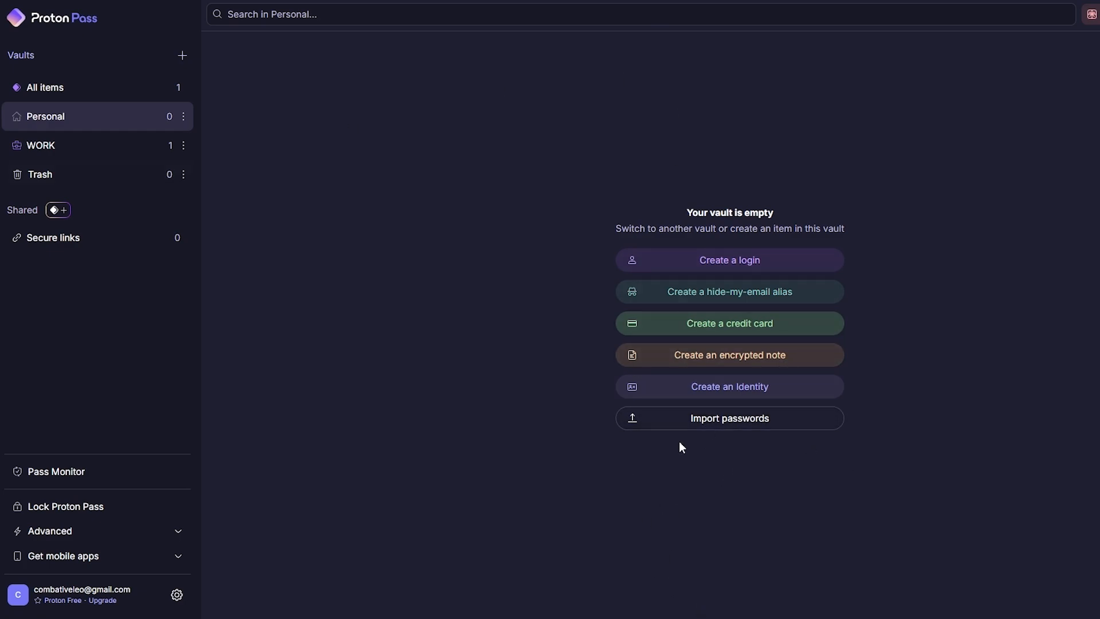
{"action": "mouse_move", "coordinate": [740, 452]}
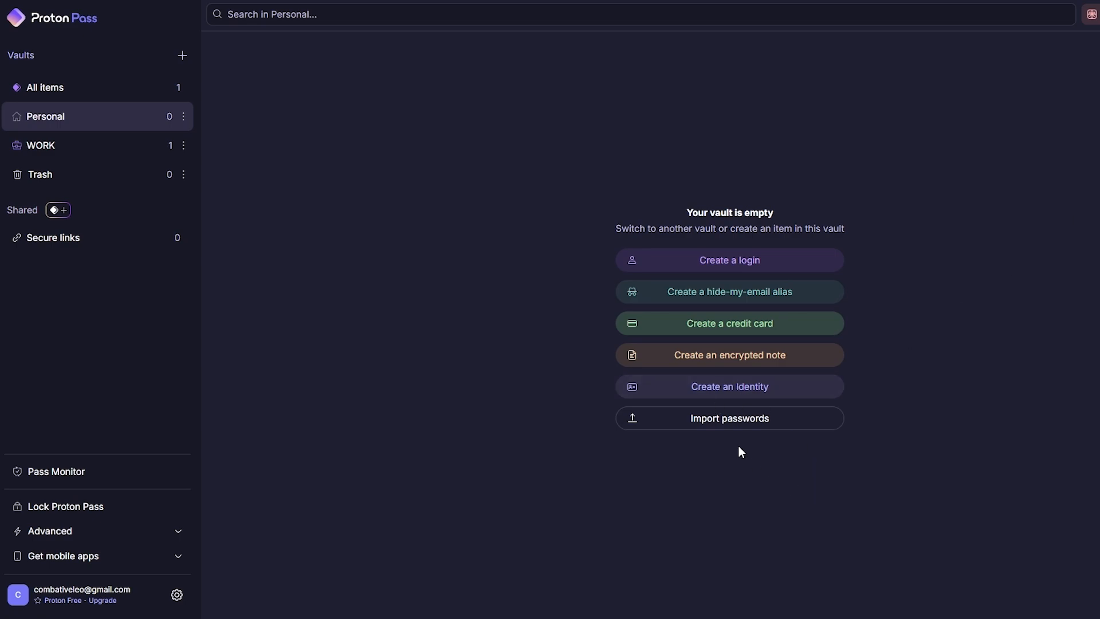
{"action": "mouse_move", "coordinate": [165, 565]}
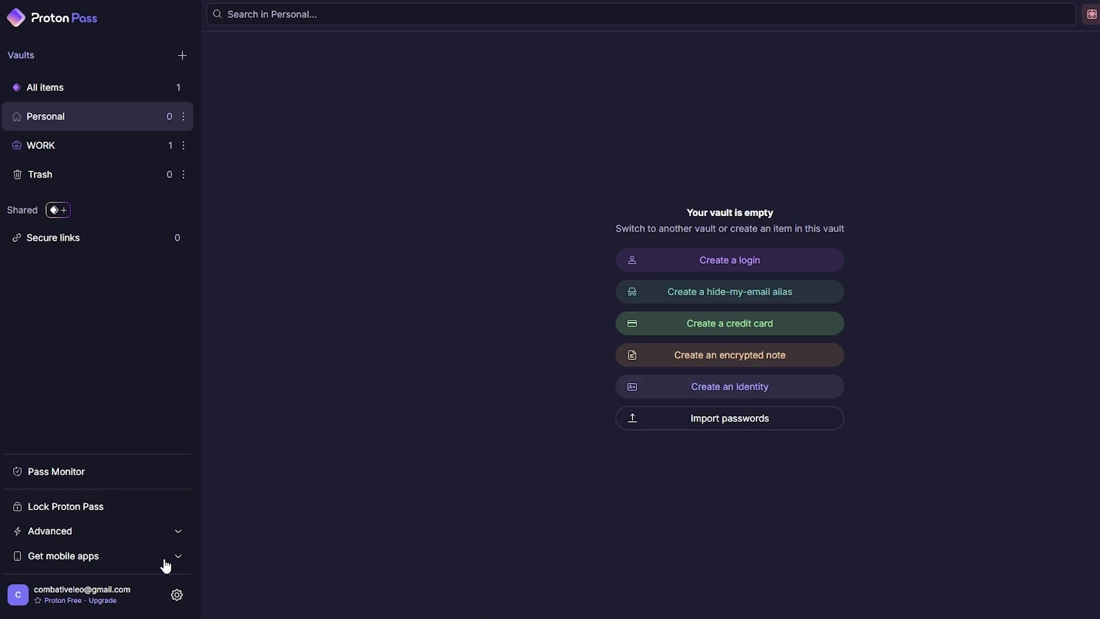
{"action": "mouse_move", "coordinate": [890, 522]}
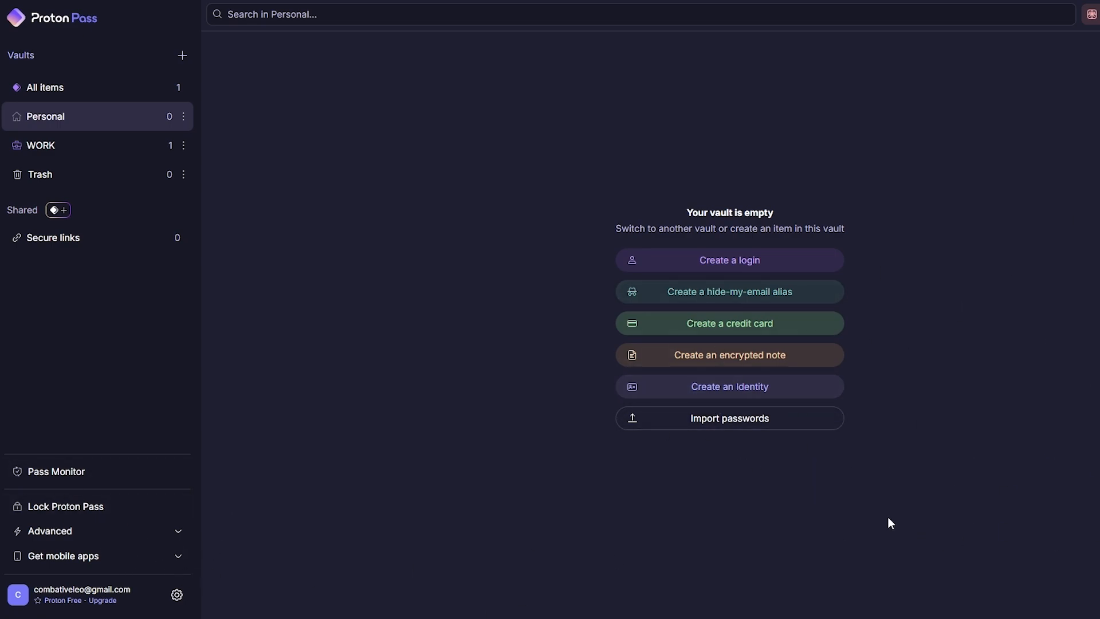
{"action": "mouse_move", "coordinate": [729, 386]}
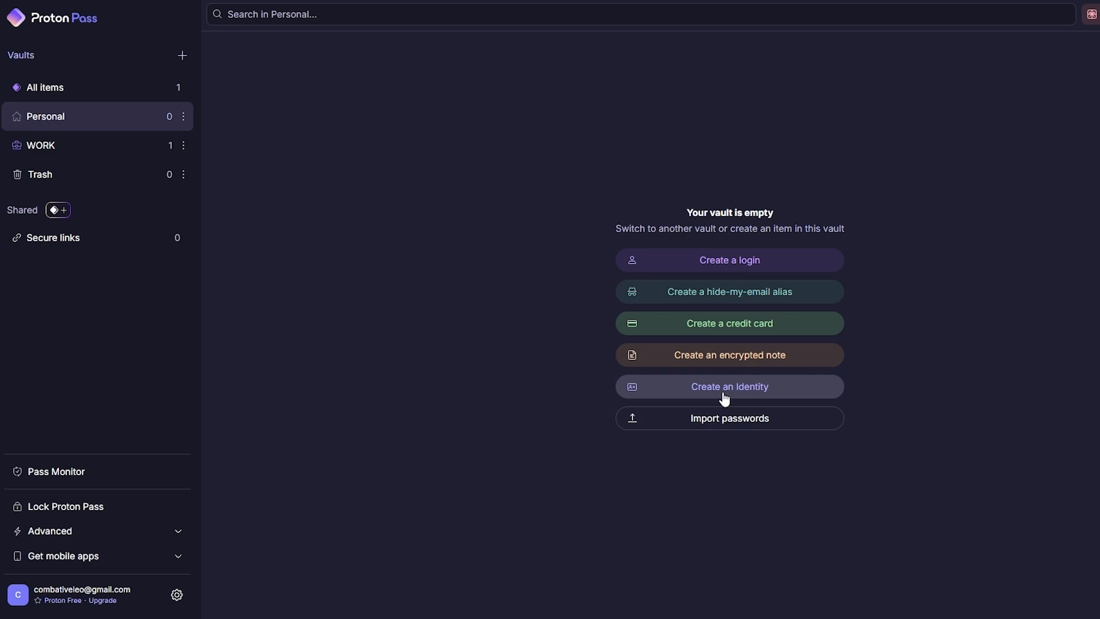
{"action": "mouse_move", "coordinate": [204, 471]}
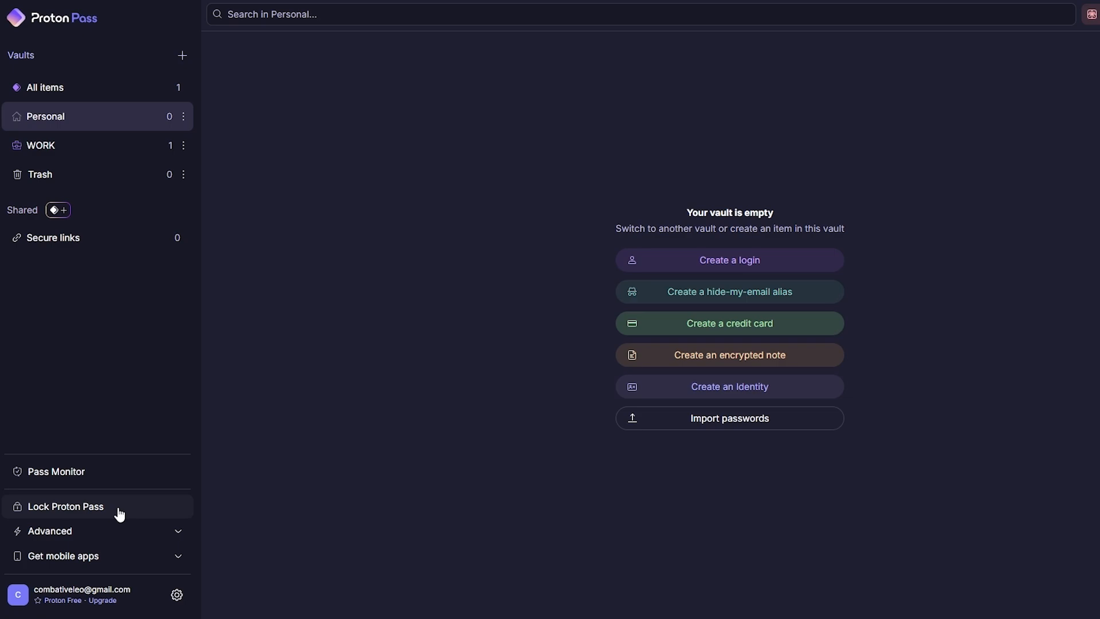
{"action": "mouse_move", "coordinate": [105, 602]}
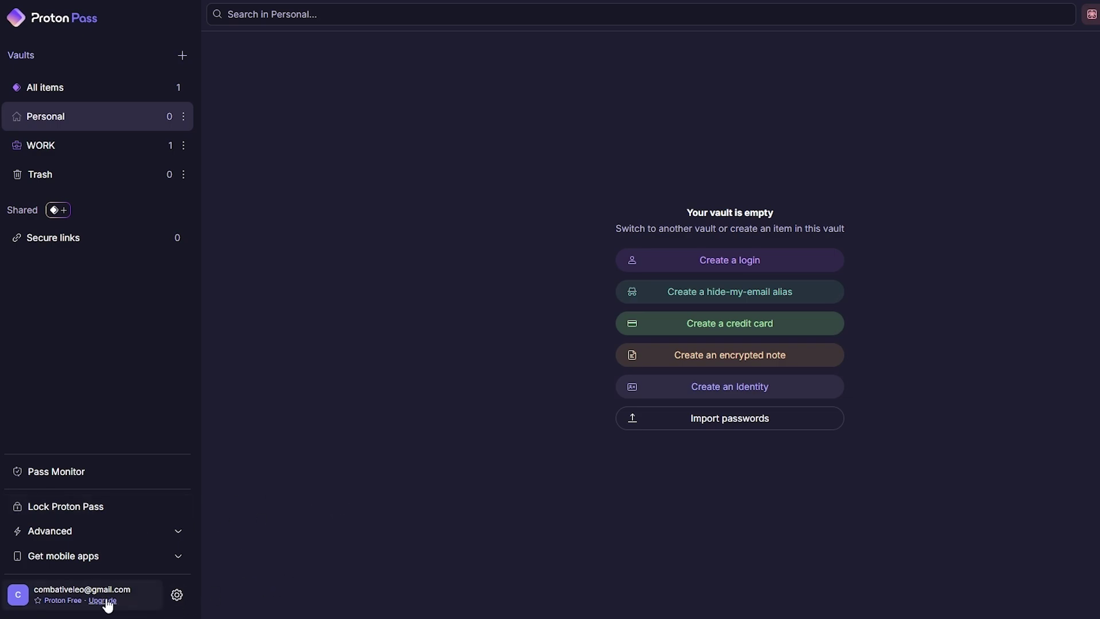
{"action": "left_click", "coordinate": [102, 601]}
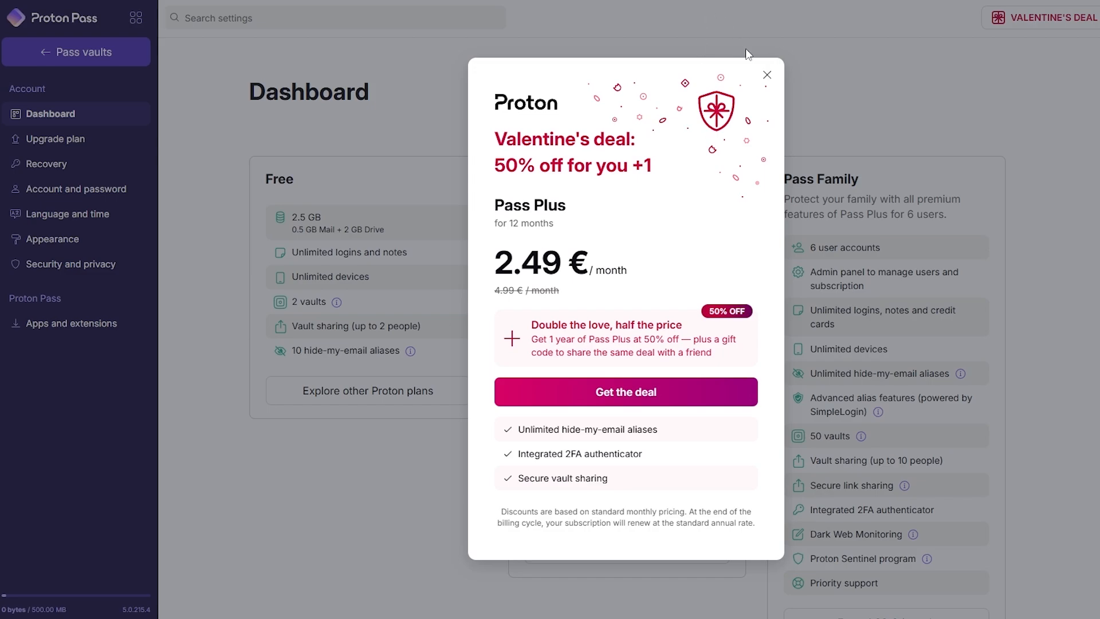
{"action": "left_click", "coordinate": [767, 75]}
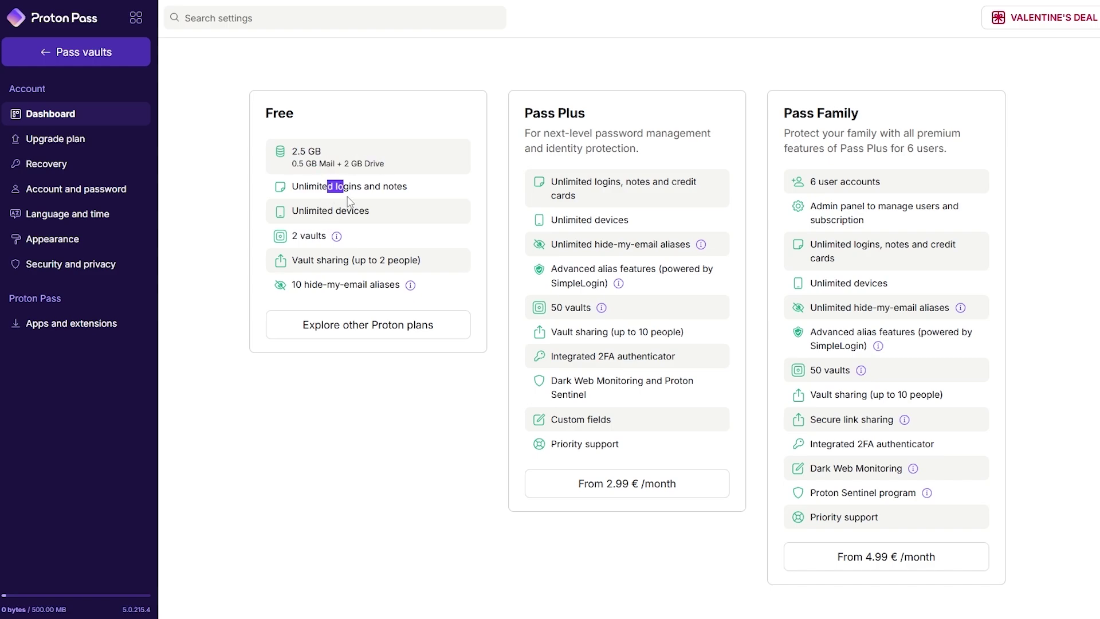
{"action": "mouse_move", "coordinate": [335, 236]}
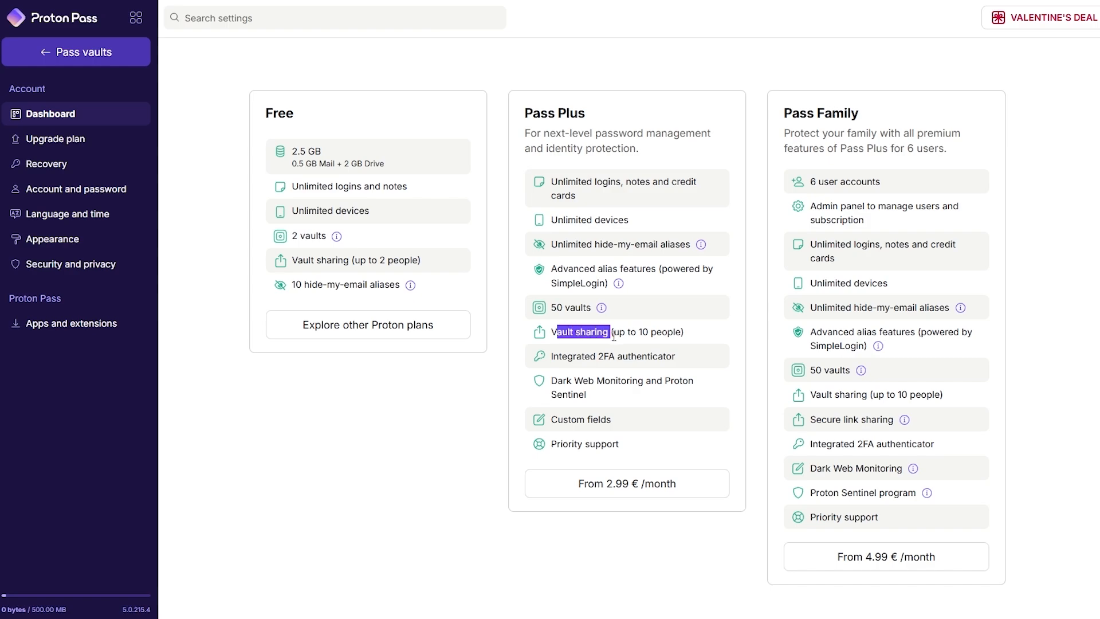
{"action": "mouse_move", "coordinate": [316, 261]}
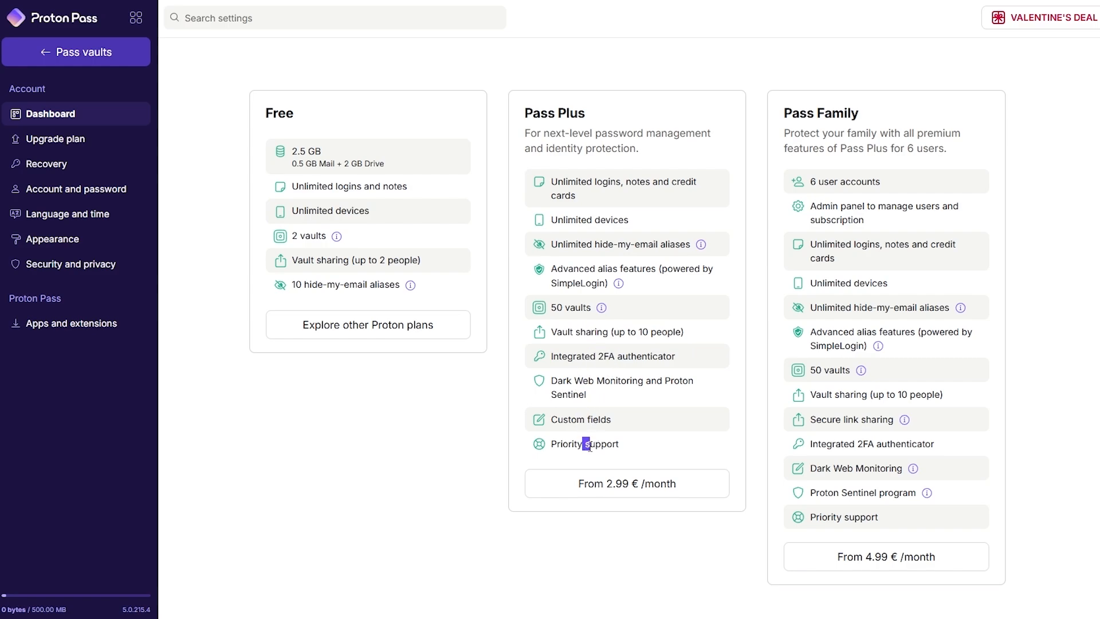
{"action": "mouse_move", "coordinate": [656, 508]}
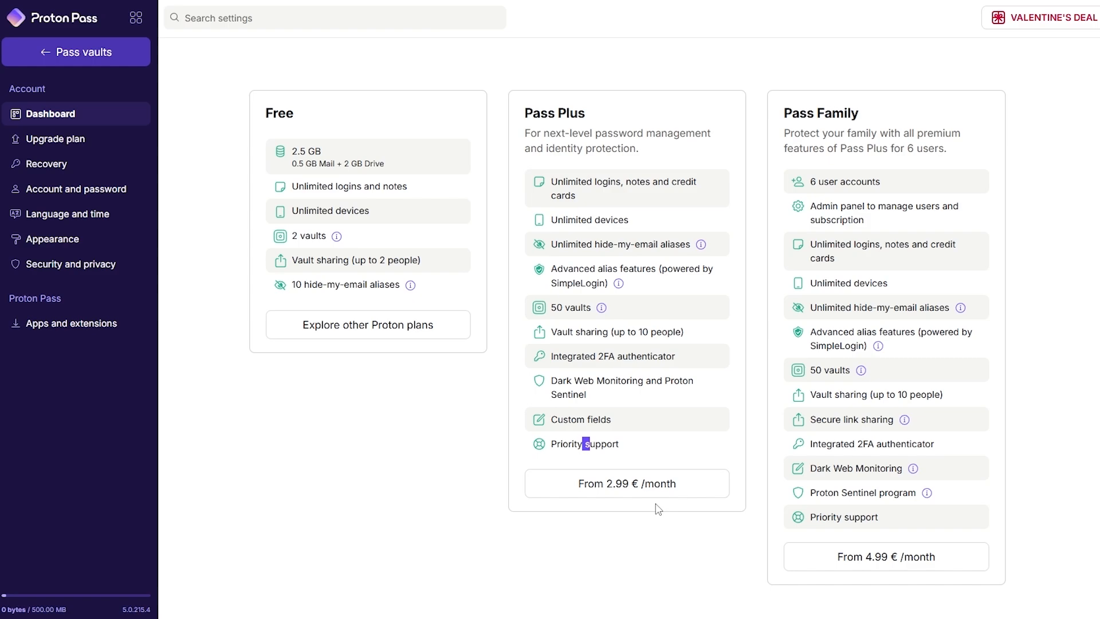
{"action": "mouse_move", "coordinate": [635, 495]}
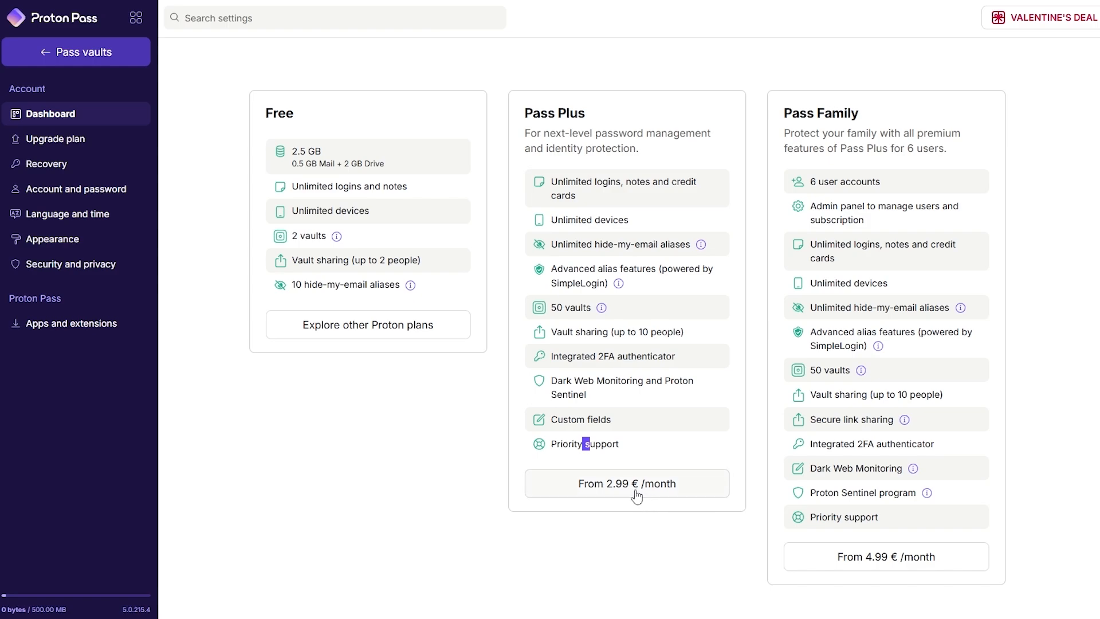
{"action": "mouse_move", "coordinate": [509, 373]}
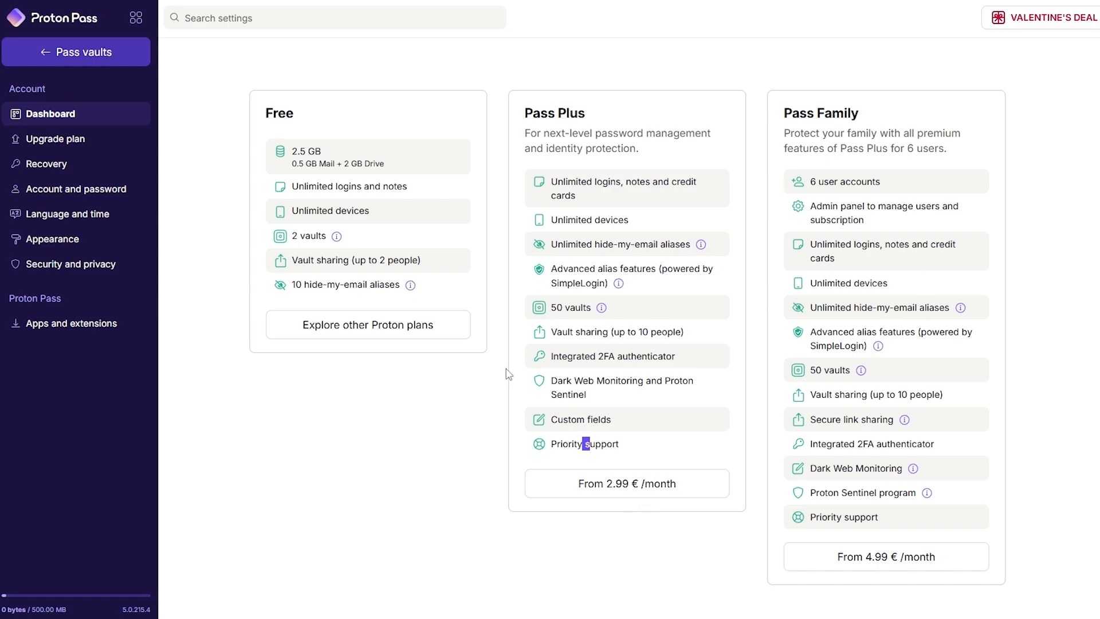
{"action": "mouse_move", "coordinate": [800, 131]}
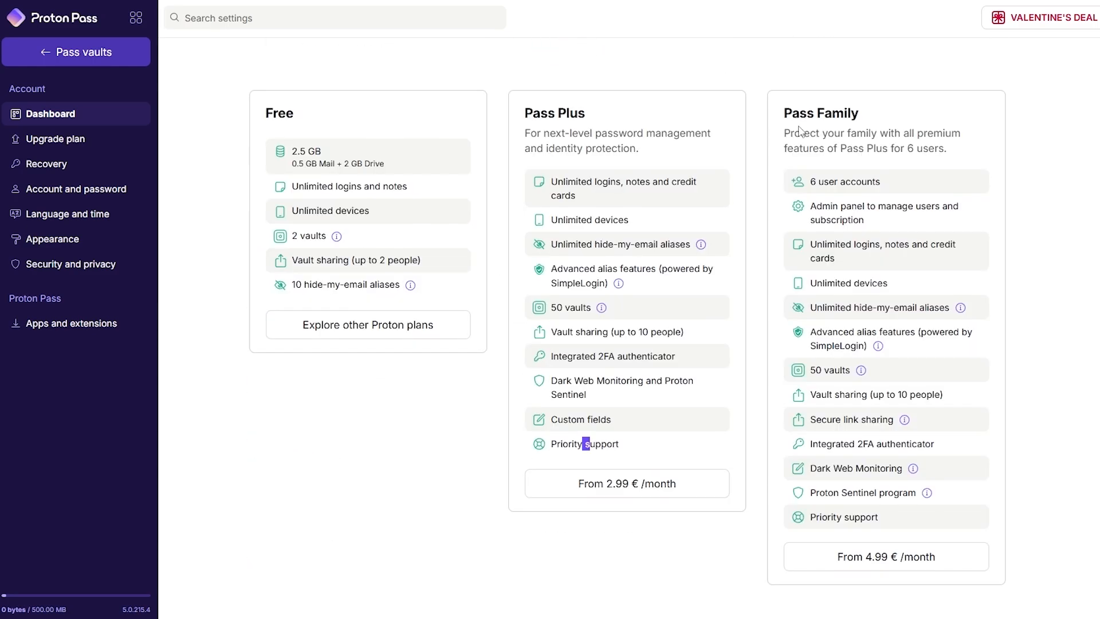
{"action": "mouse_move", "coordinate": [873, 557]}
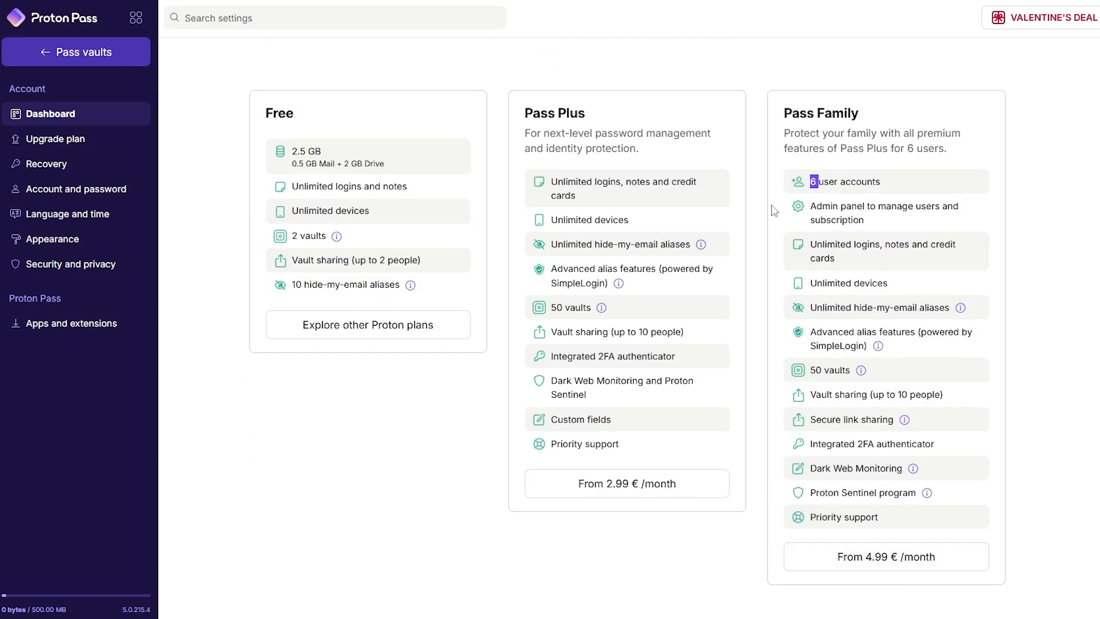
{"action": "scroll", "scroll_direction": "down", "scroll_amount": 3}
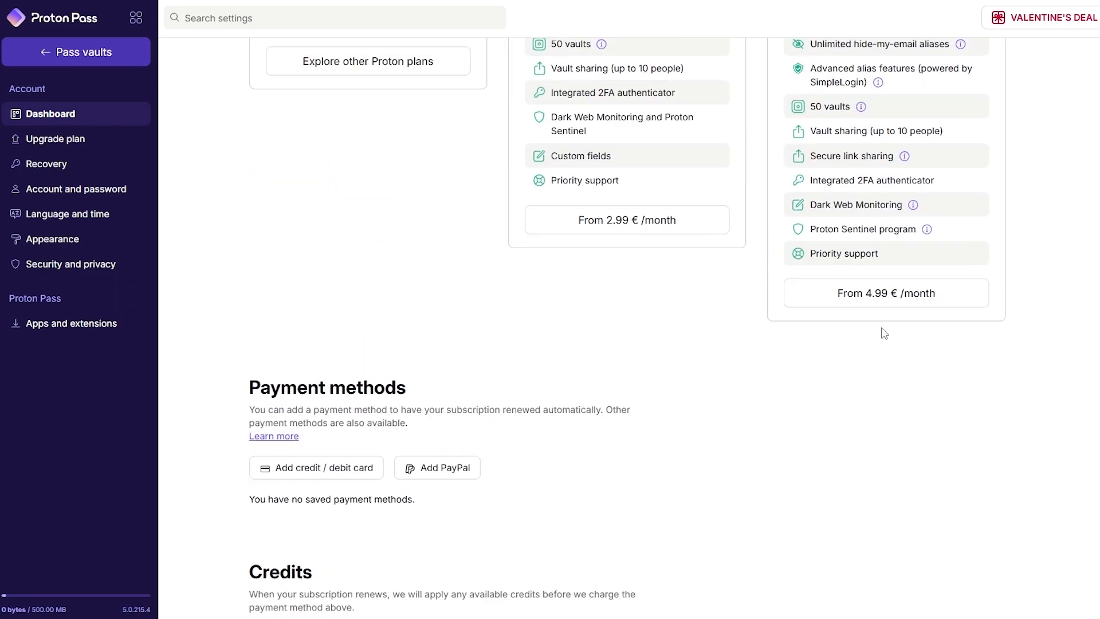
{"action": "scroll", "scroll_direction": "up", "scroll_amount": 3}
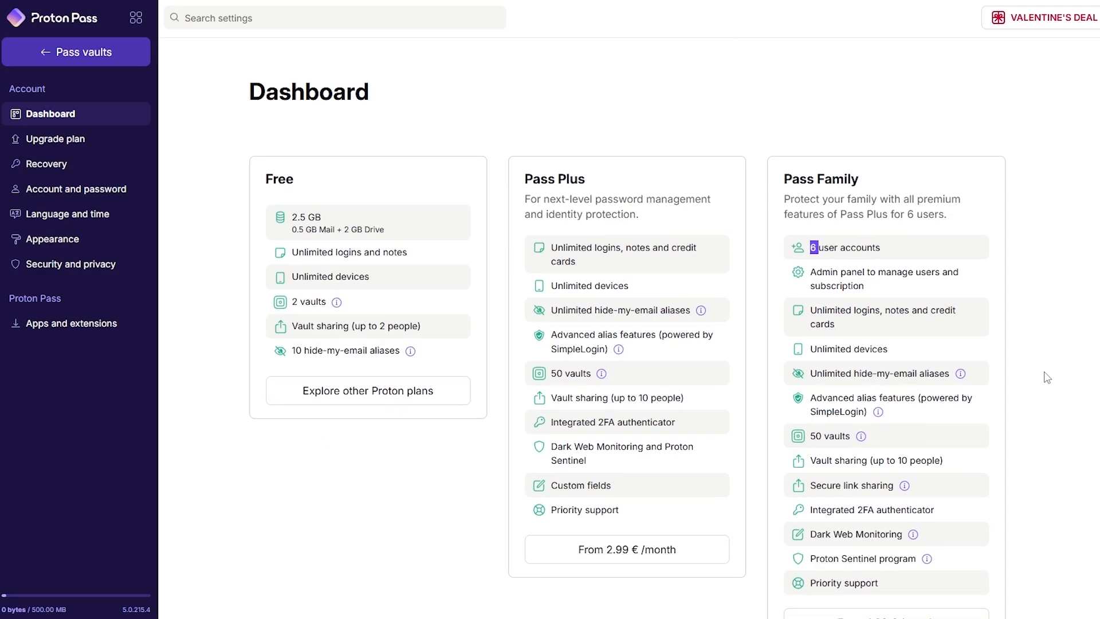
{"action": "mouse_move", "coordinate": [1072, 79]}
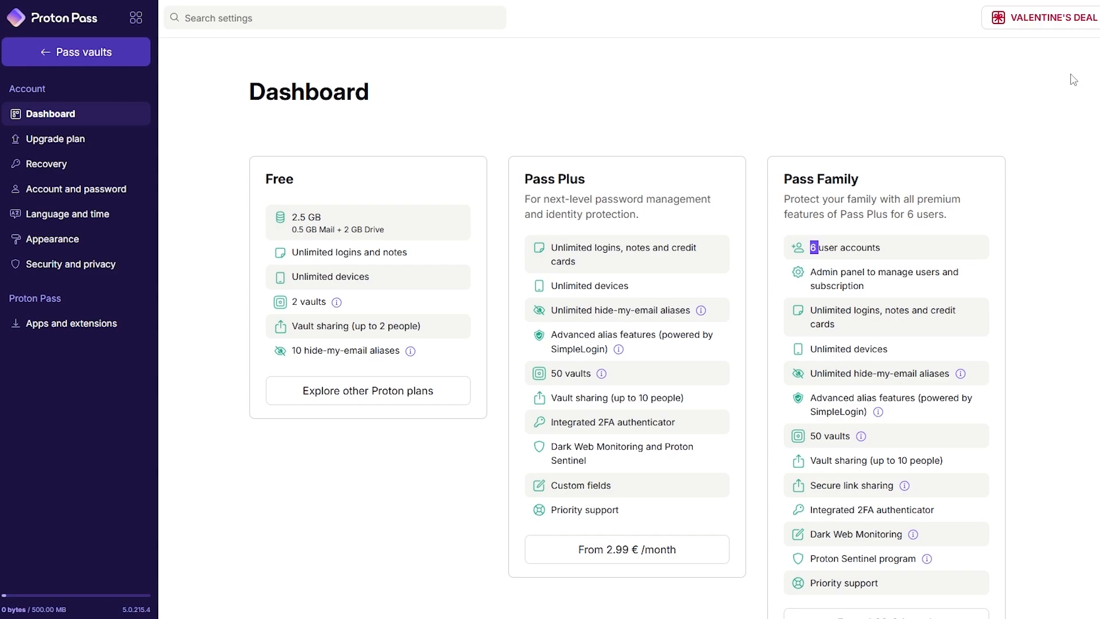
{"action": "left_click", "coordinate": [76, 51]}
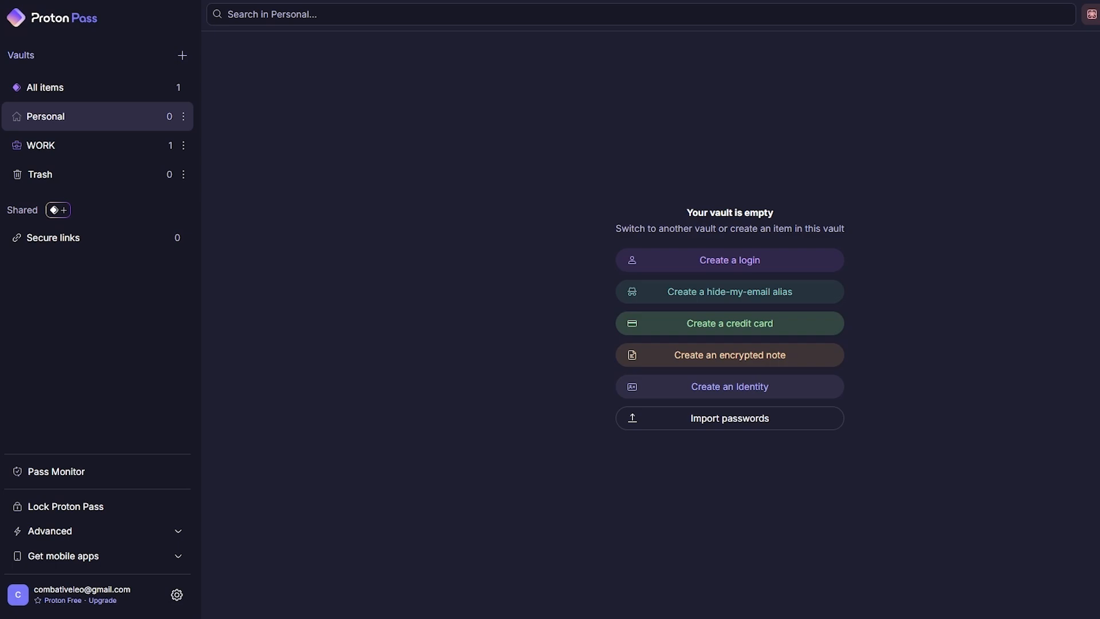